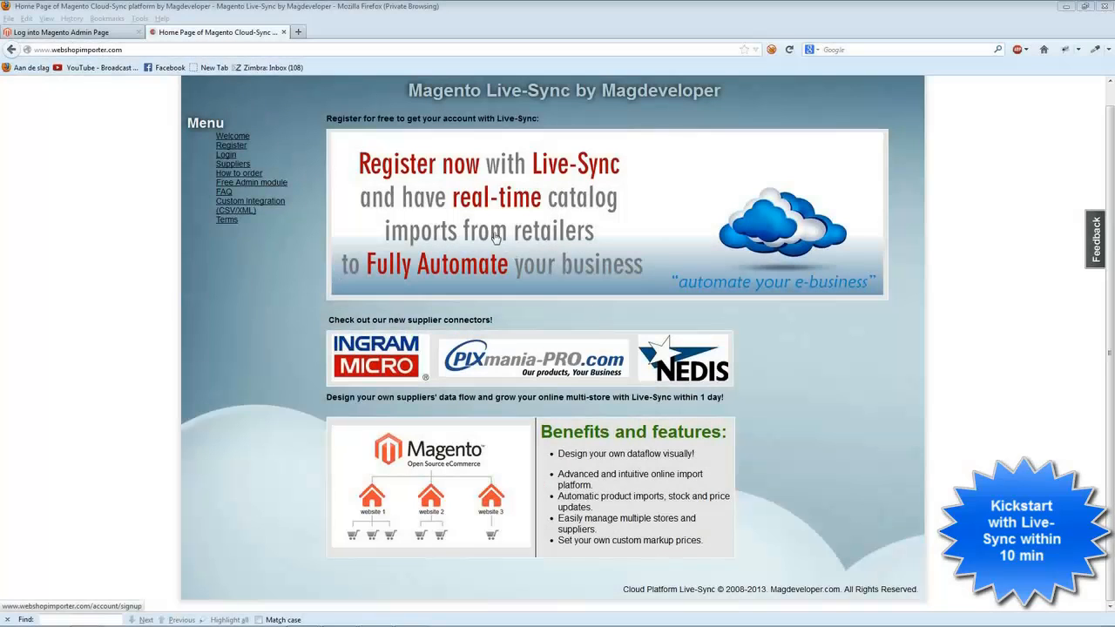
left_click(232, 146)
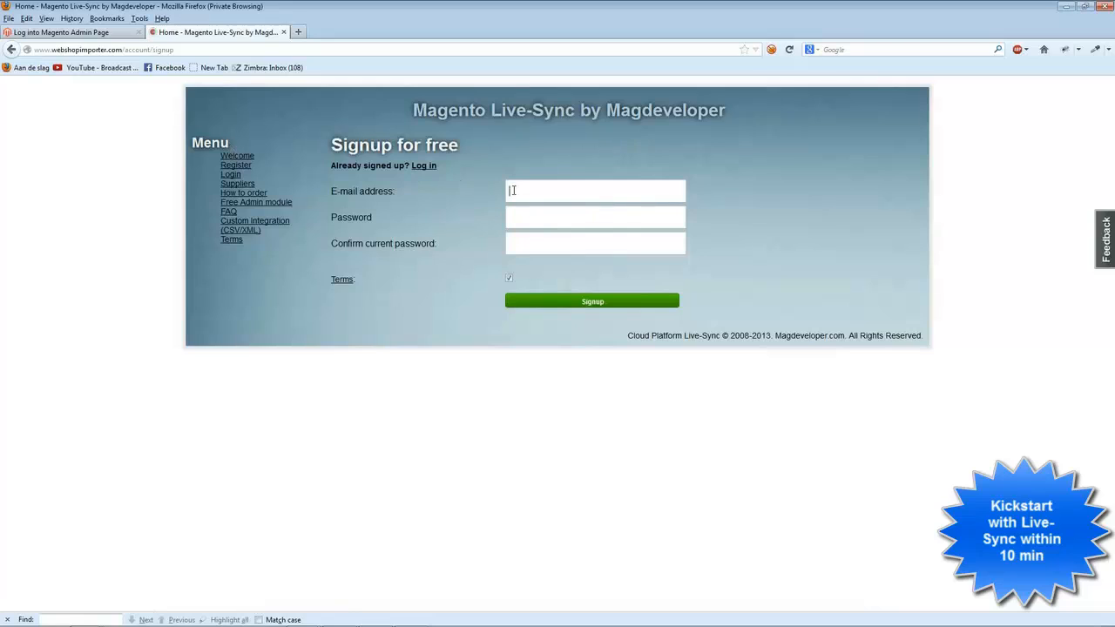
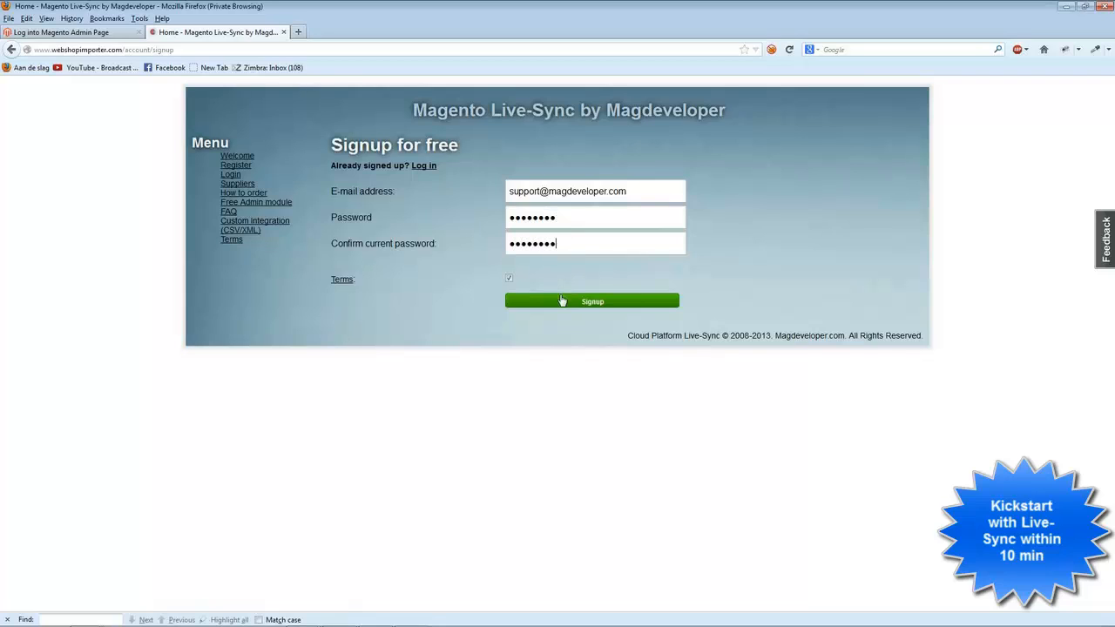
left_click(592, 299)
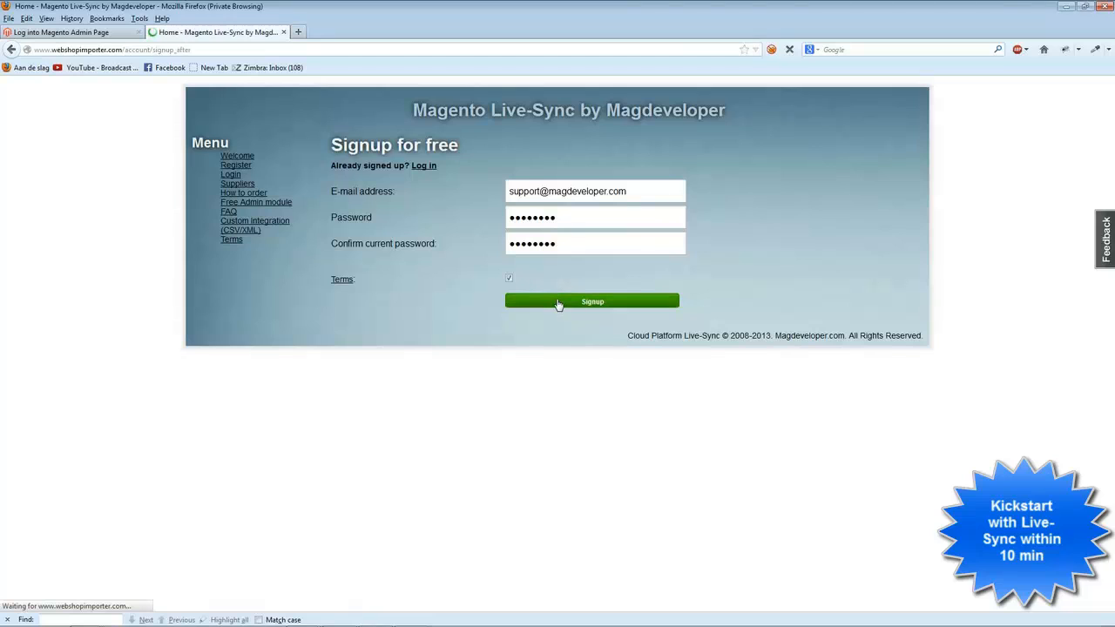
left_click(593, 301)
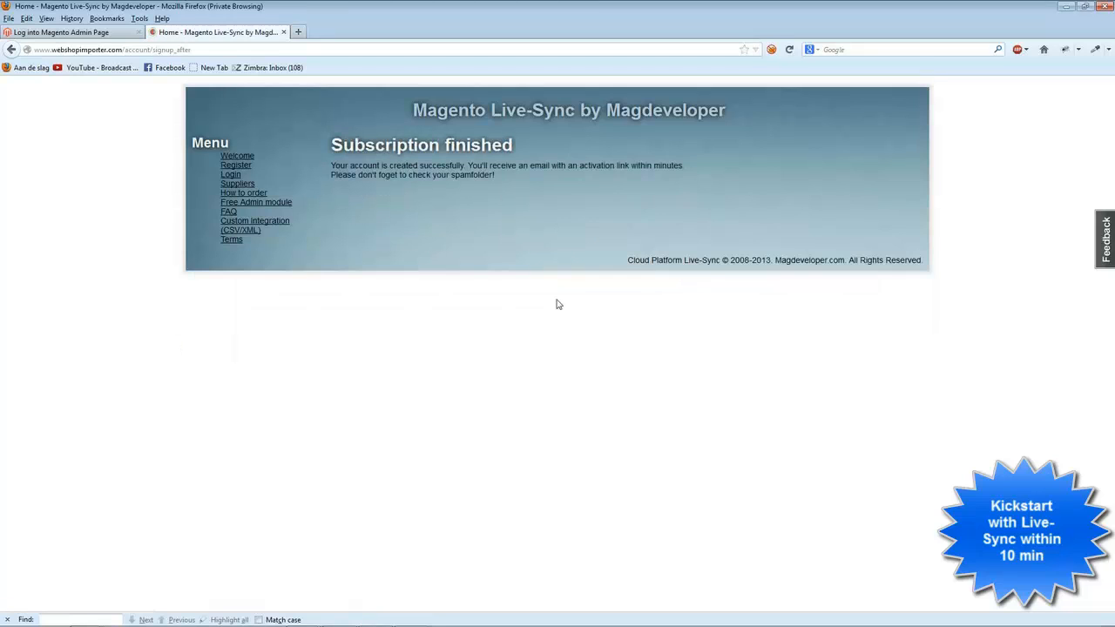
left_click(10, 616)
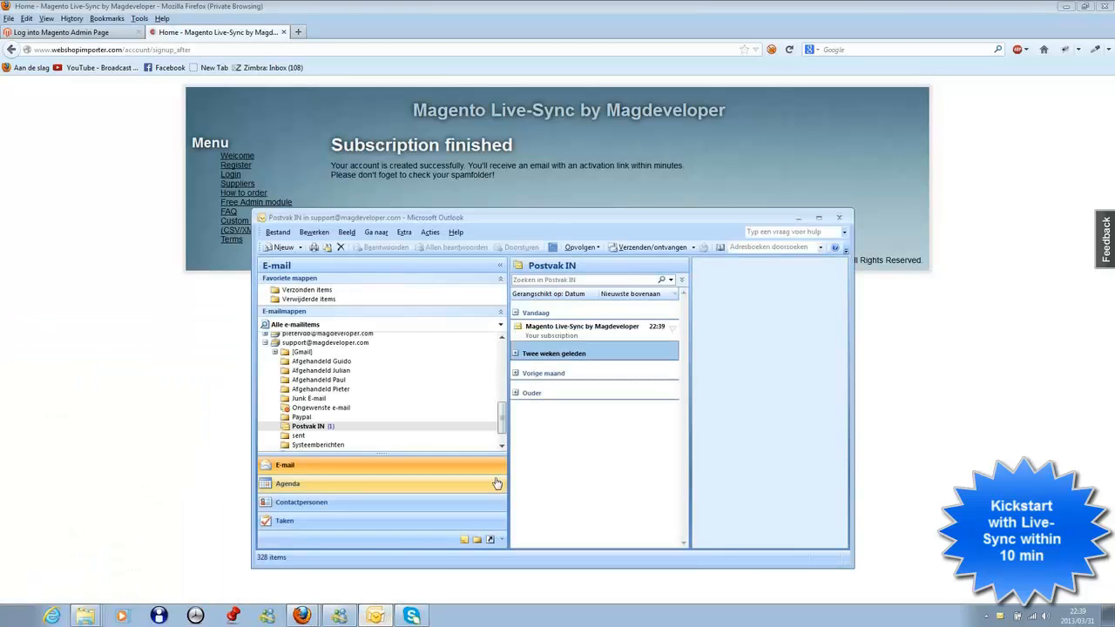
Follow the 'Activate your account' link in the subscription e-mail so the account is activated
left_click(582, 329)
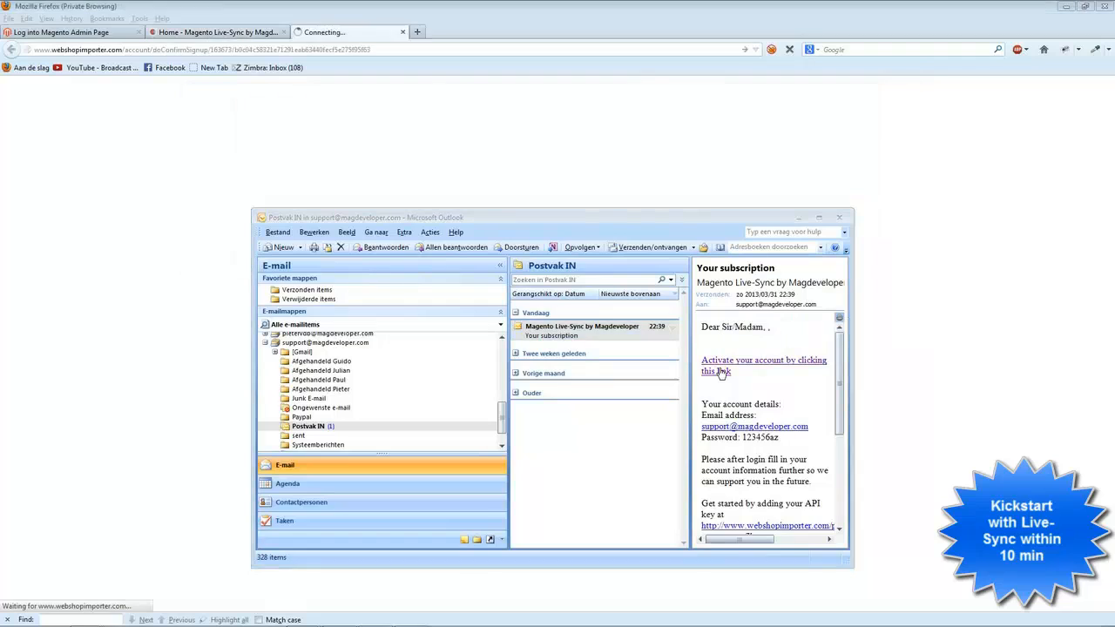
left_click(714, 366)
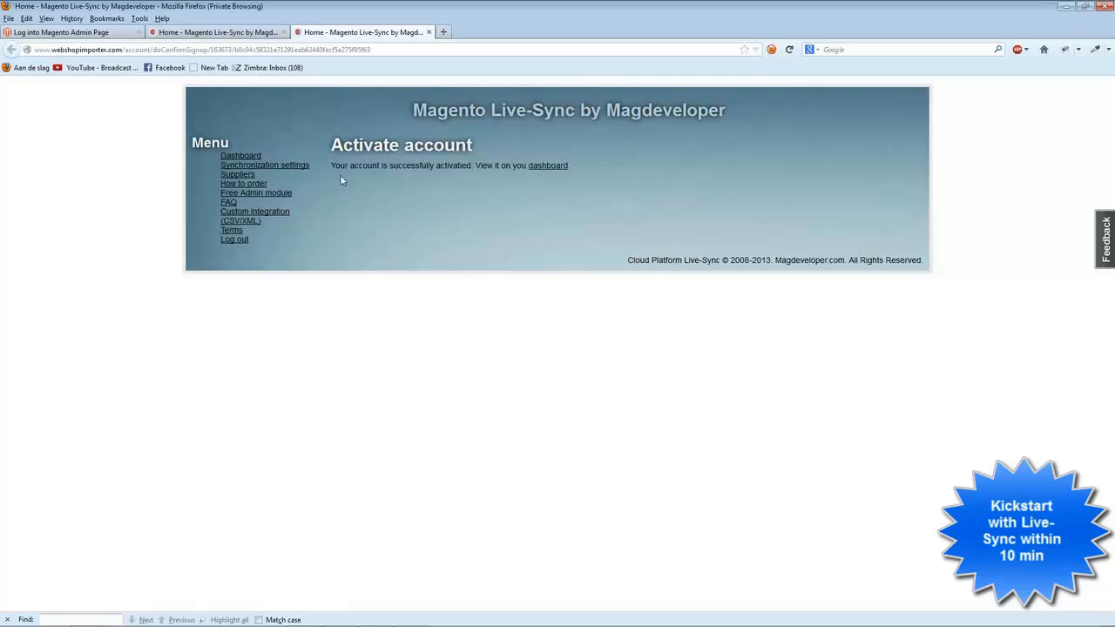
Select Nedis as the supplier in Synchronization settings, then return to the Dashboard
left_click(265, 164)
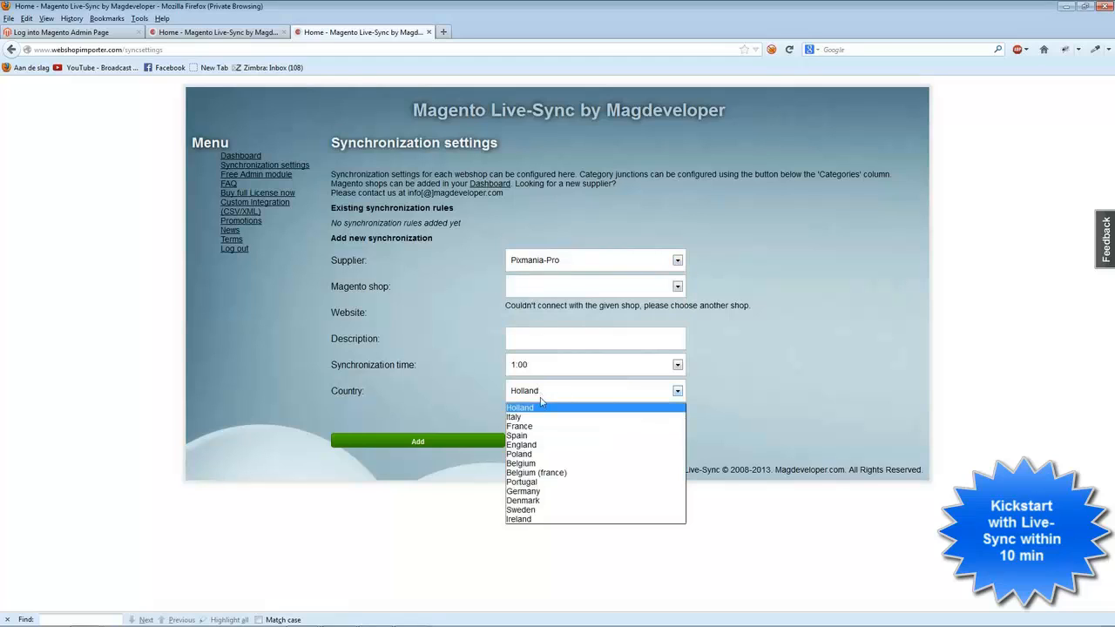
mouse_move(531, 416)
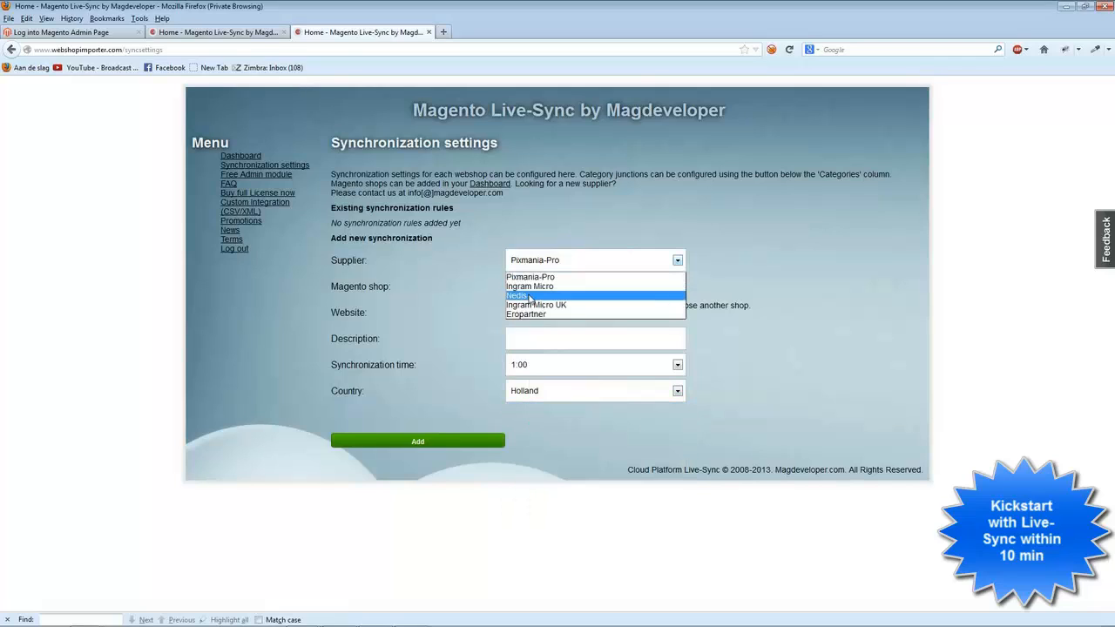
left_click(517, 296)
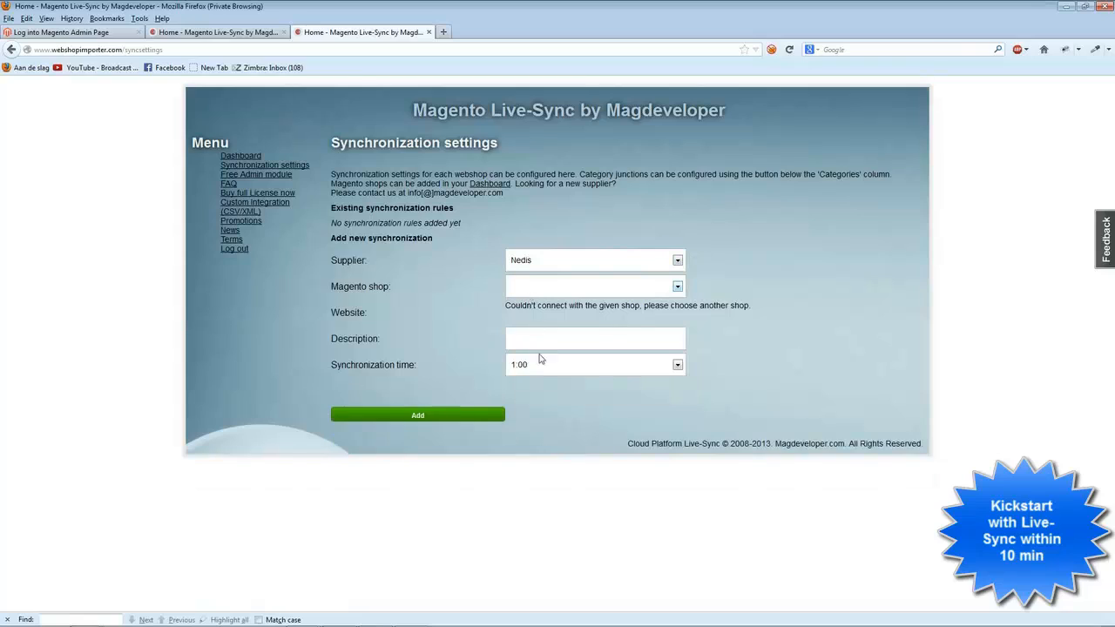
left_click(676, 364)
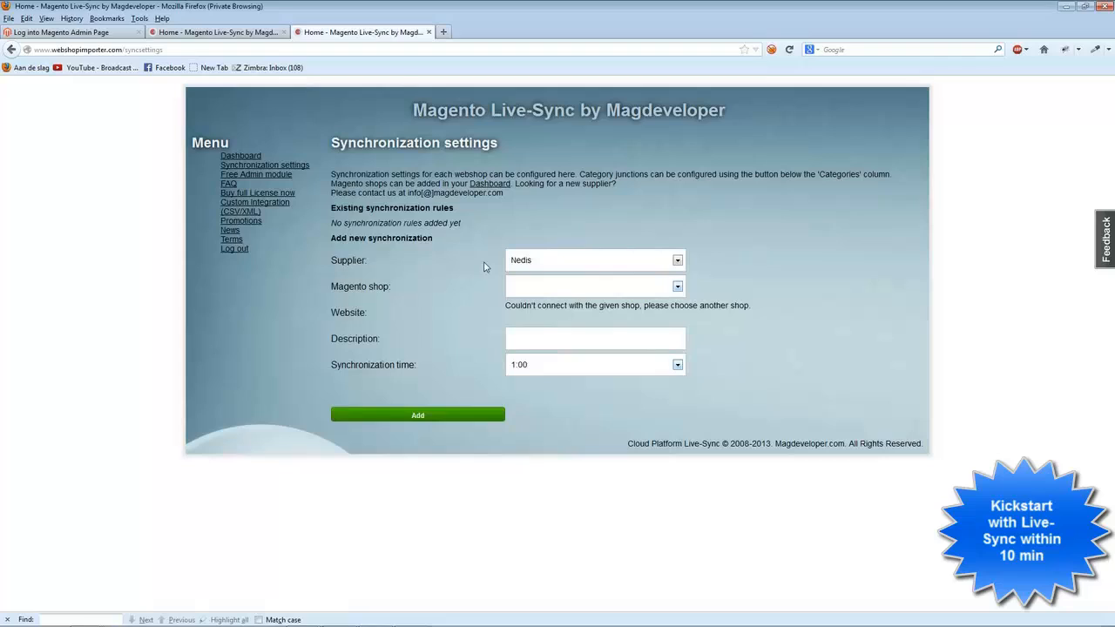
mouse_move(334, 289)
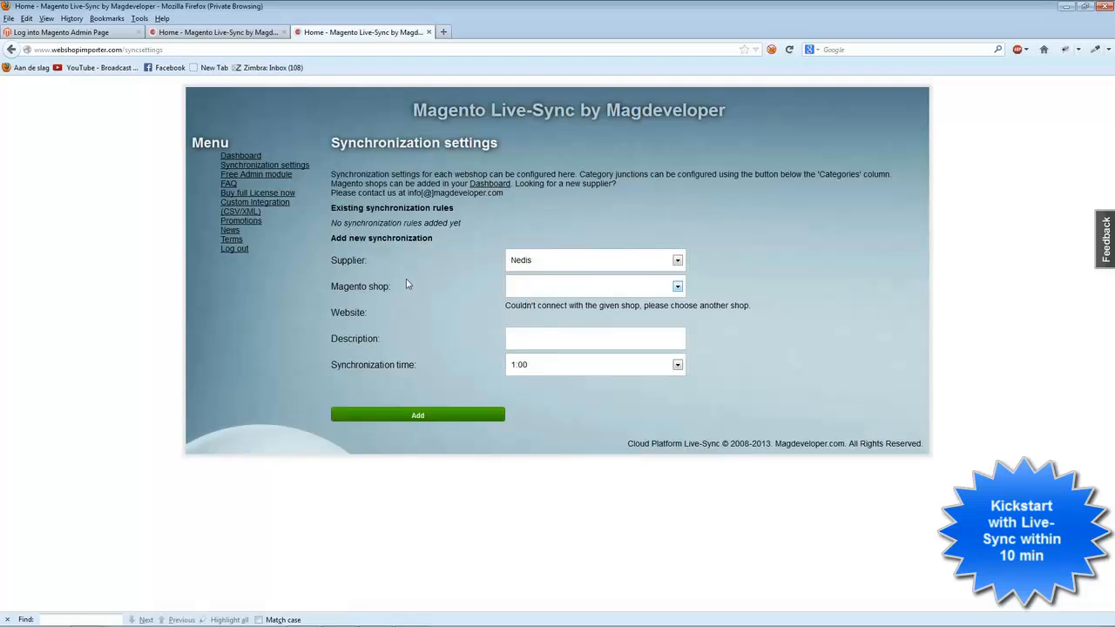
left_click(240, 155)
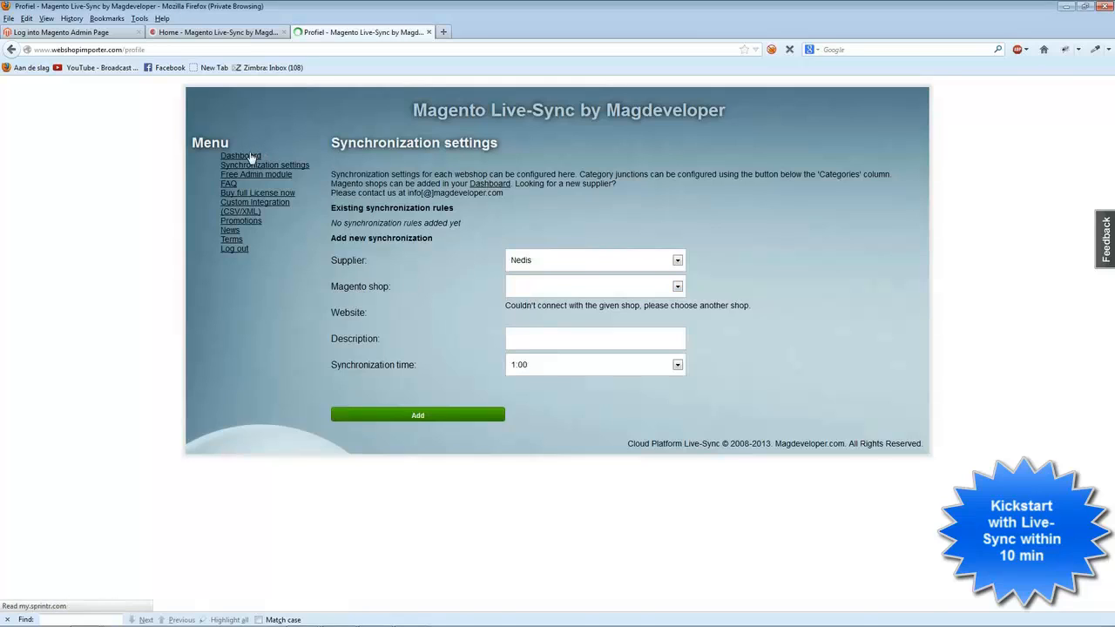
Save the company, name, address and phone details on the Dashboard and scroll to the Magento API settings
left_click(237, 155)
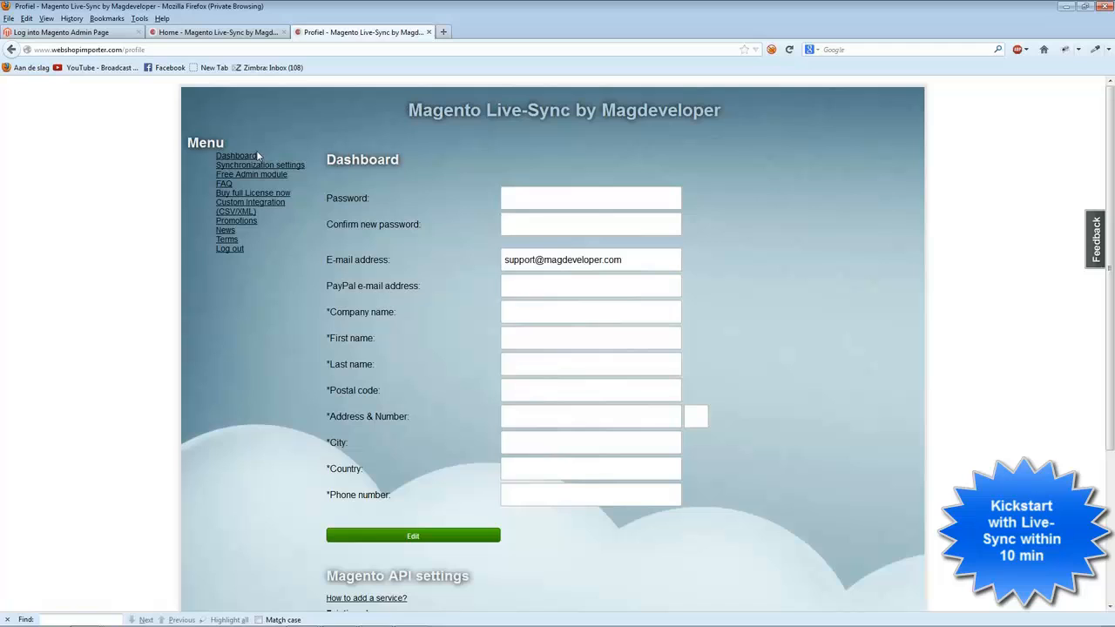
scroll("down", 3)
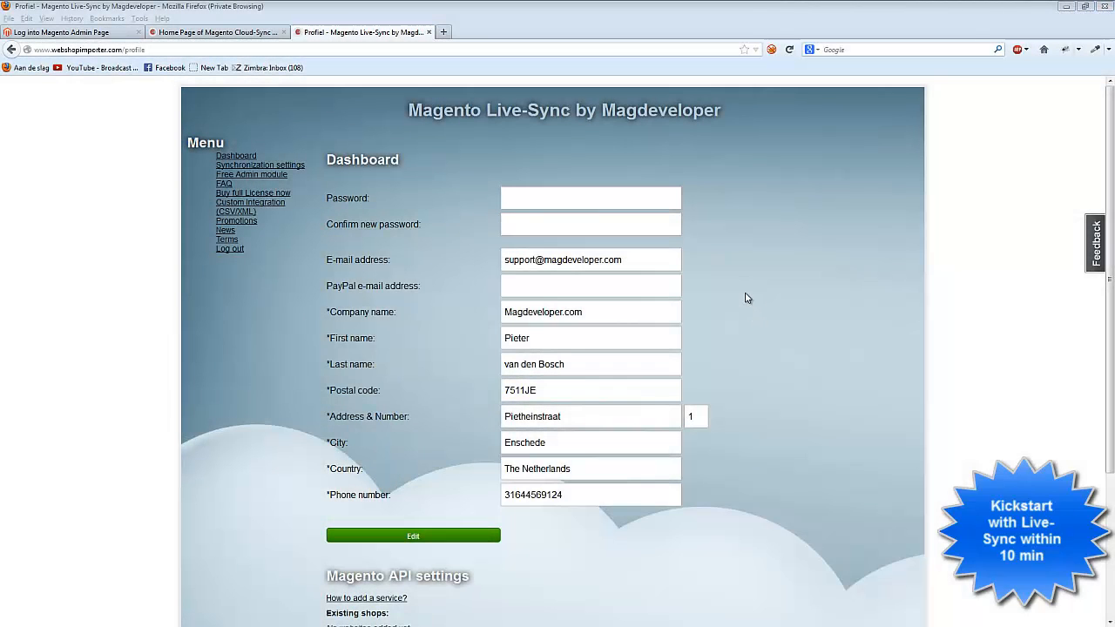
mouse_move(726, 446)
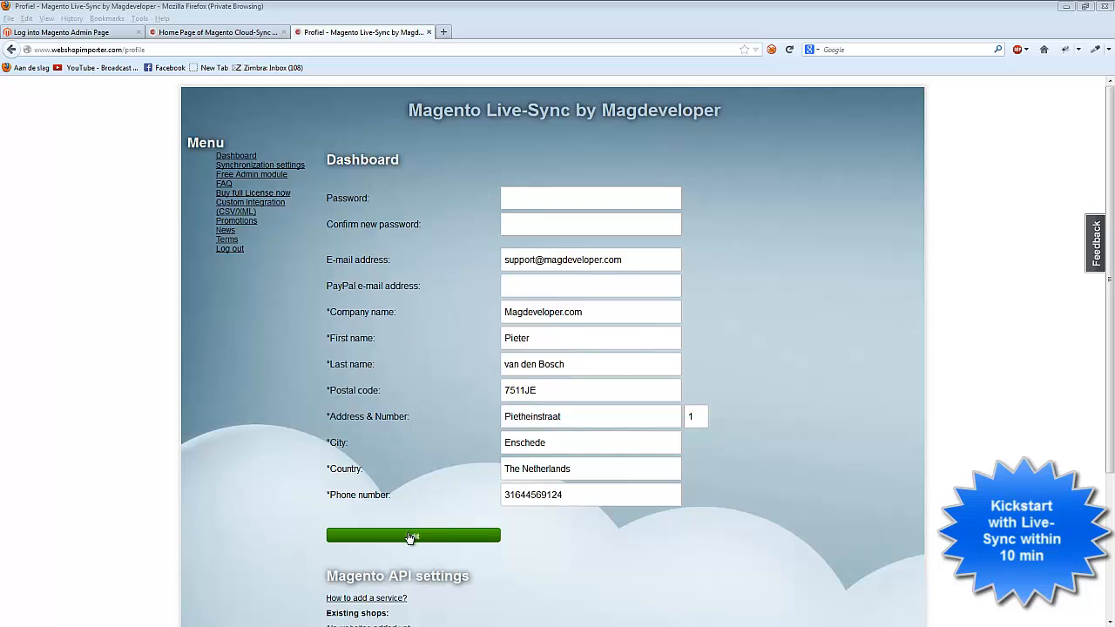
left_click(412, 534)
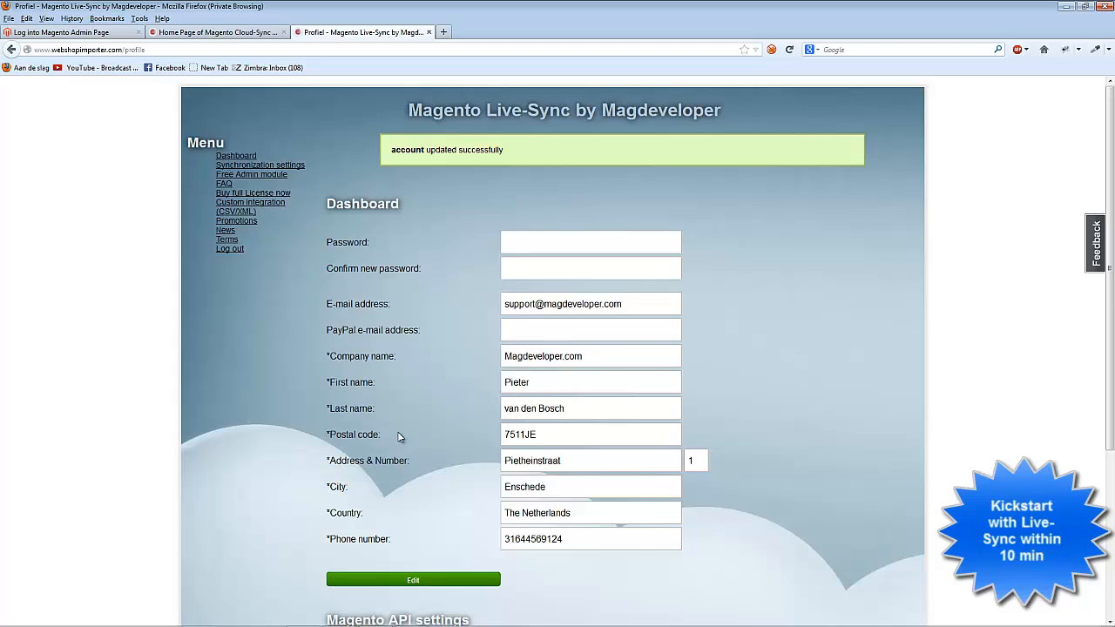
scroll("down", 3)
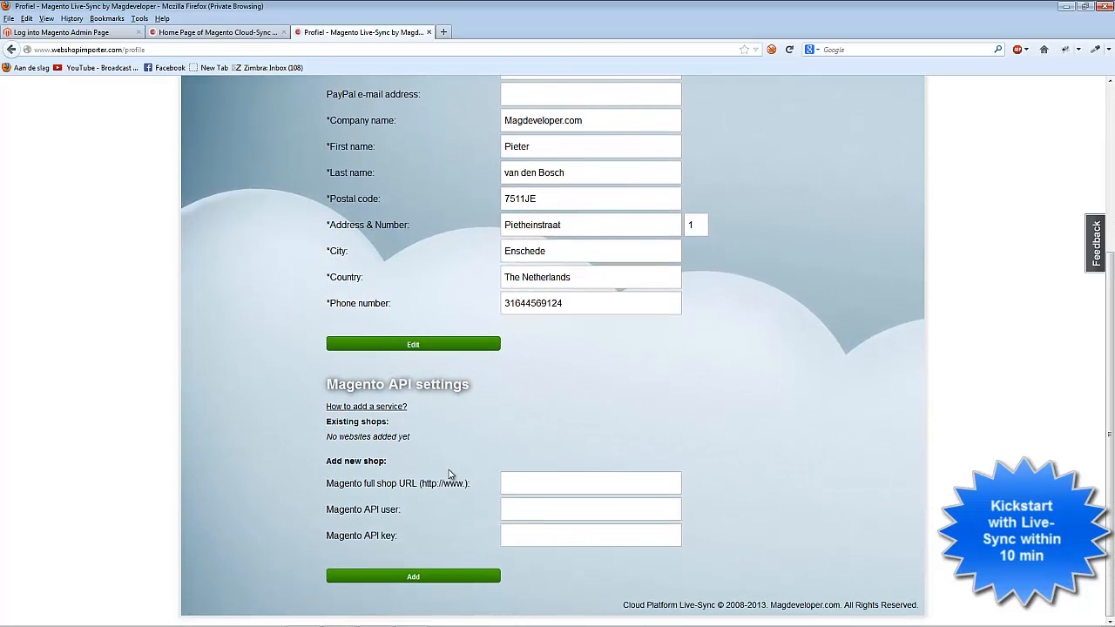
mouse_move(428, 446)
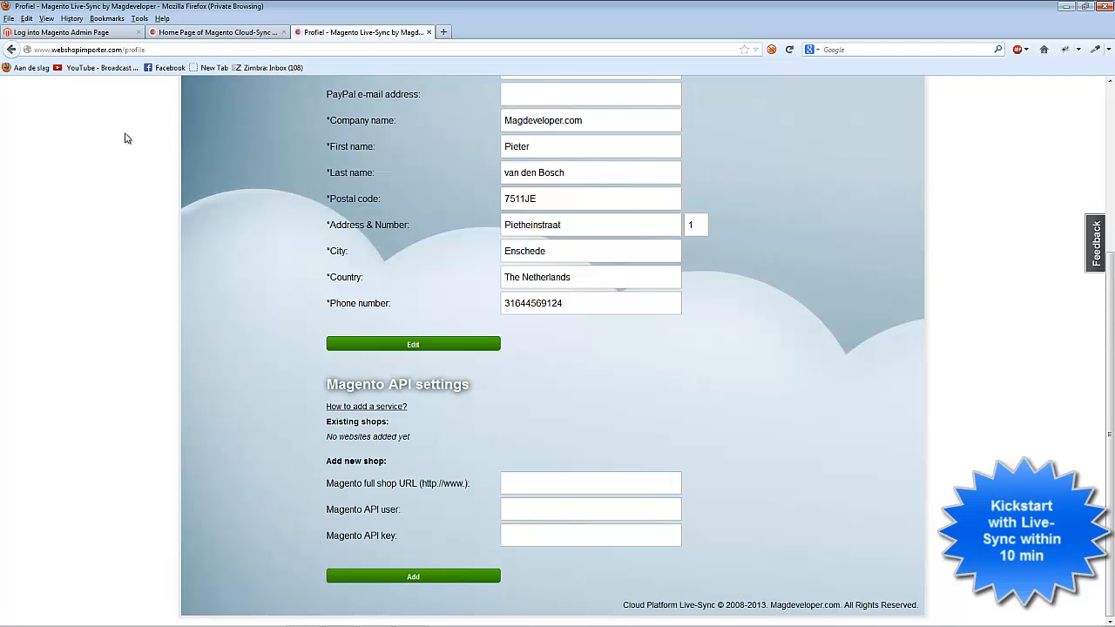
Log in to the Magento Admin Panel
left_click(70, 31)
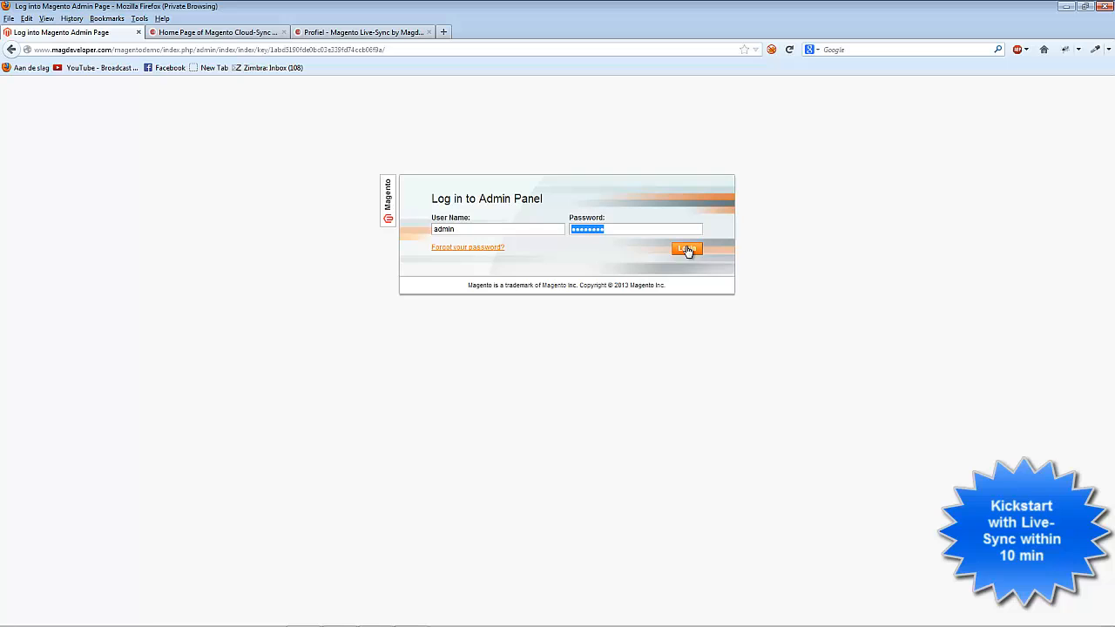
left_click(686, 251)
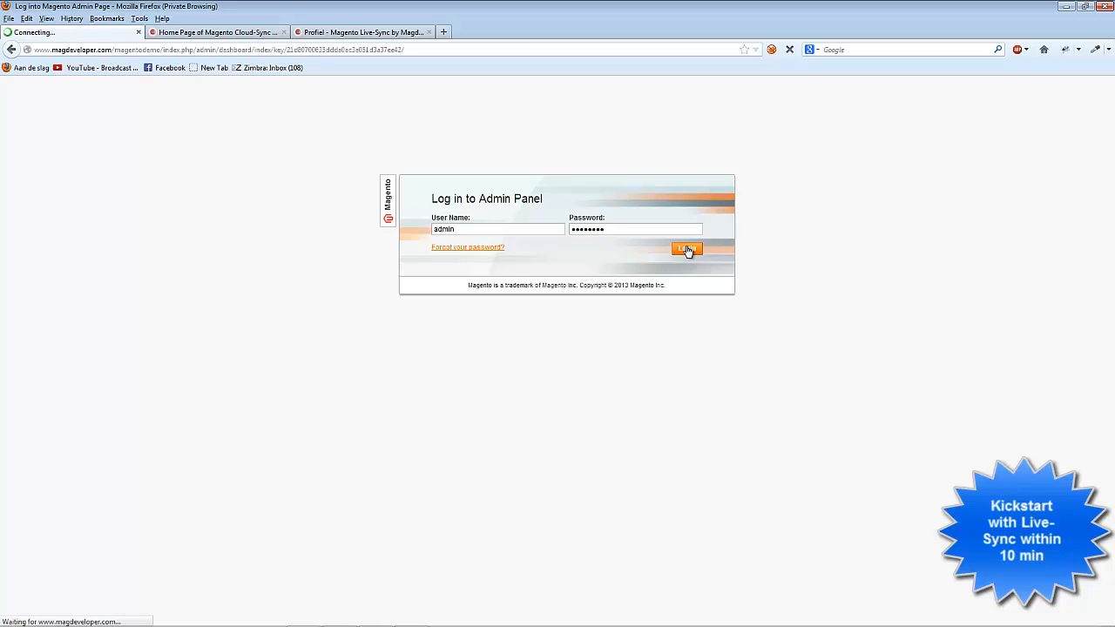
left_click(686, 251)
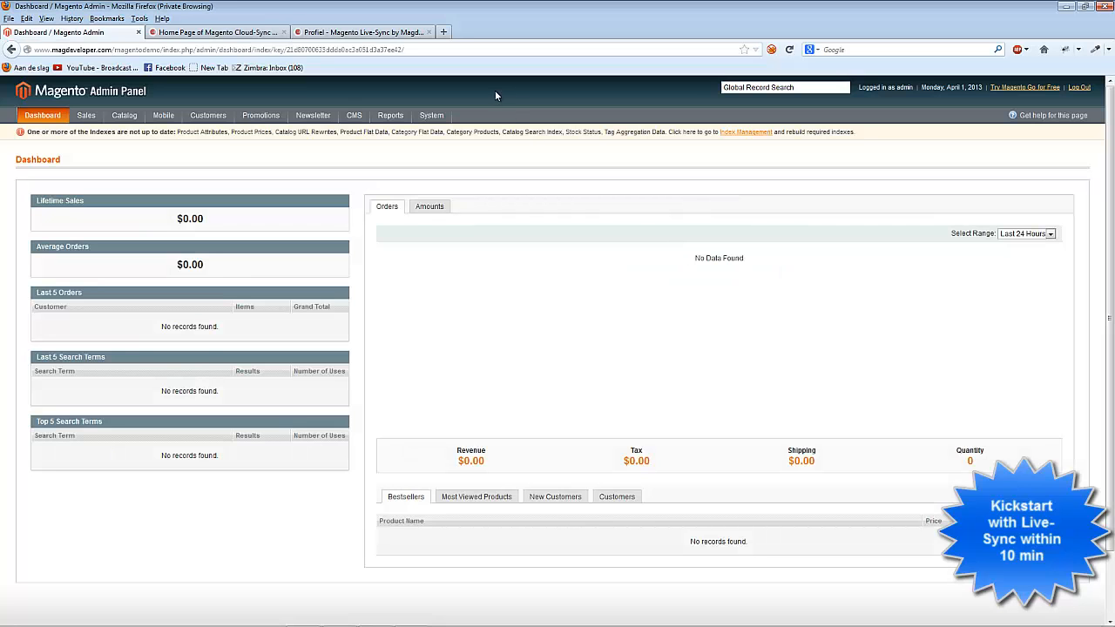
Navigate to System > Web Services > Users, showing an empty API users list
left_click(432, 115)
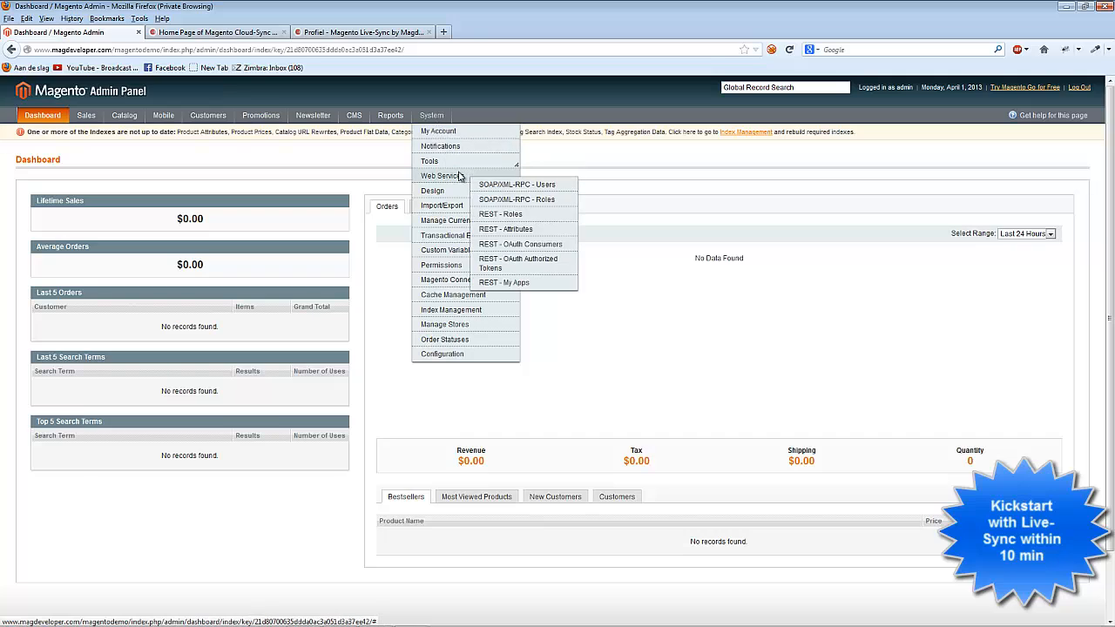
left_click(515, 185)
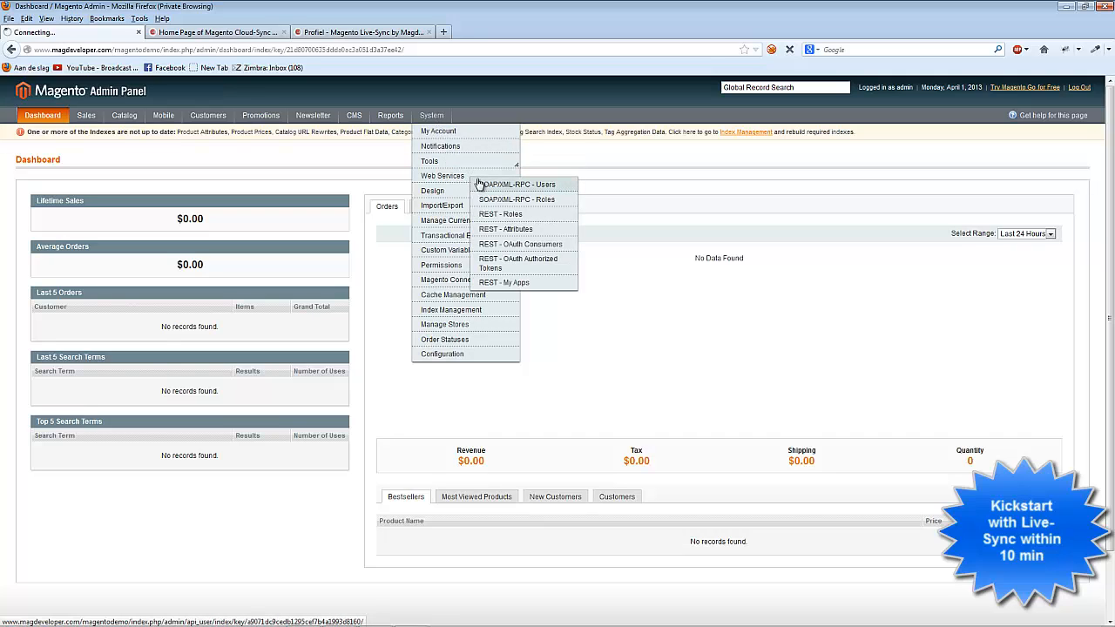
left_click(516, 184)
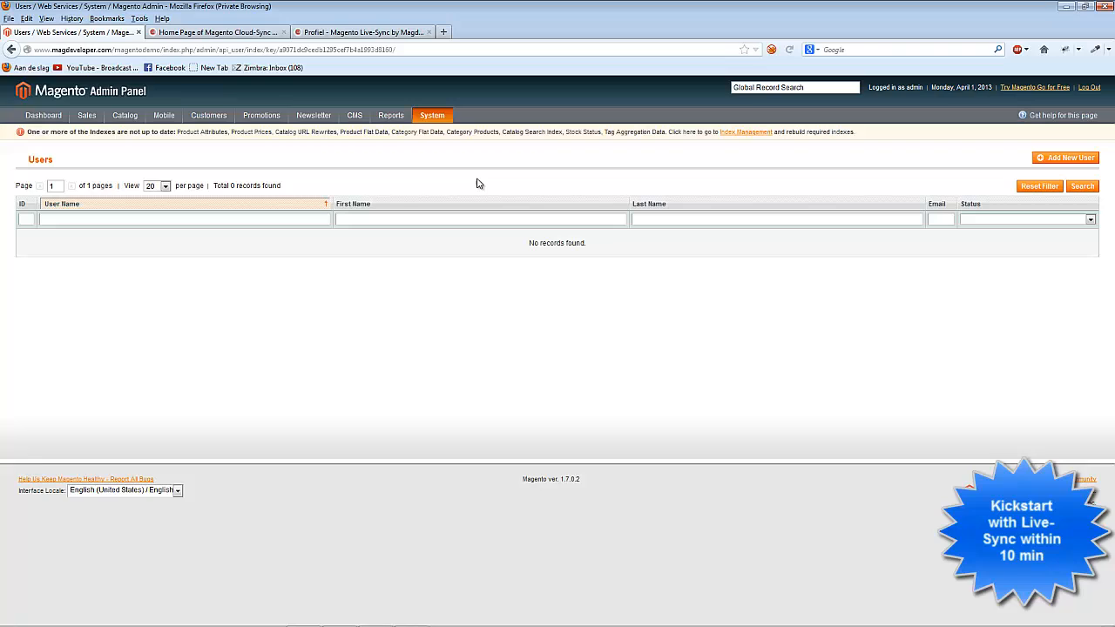
left_click(1066, 157)
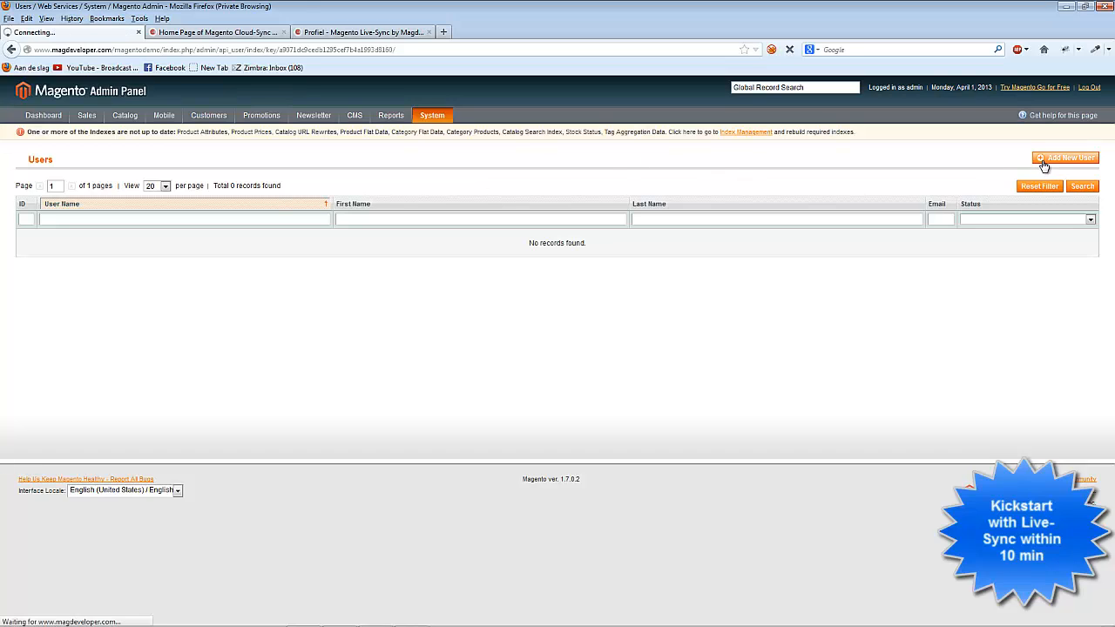
left_click(1064, 157)
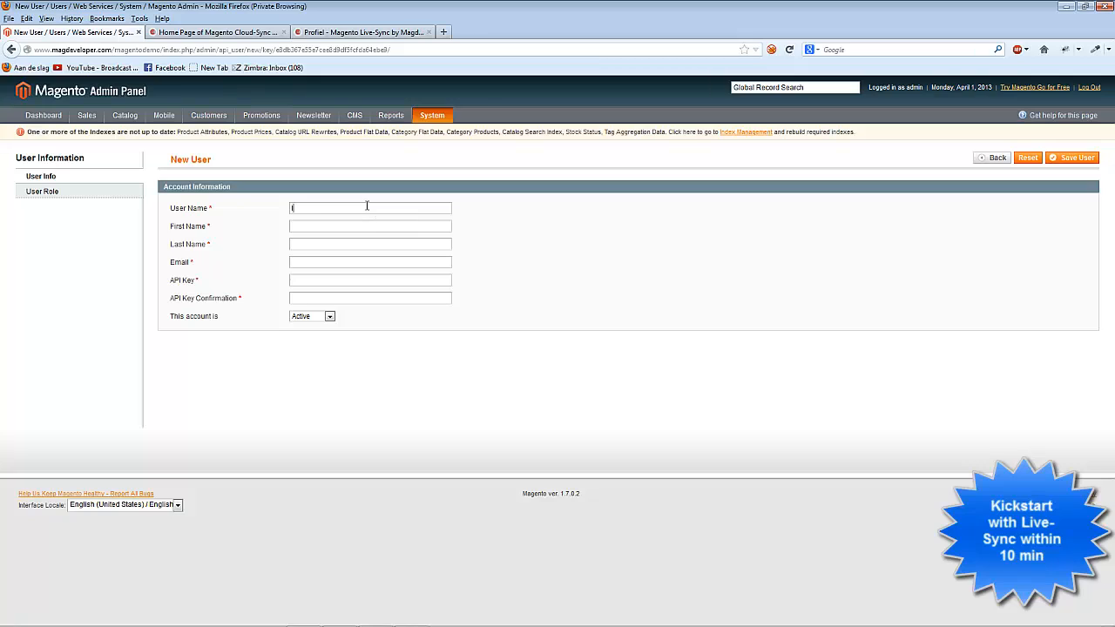
type("livesync")
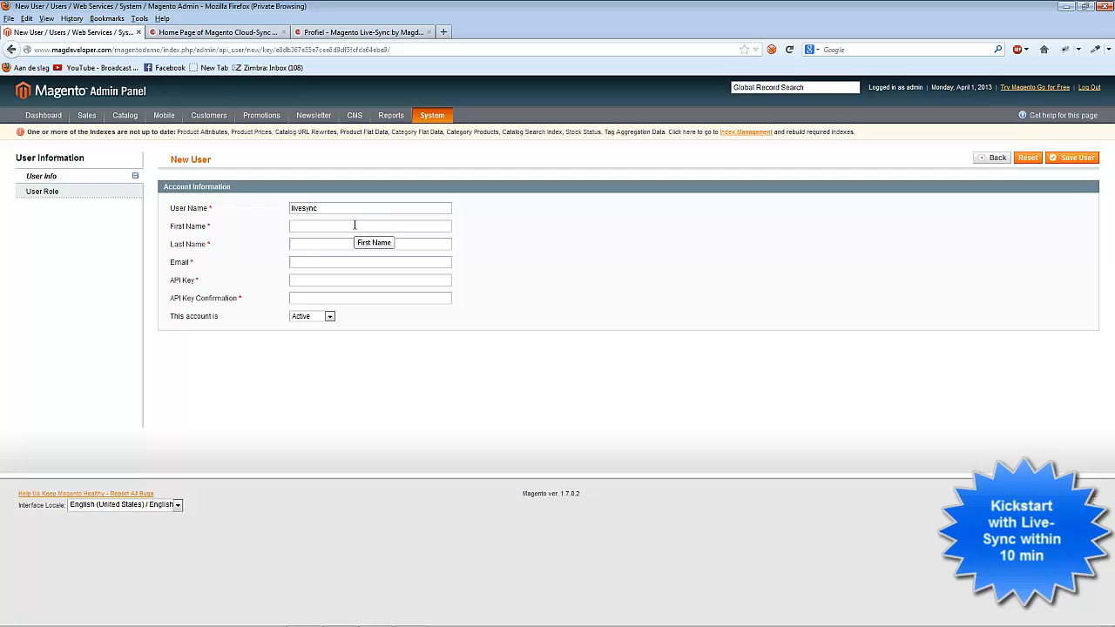
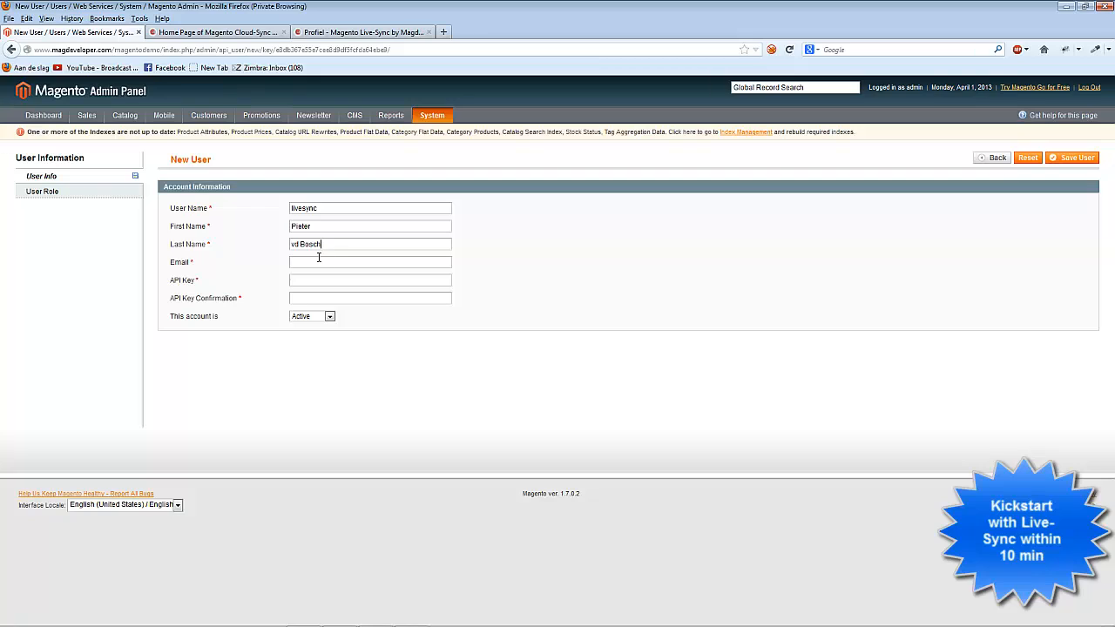
type("suppo")
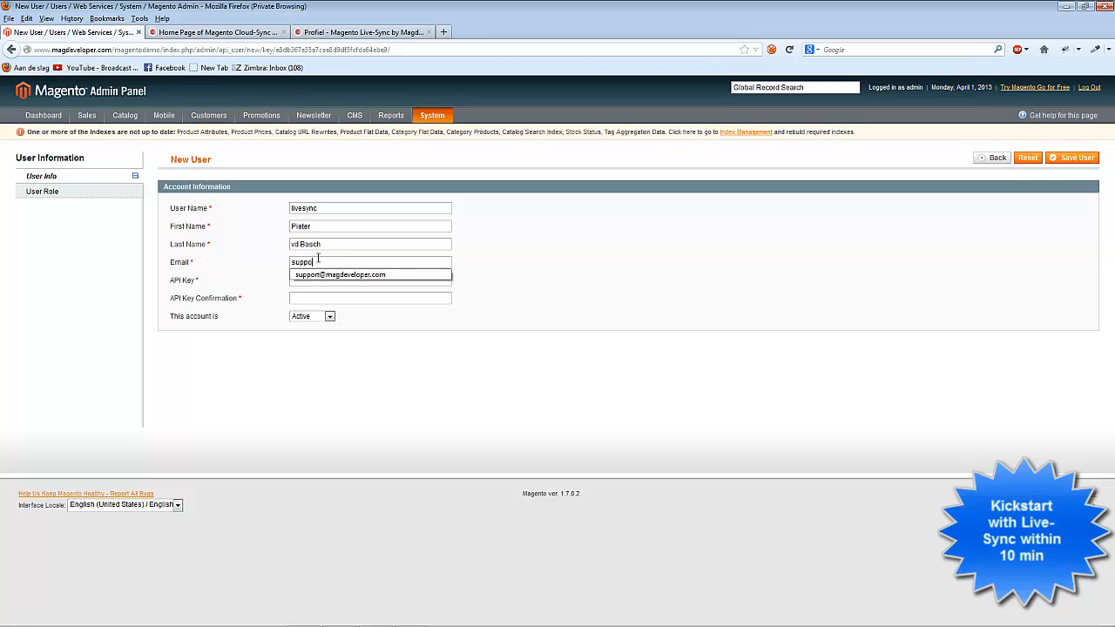
left_click(337, 275)
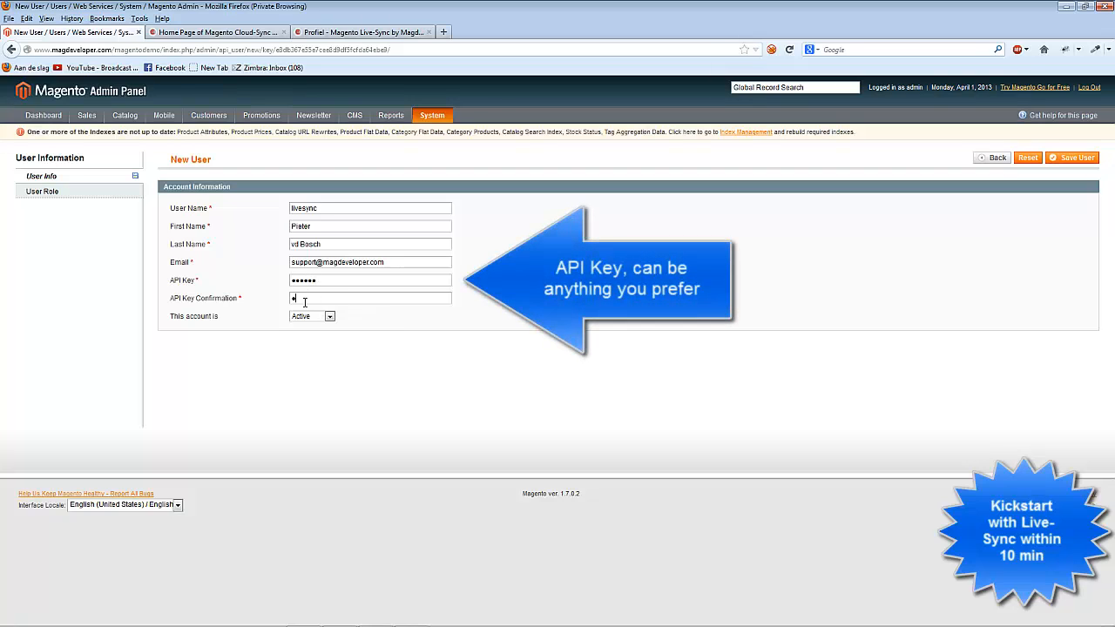
Enter the API key and save the livesync user
type("••••••")
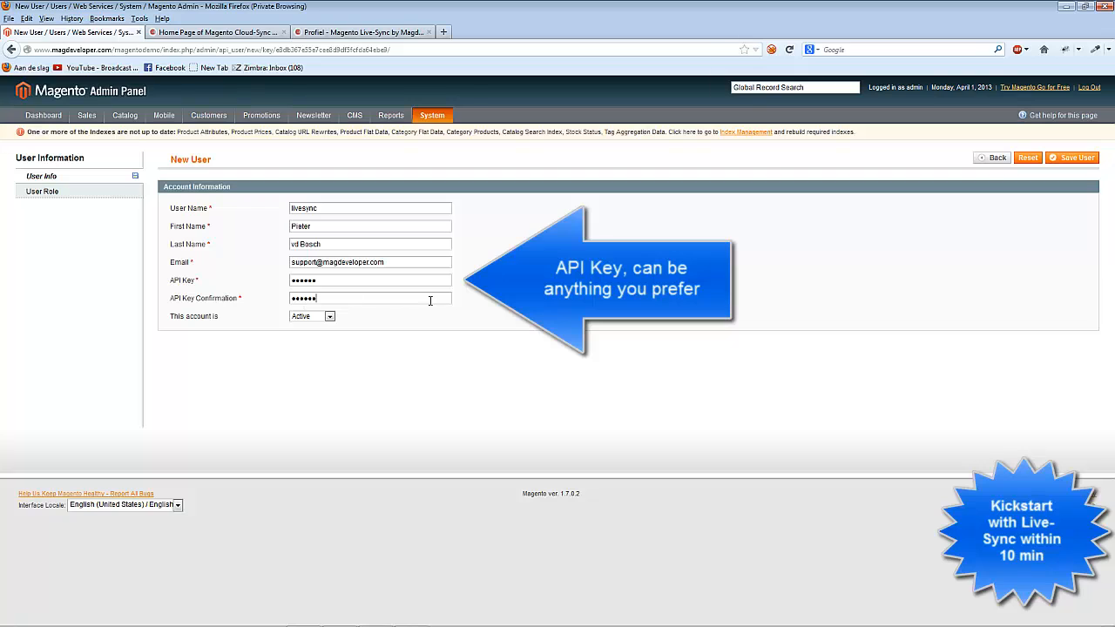
left_click(1072, 157)
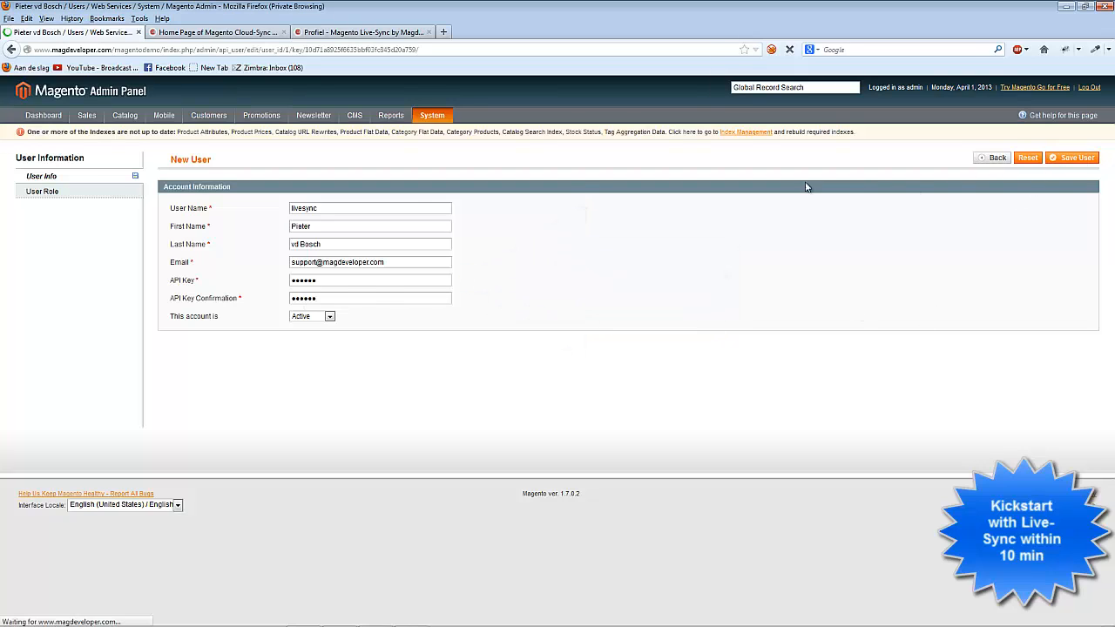
left_click(1071, 157)
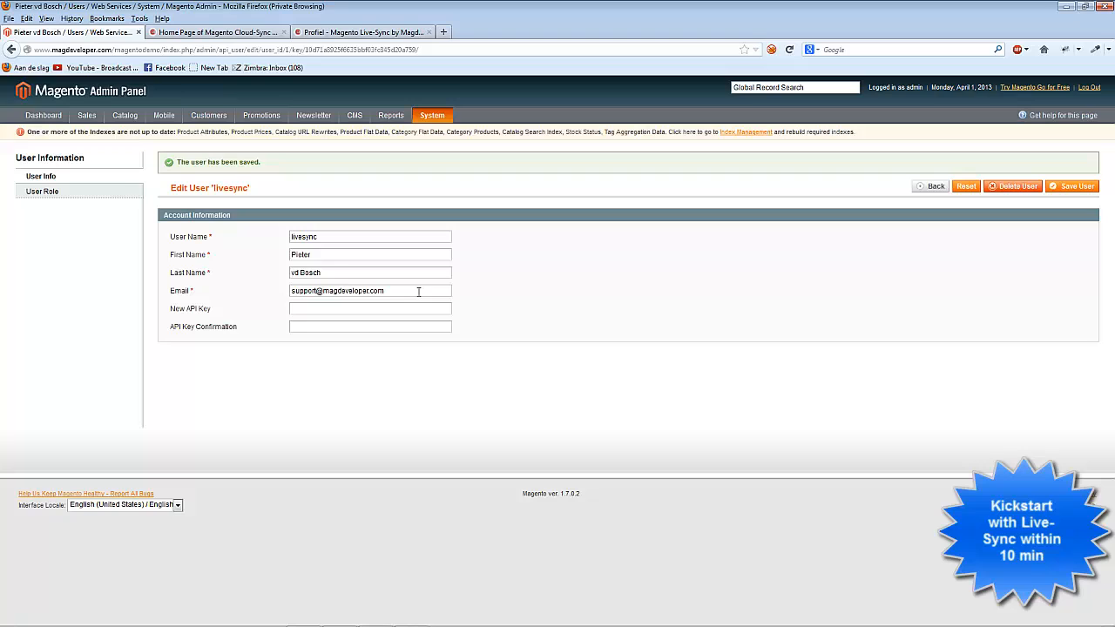
left_click(432, 115)
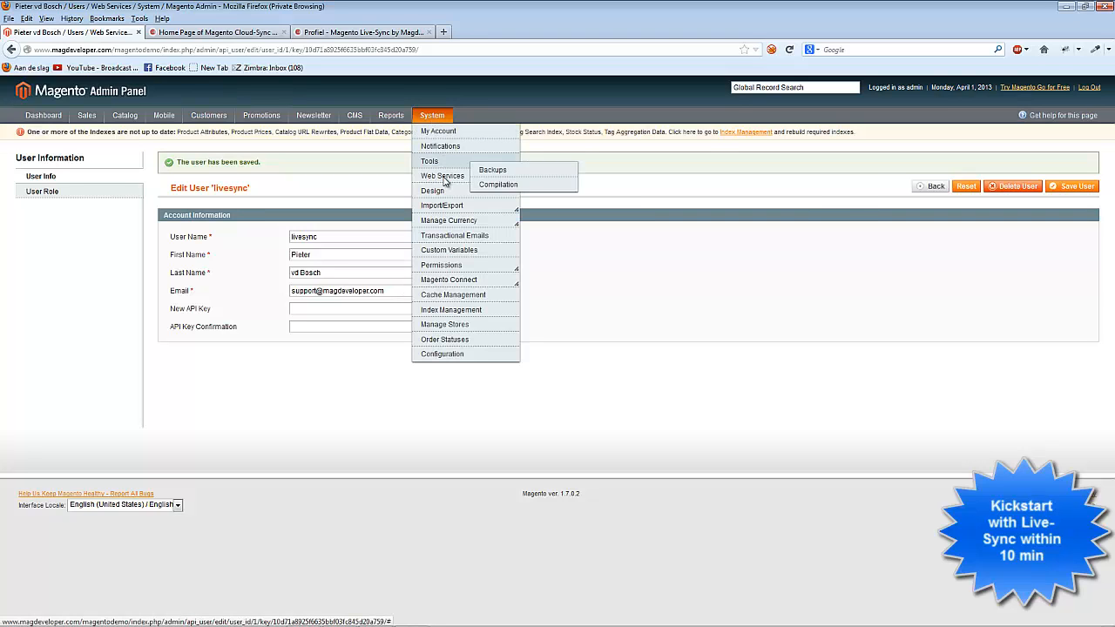
Create and save a new web services role named livesync
left_click(517, 199)
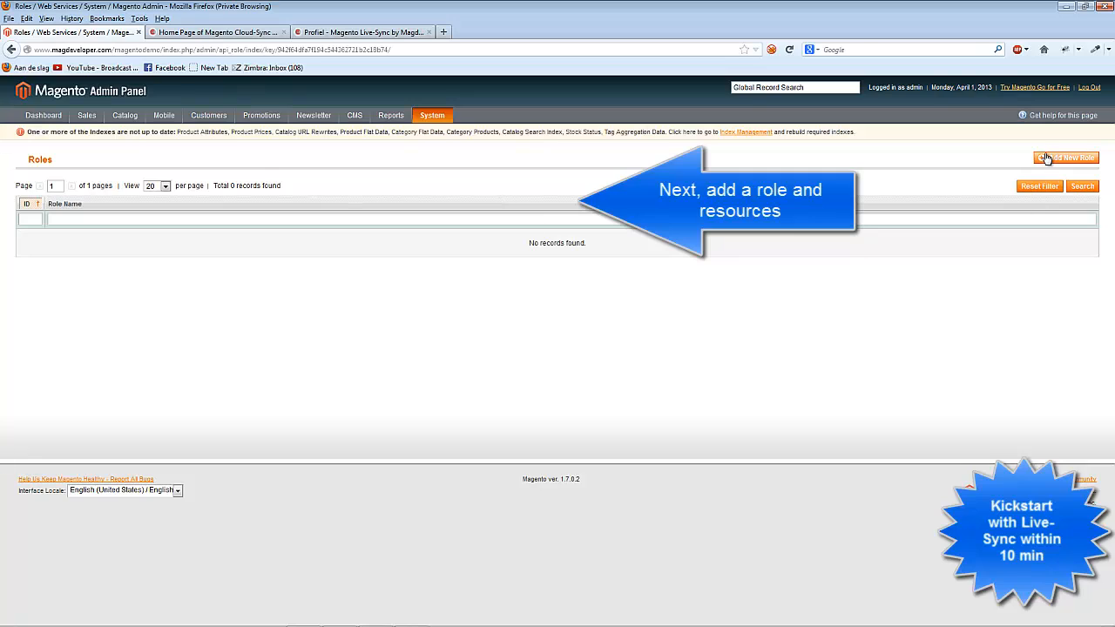
left_click(1066, 157)
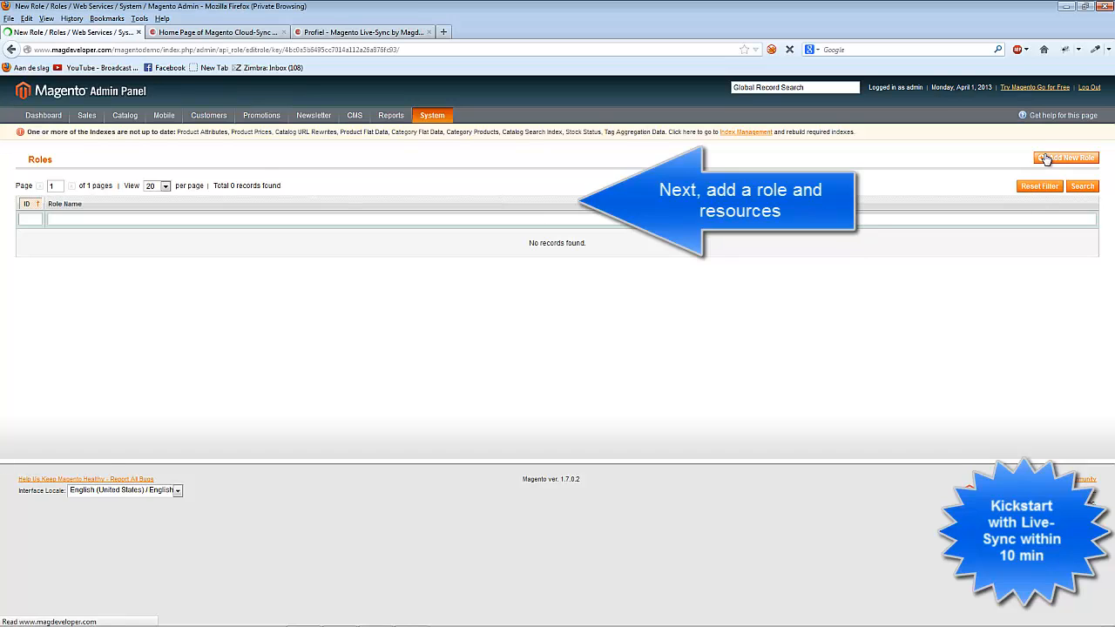
left_click(1065, 156)
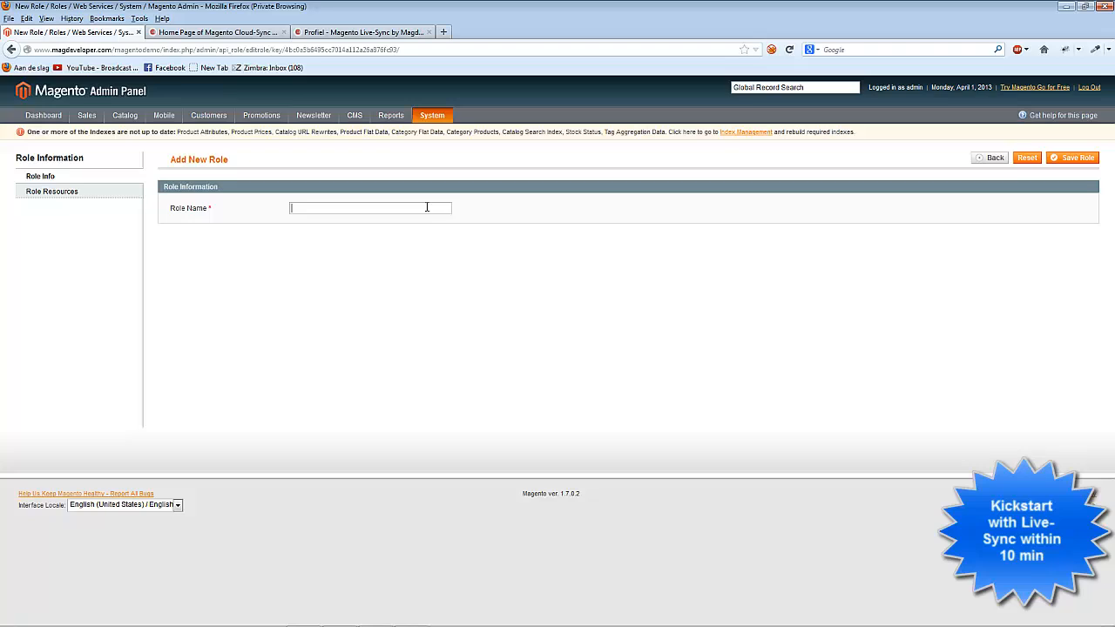
type("livesync")
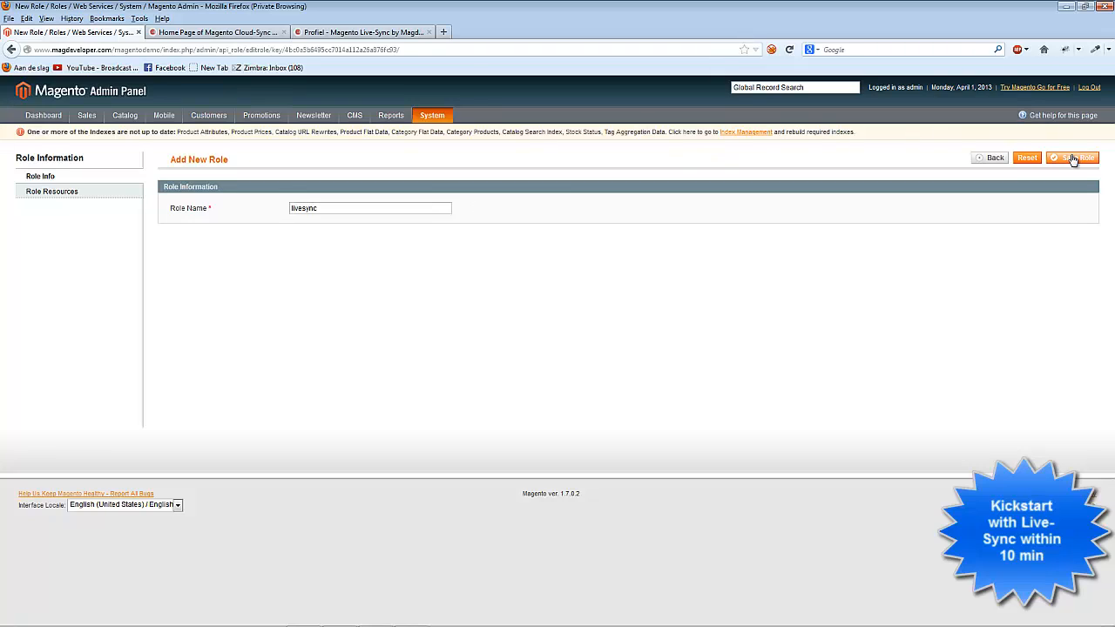
left_click(1073, 156)
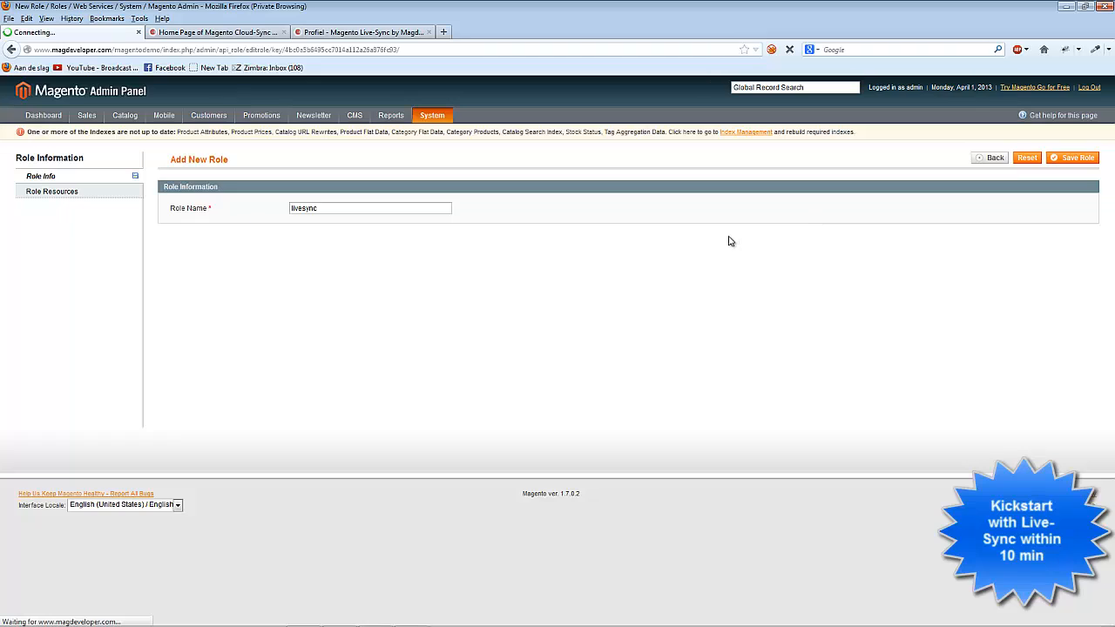
left_click(1073, 156)
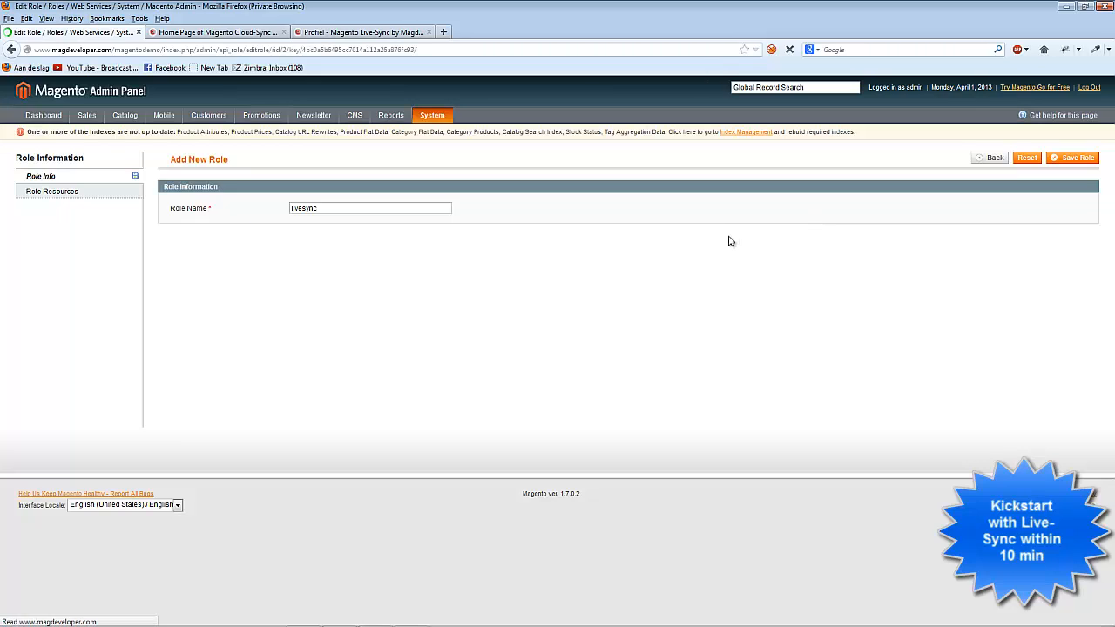
left_click(1073, 157)
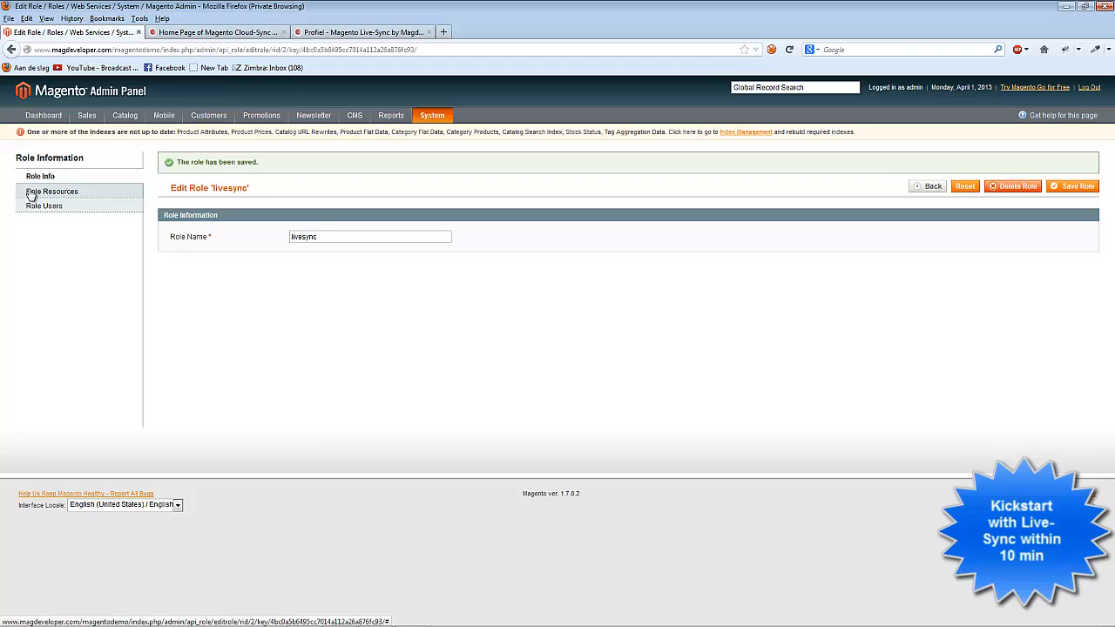
Grant the role access to all resources, assign the livesync user to it and save the role
left_click(53, 190)
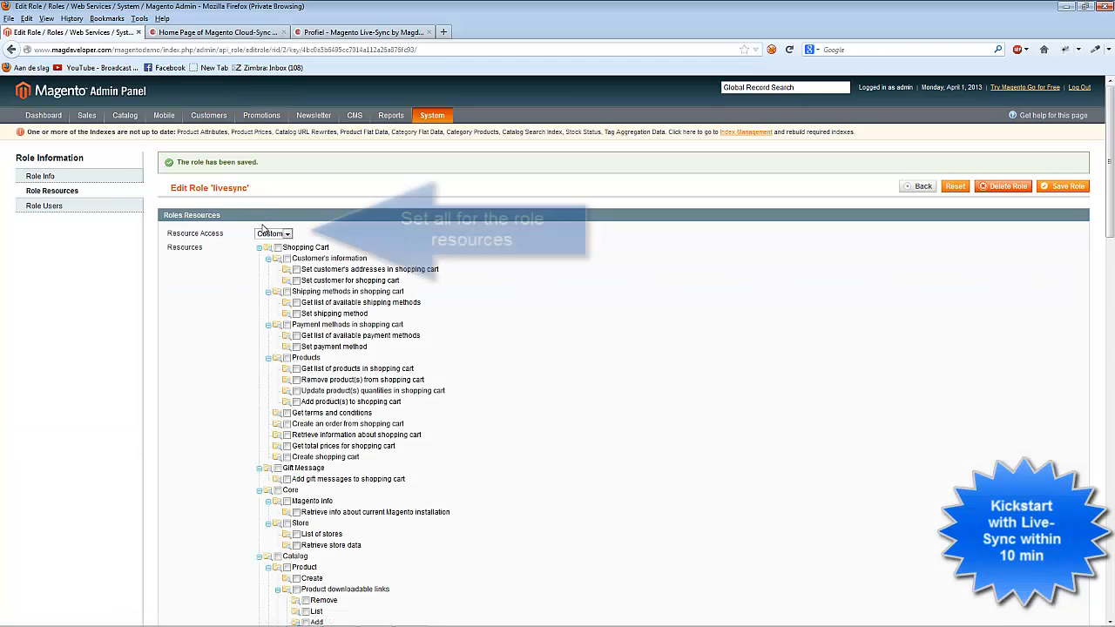
left_click(272, 233)
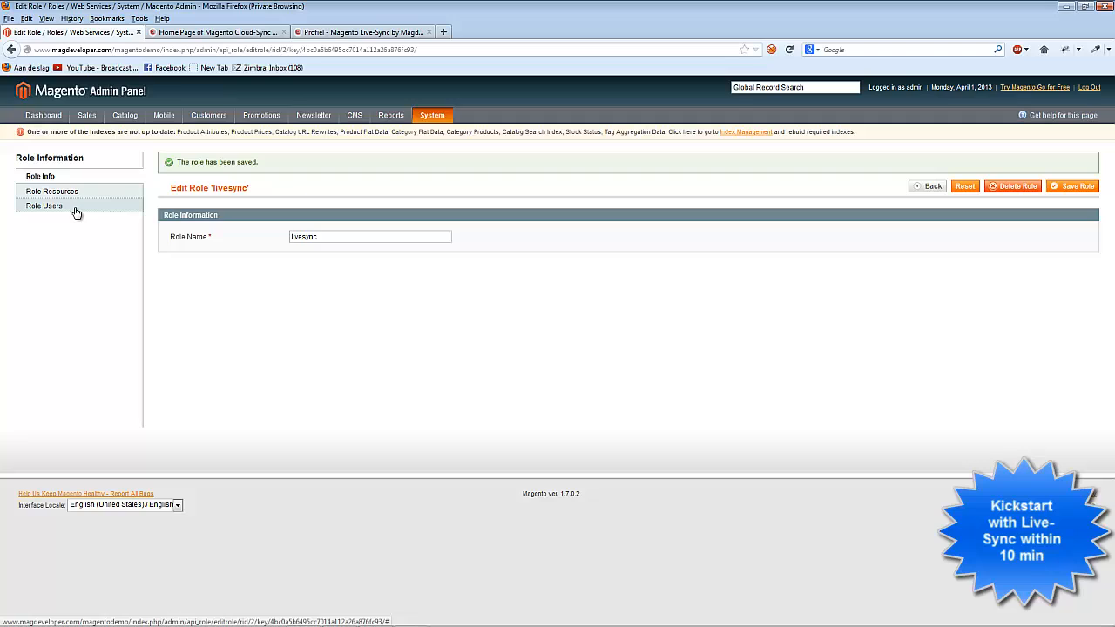
left_click(43, 205)
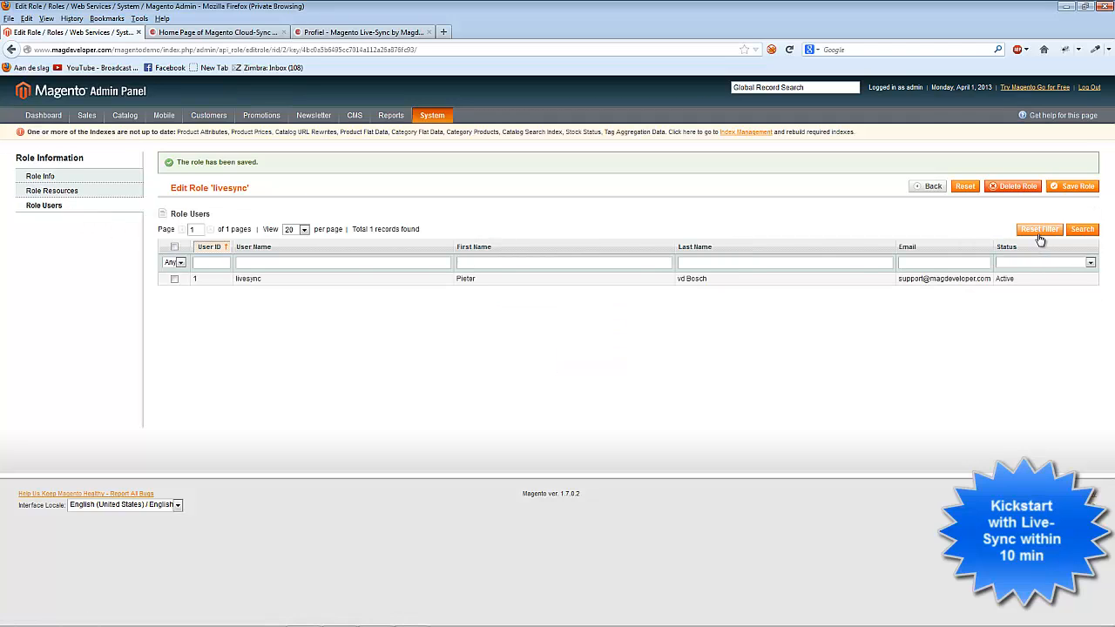
left_click(174, 278)
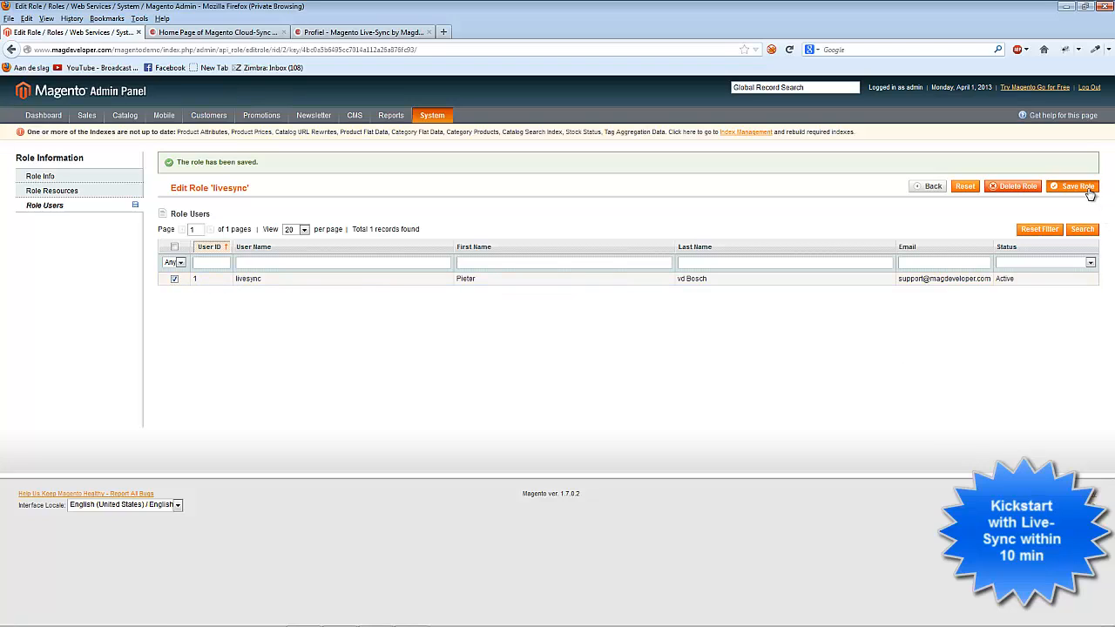
left_click(1073, 184)
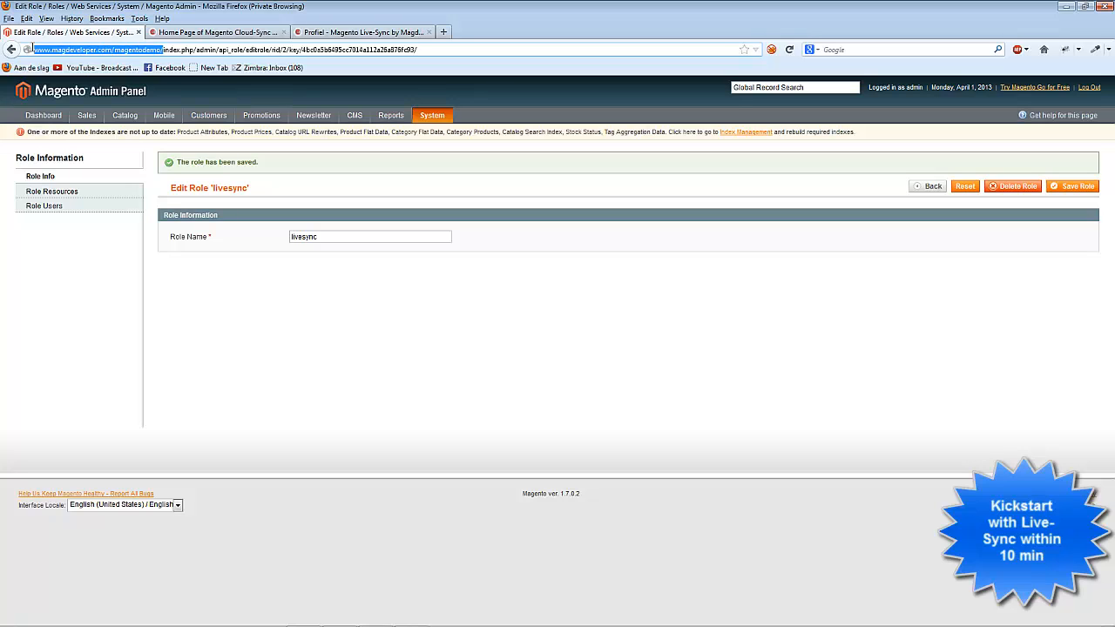
Enter the demo shop URL in the Live-Sync Magento API settings
left_click(362, 31)
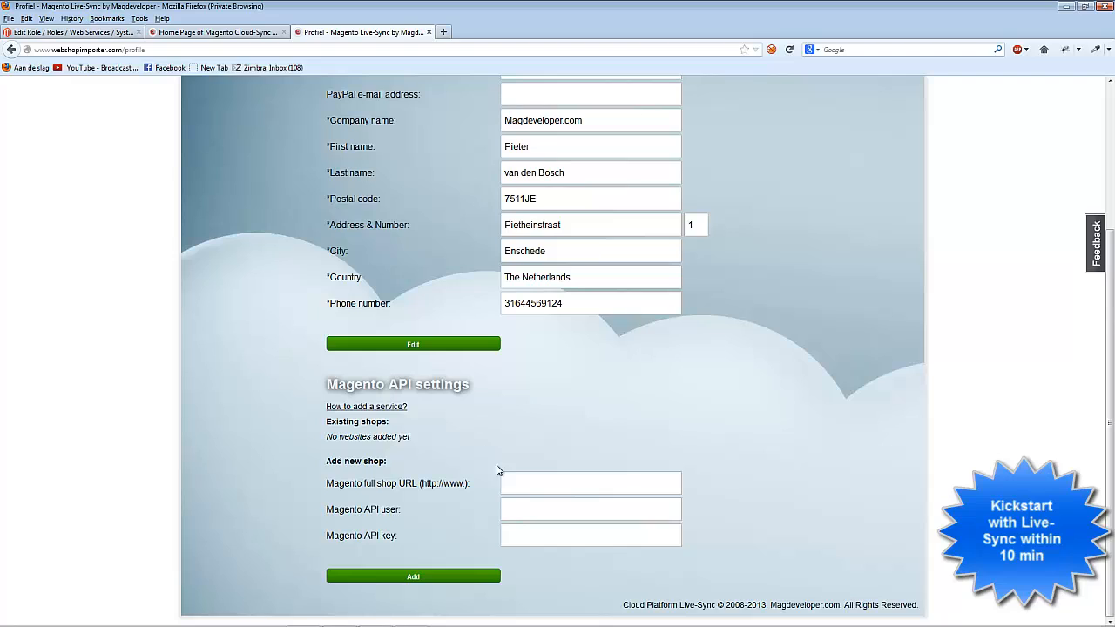
type("f")
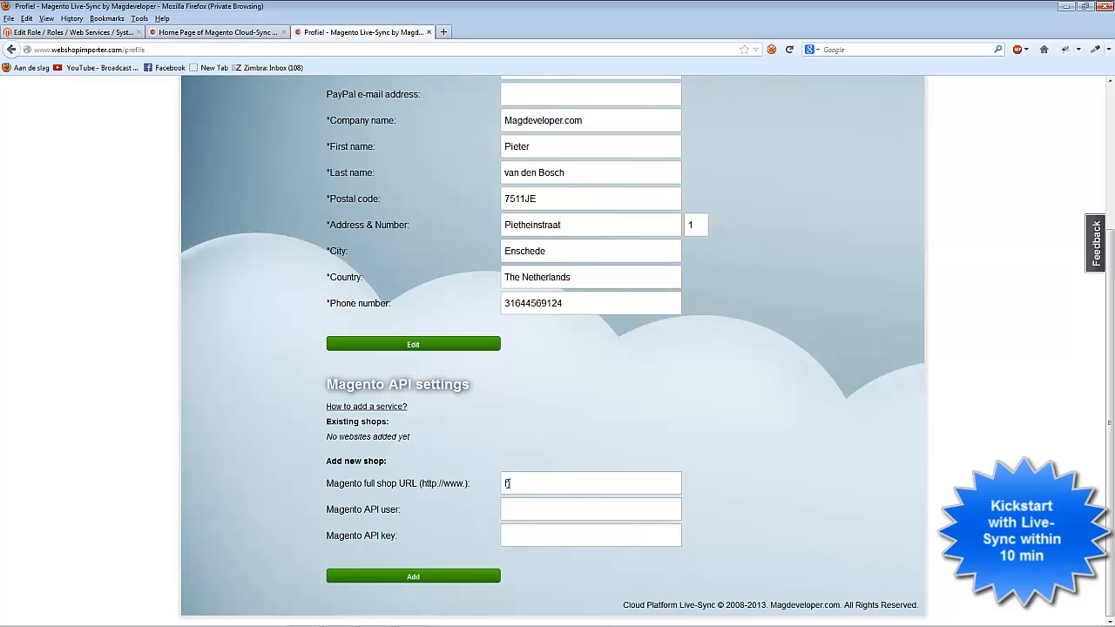
type("ttp://www.magdeveloper.com/magentodem")
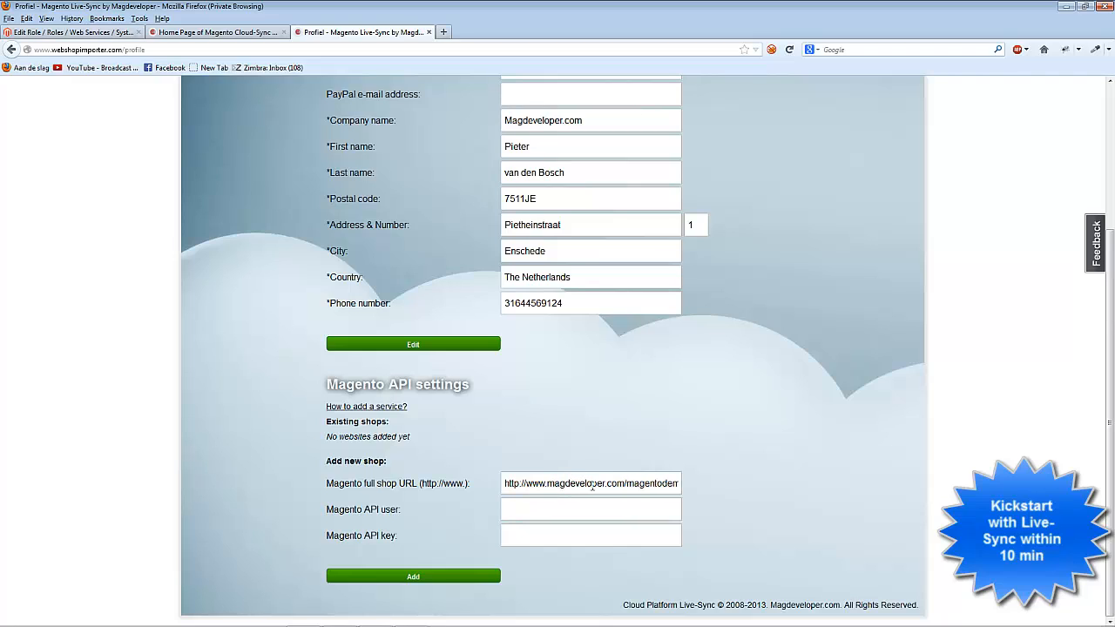
double_click(600, 484)
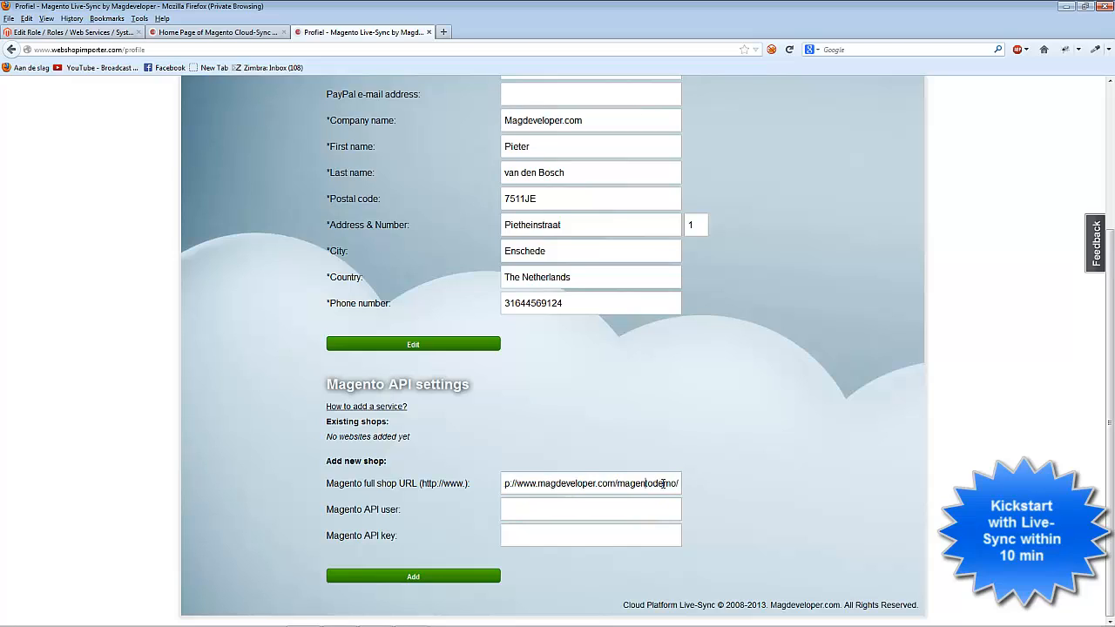
triple_click(589, 484)
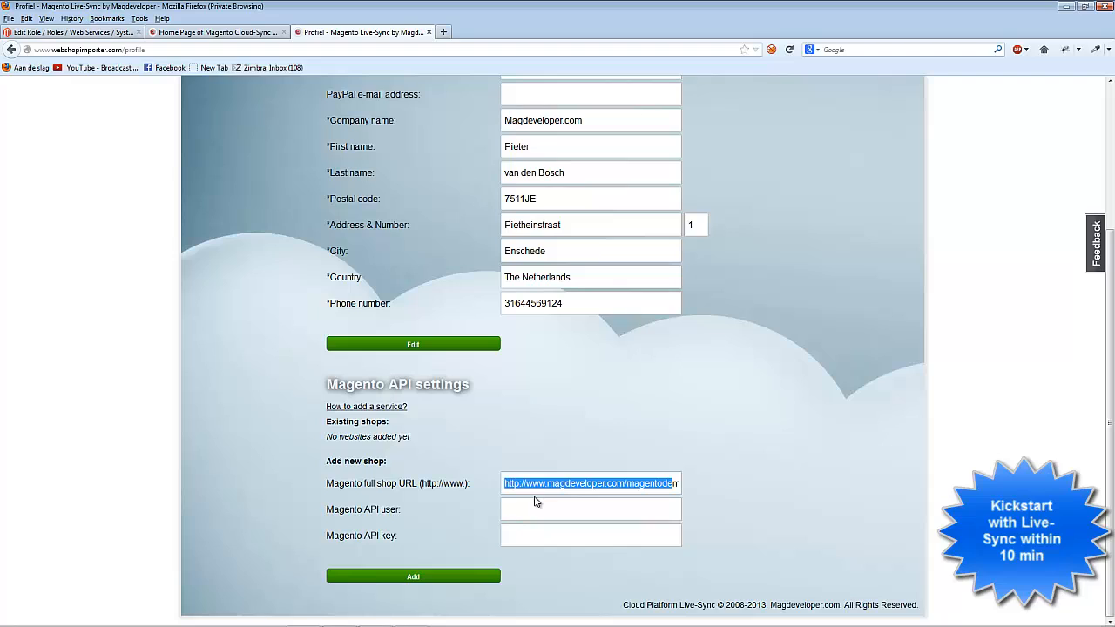
Enter API user livesync with its API key and add the shop
left_click(591, 509)
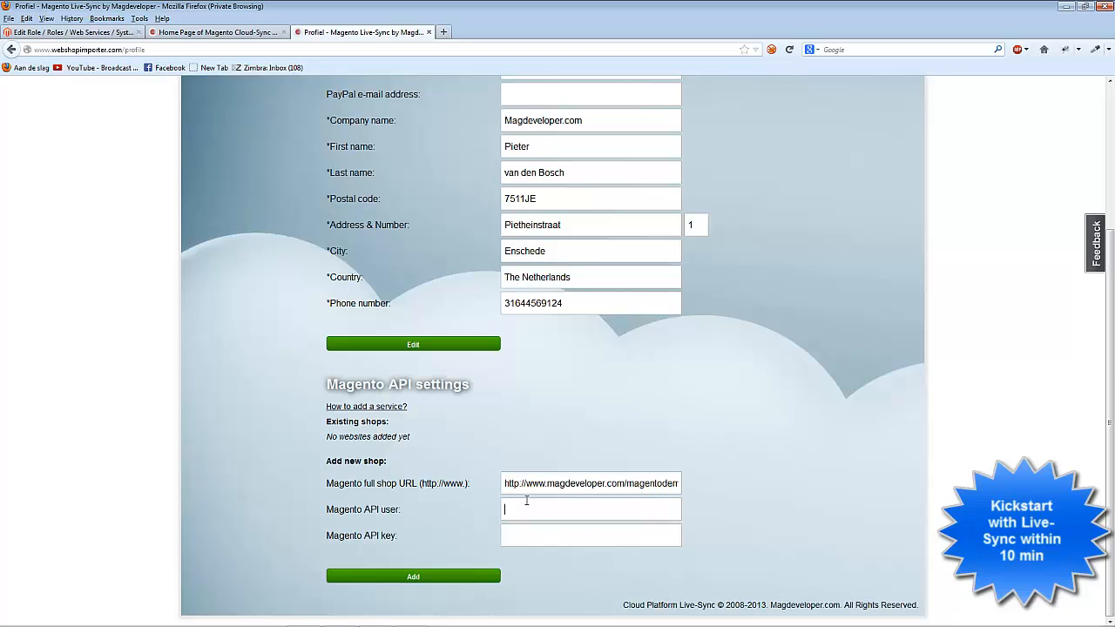
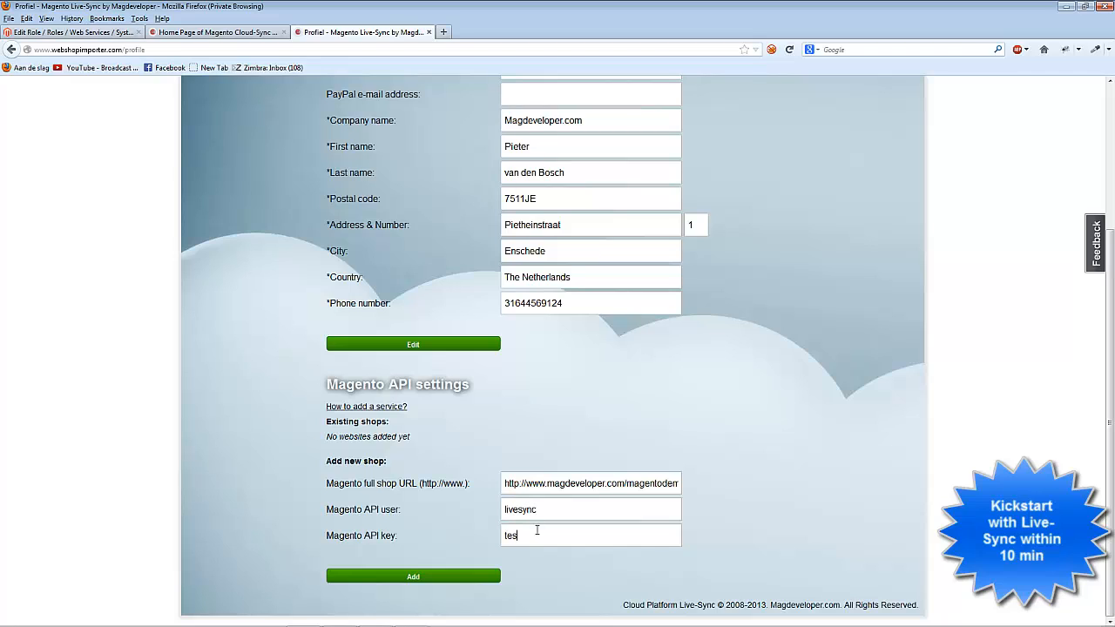
left_click(413, 574)
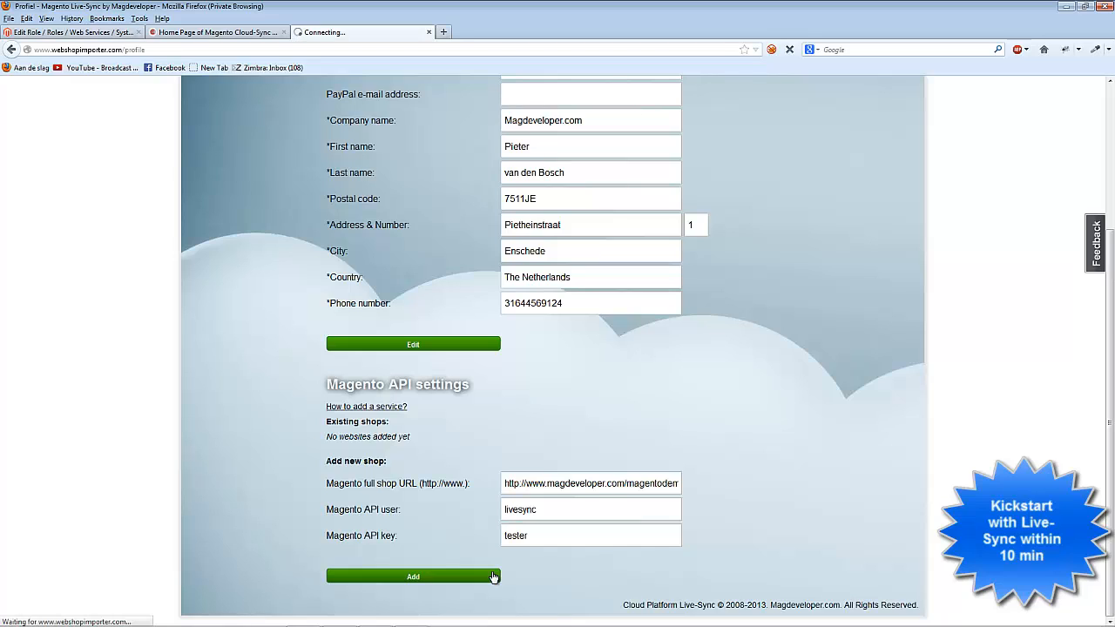
left_click(412, 576)
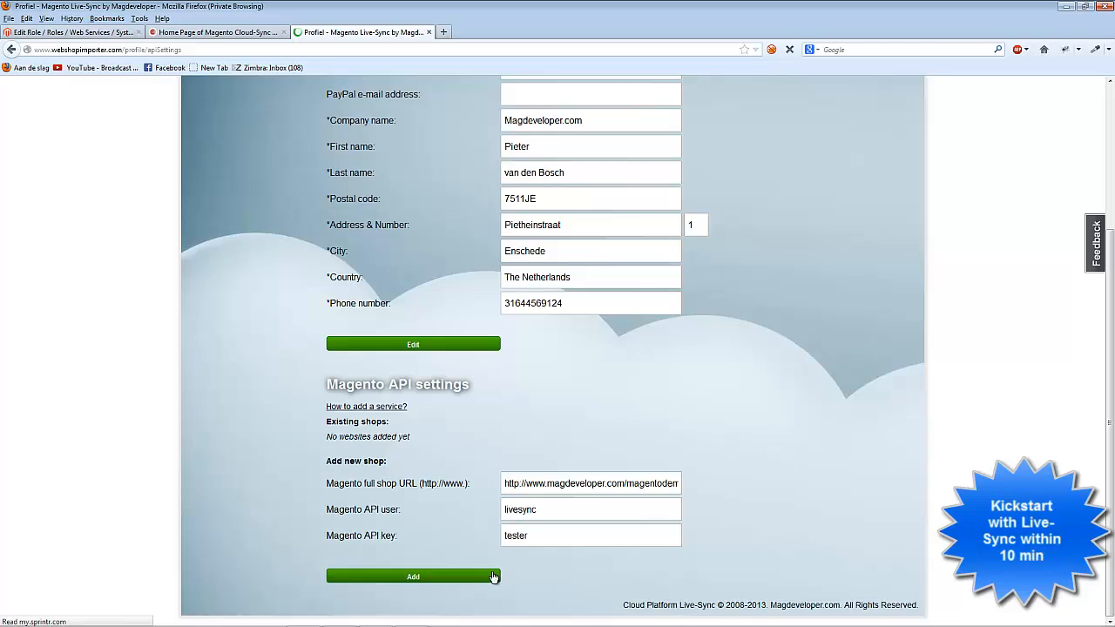
left_click(412, 575)
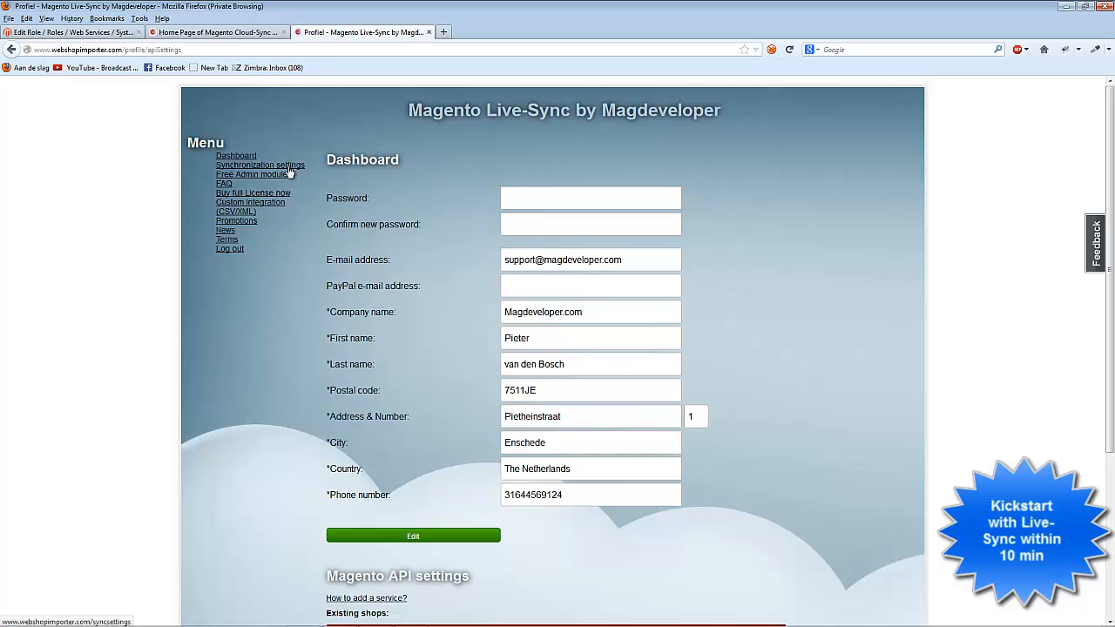
Add a rule for supplier Pixmania-Pro on the demo shop, time 18:00, country England
left_click(260, 164)
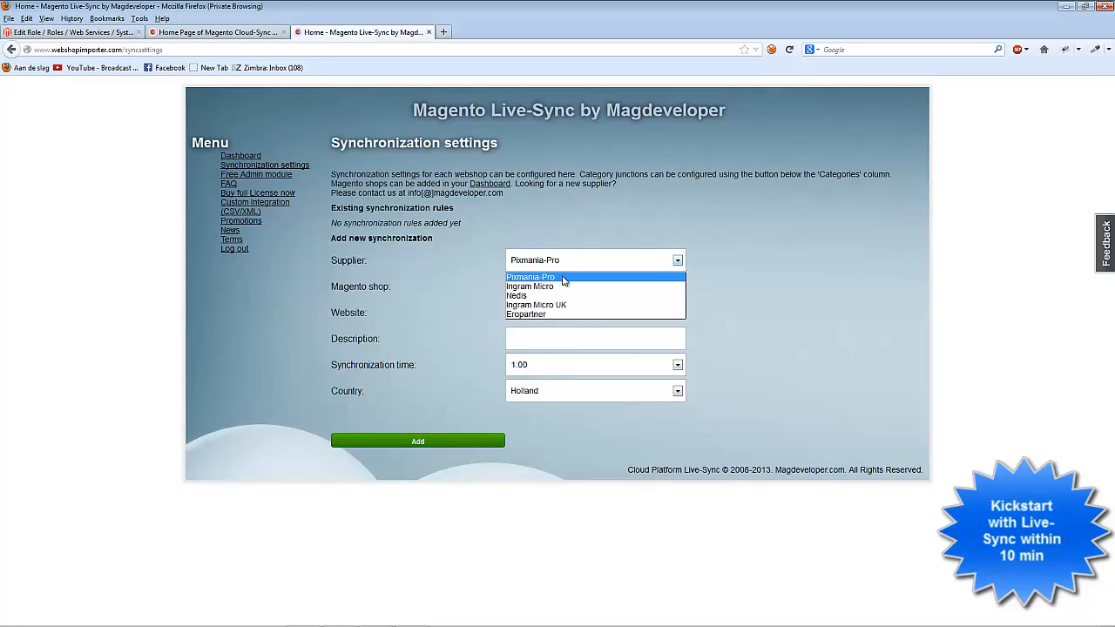
left_click(529, 277)
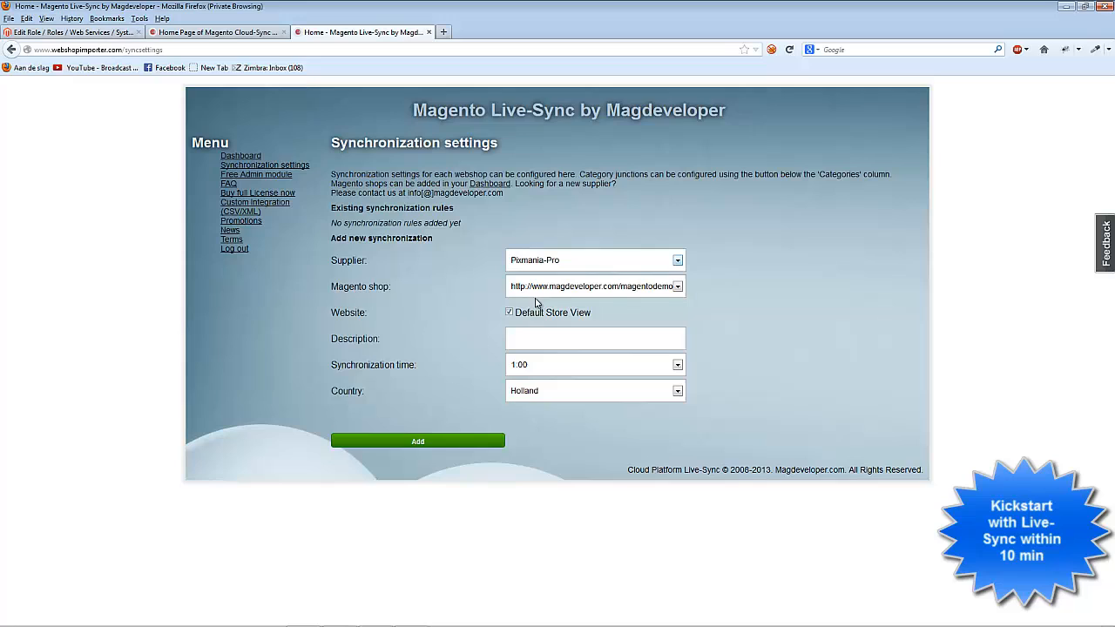
left_click(678, 364)
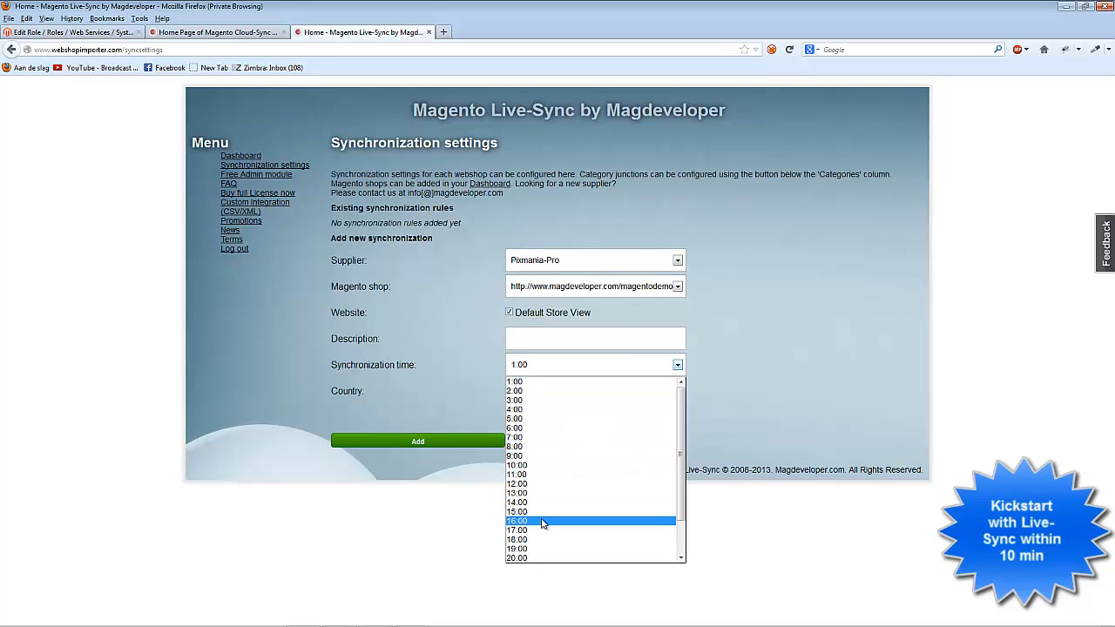
left_click(517, 521)
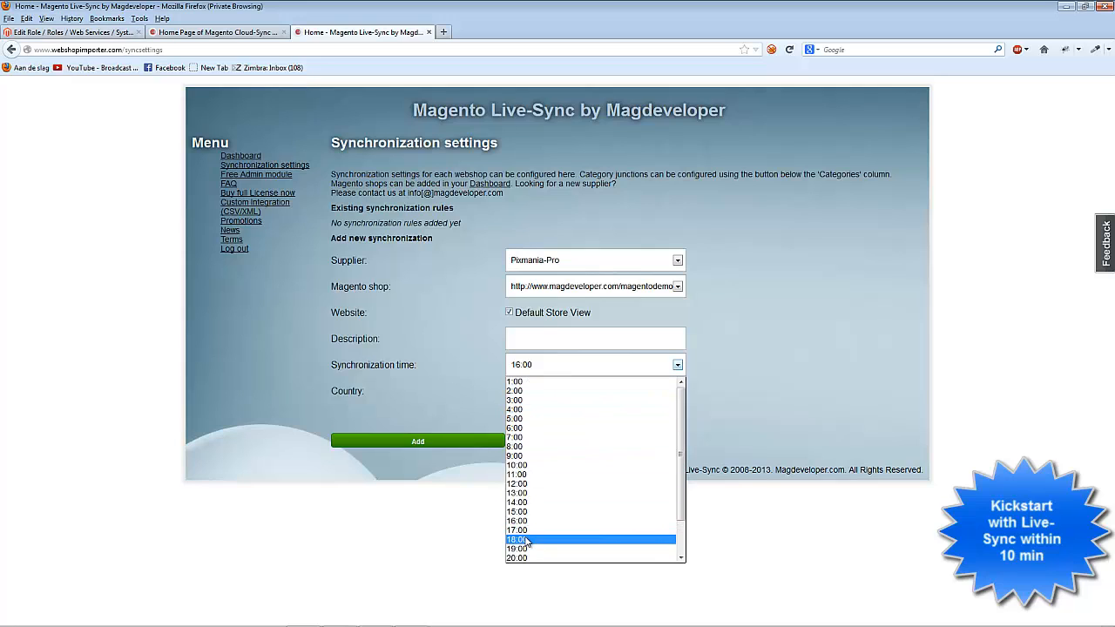
left_click(519, 539)
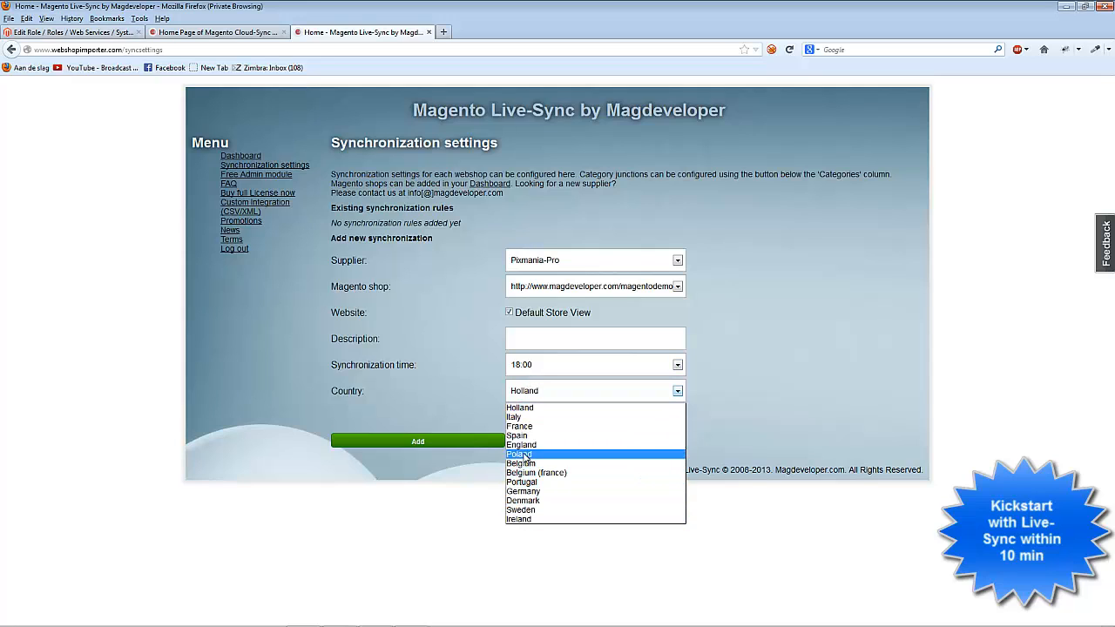
left_click(521, 444)
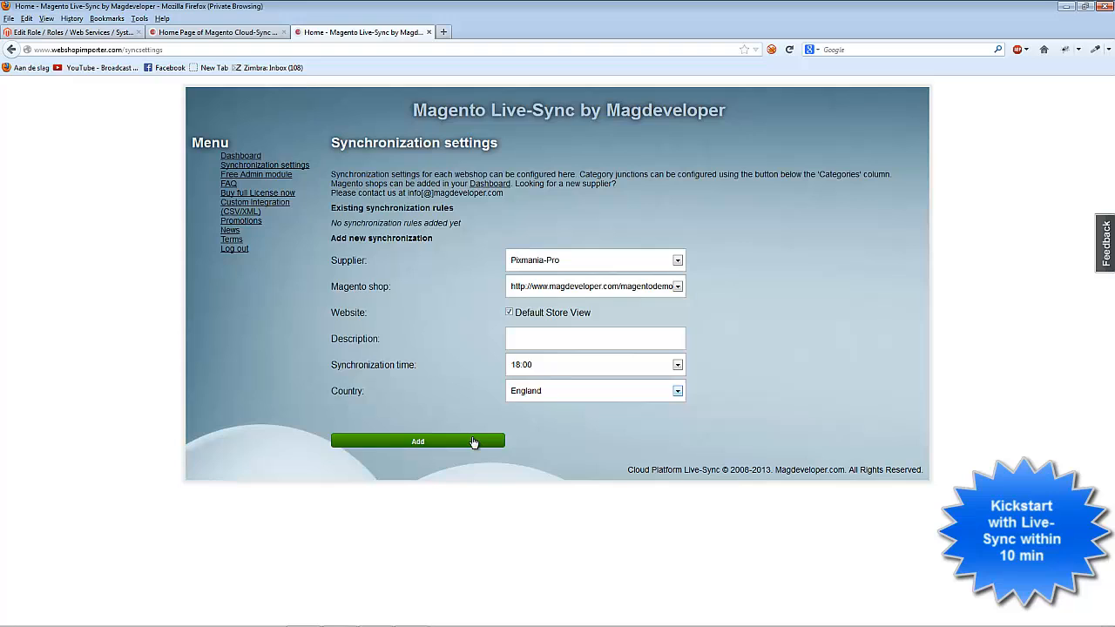
left_click(418, 442)
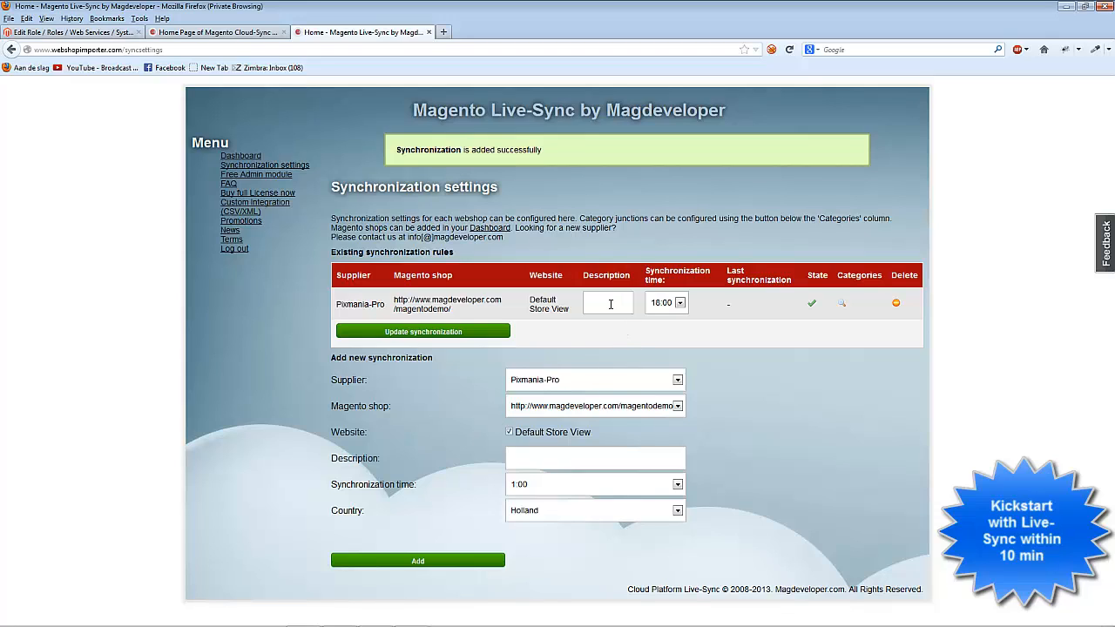
Give the rule the description 'pix eng' and update it
type("pix")
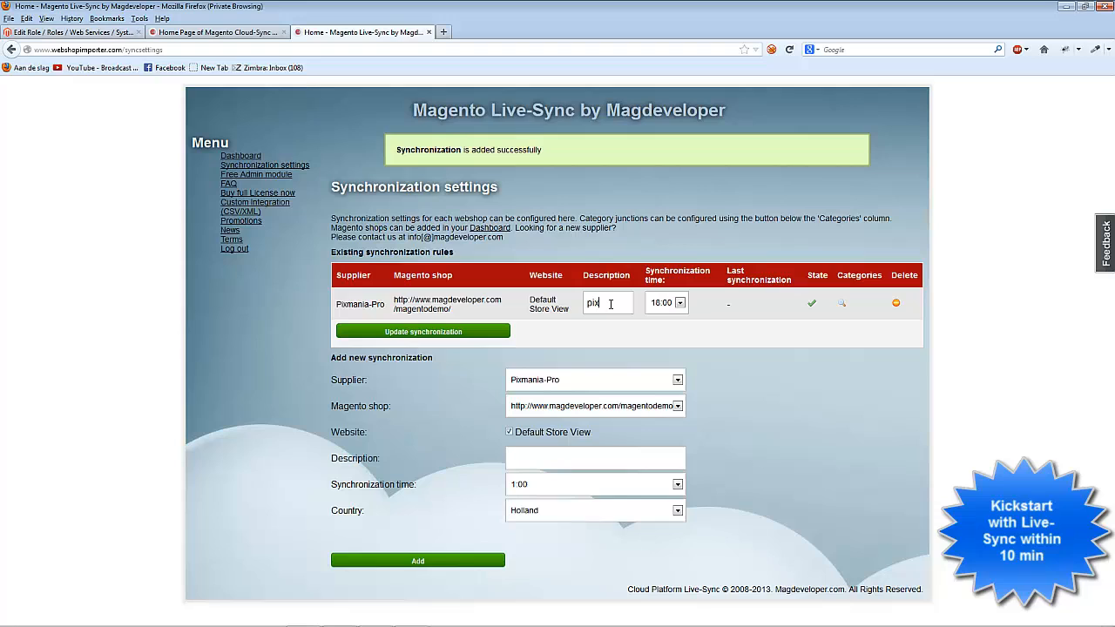
type("eng")
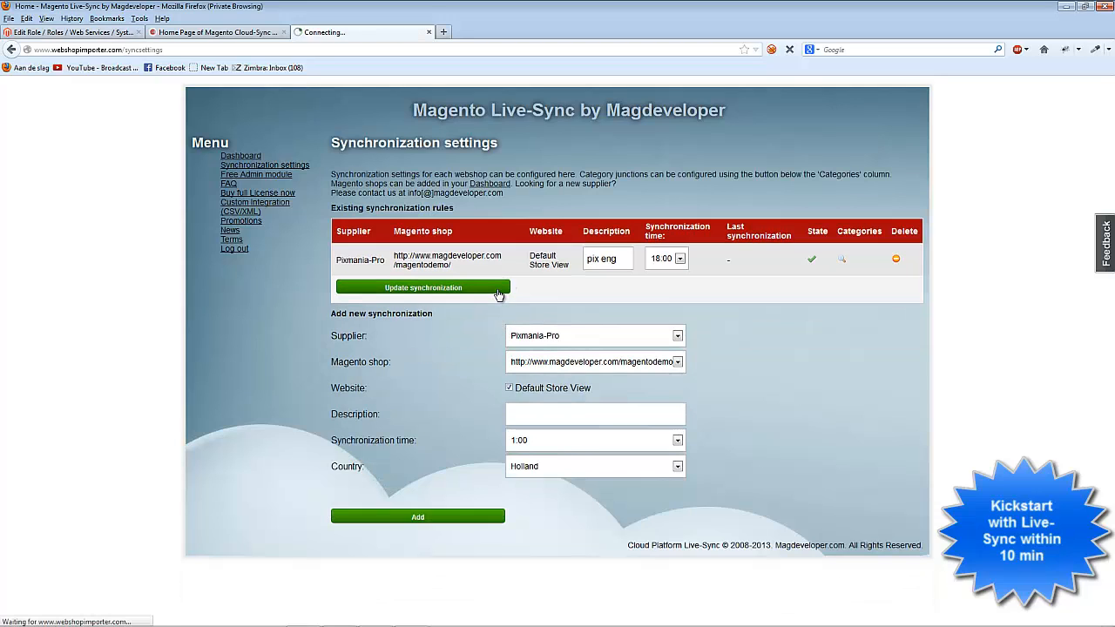
left_click(422, 287)
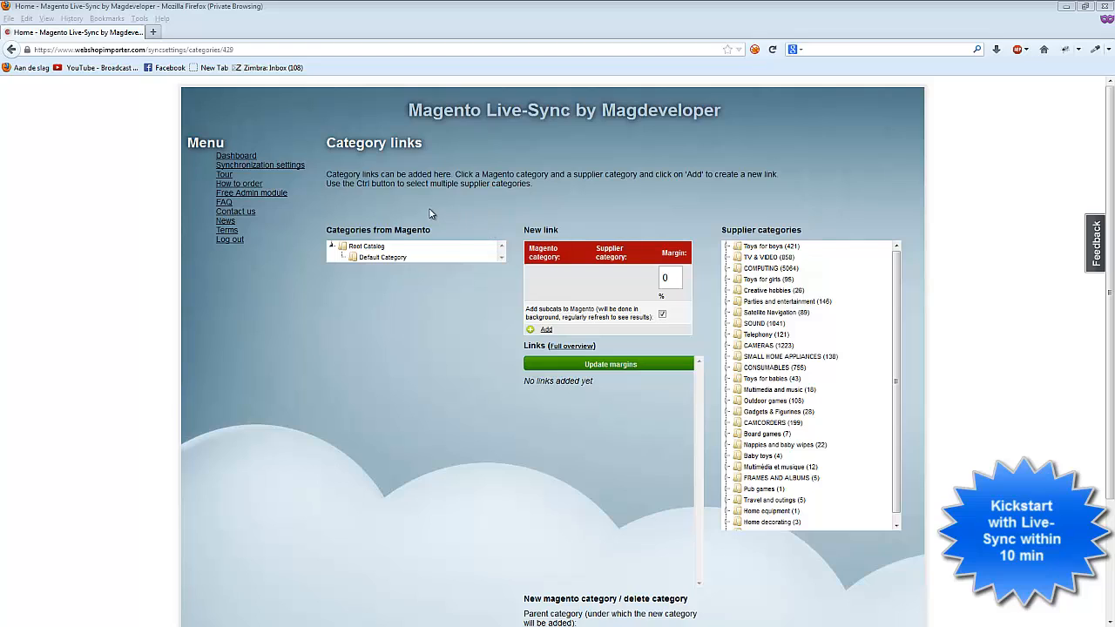
mouse_move(723, 216)
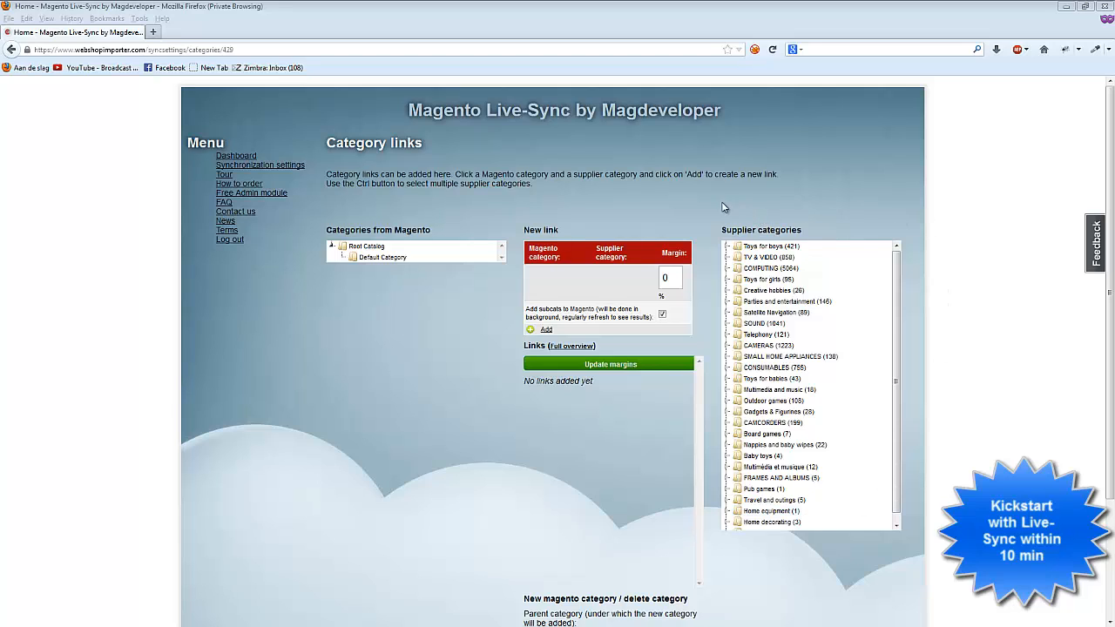
mouse_move(728, 329)
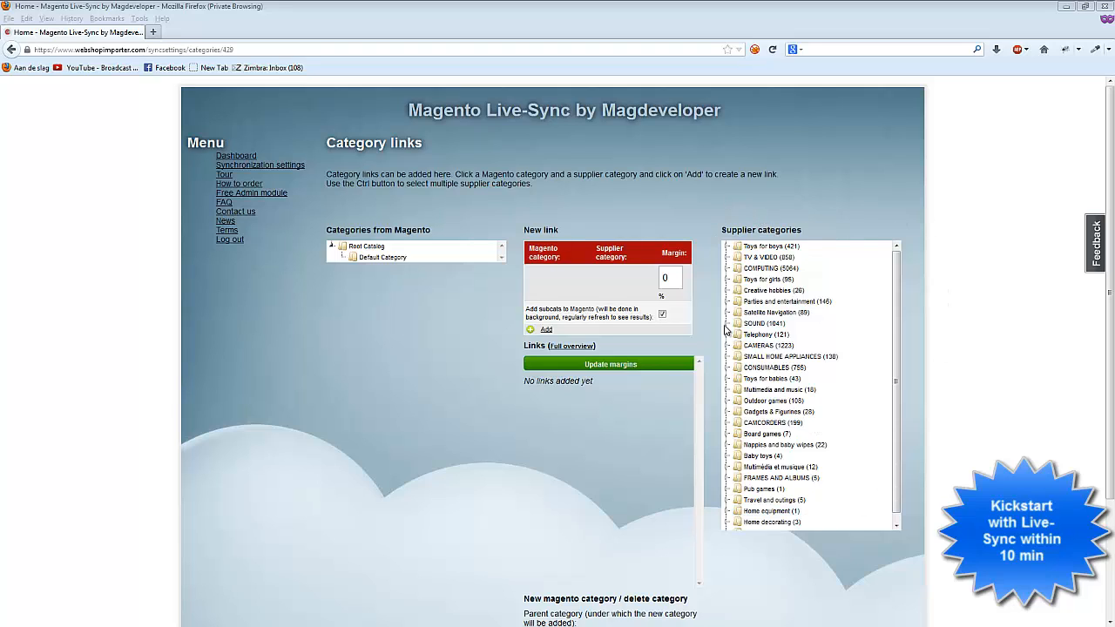
Select Default Category as the Magento category and COMPUTING as the supplier category
left_click(728, 289)
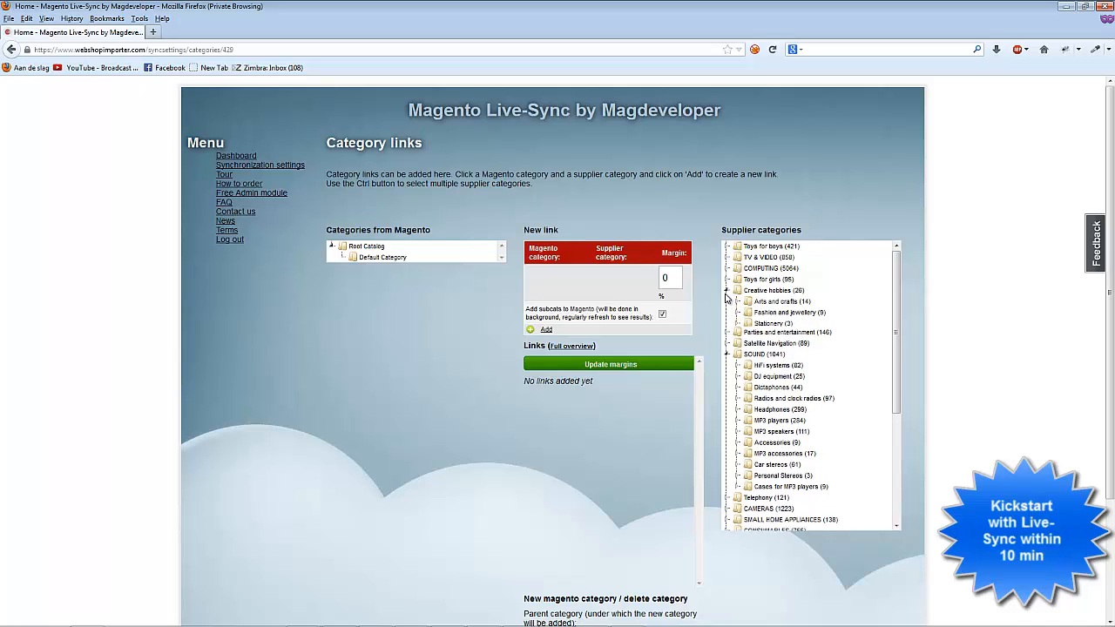
left_click(736, 302)
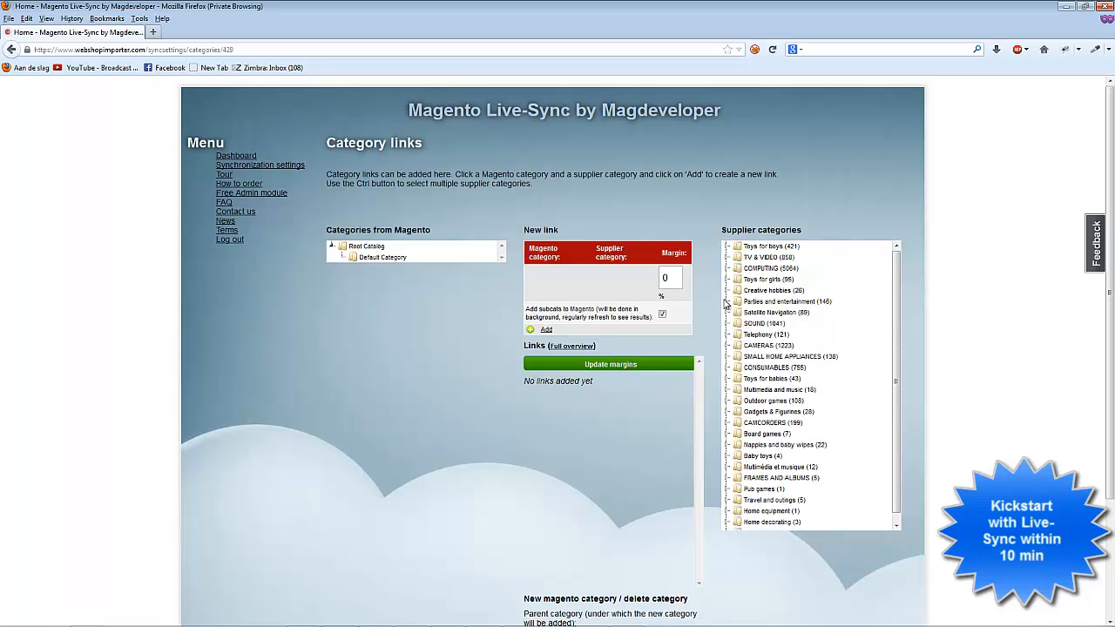
left_click(728, 269)
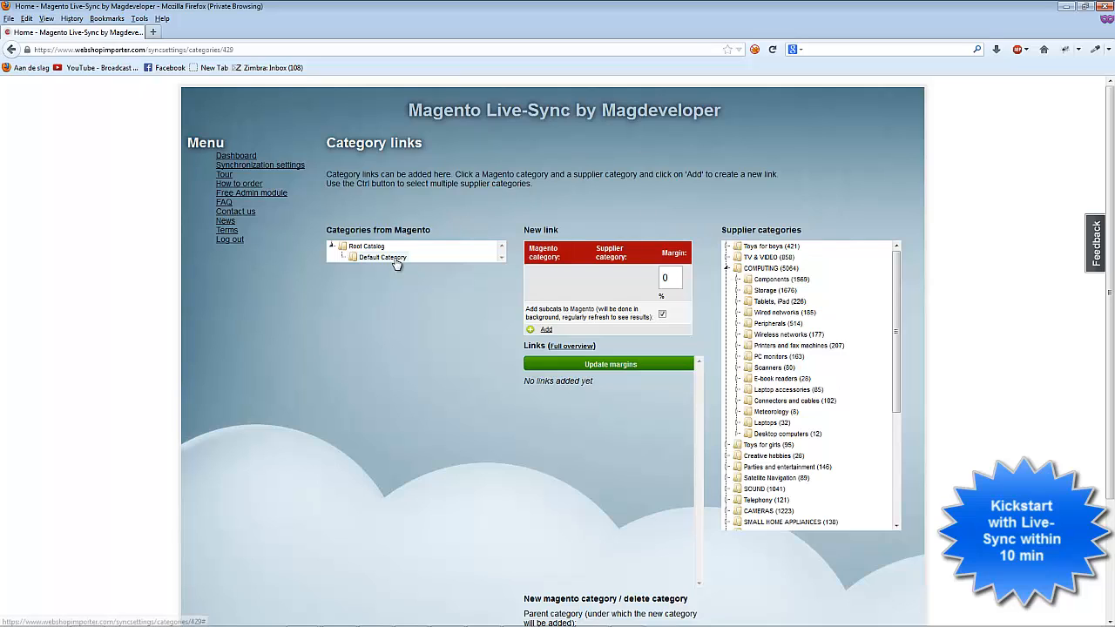
left_click(382, 258)
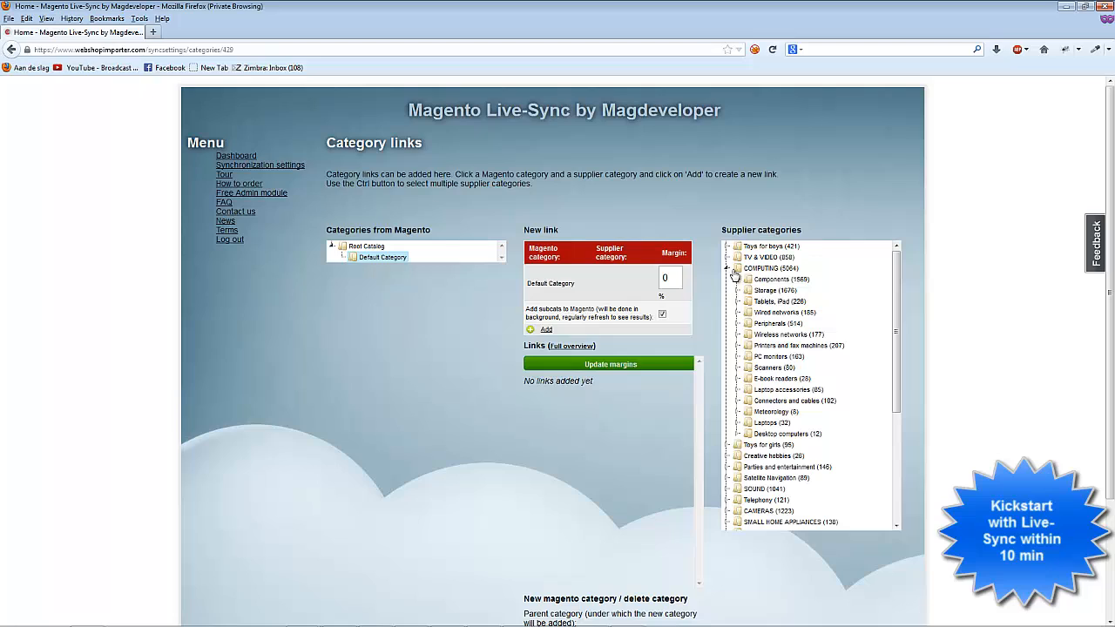
left_click(770, 268)
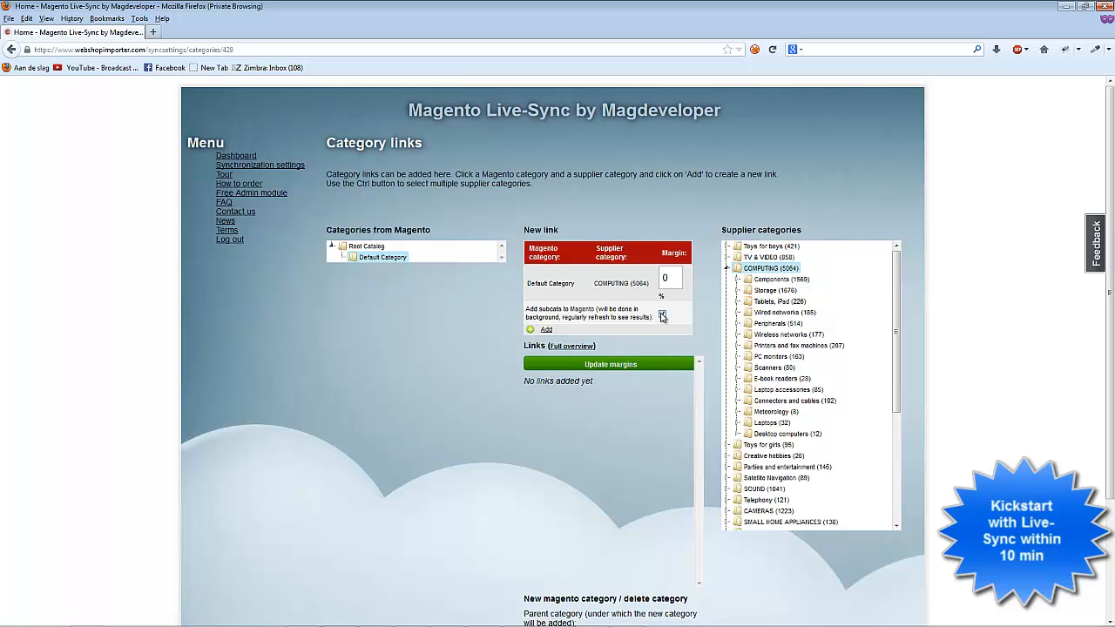
Add the COMPUTING link with a 10% margin and its subcategories included
left_click(661, 314)
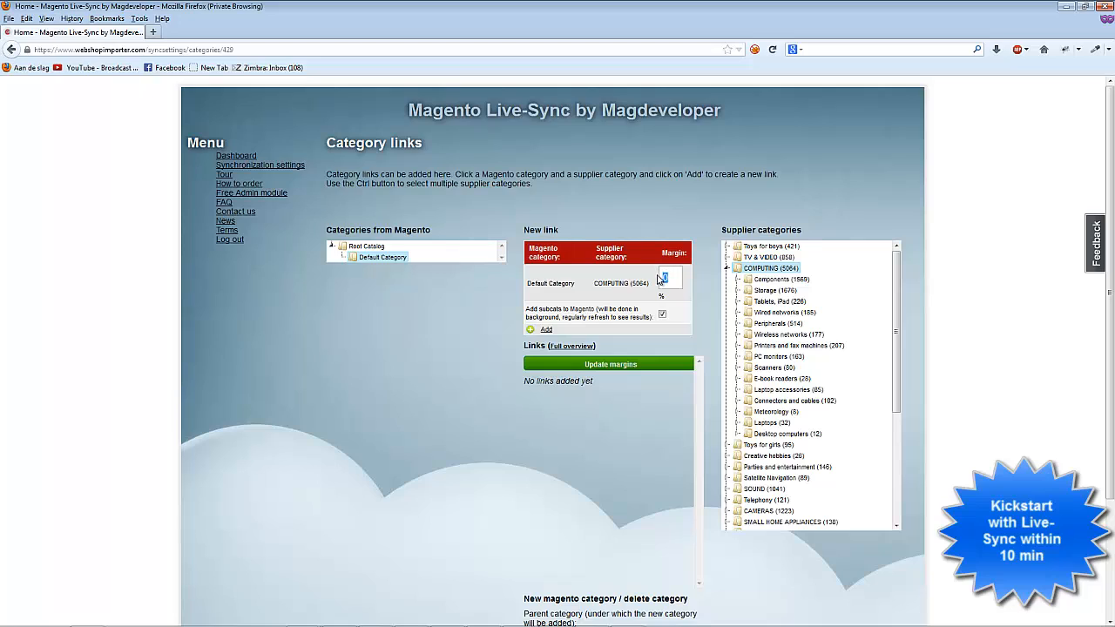
type("10")
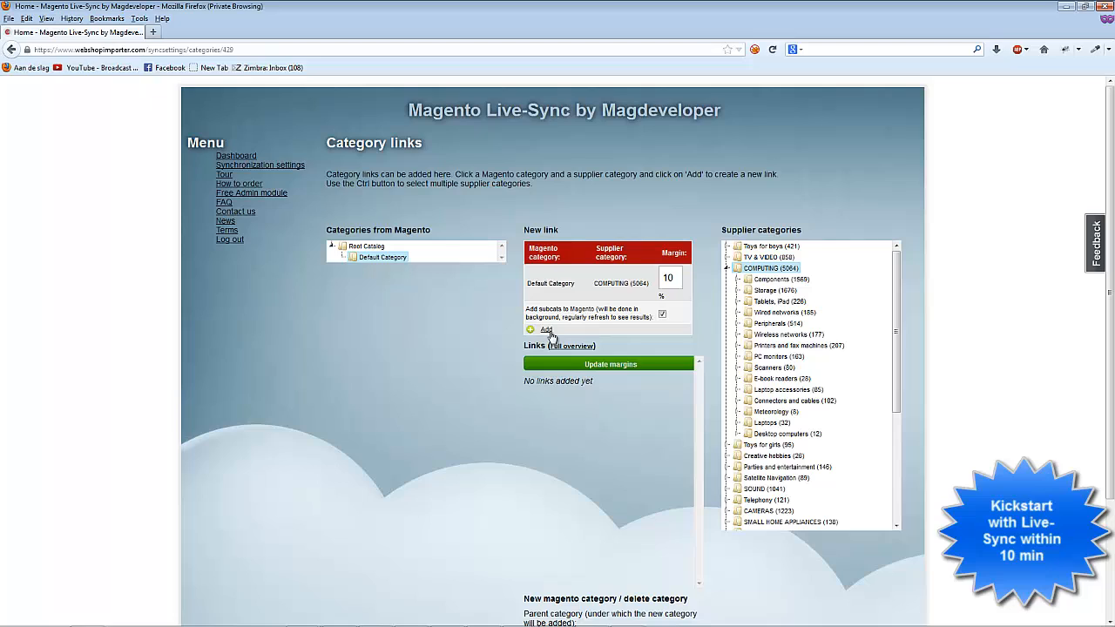
left_click(545, 331)
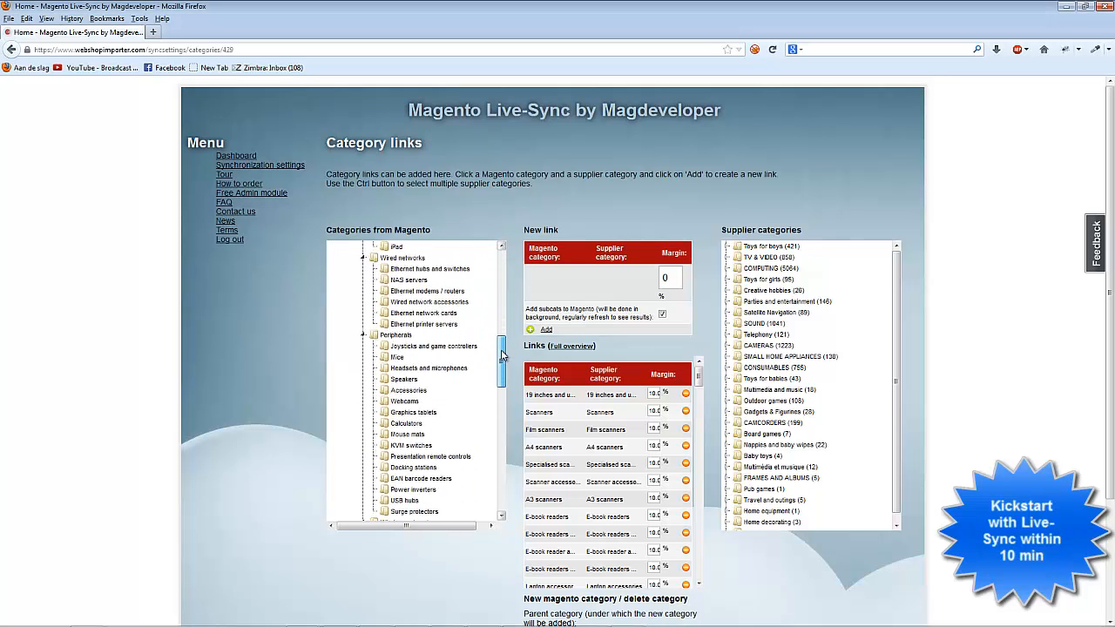
Expand the supplier's COMPUTING and Desktop computers branches to compare with the Magento tree
scroll("down", 3)
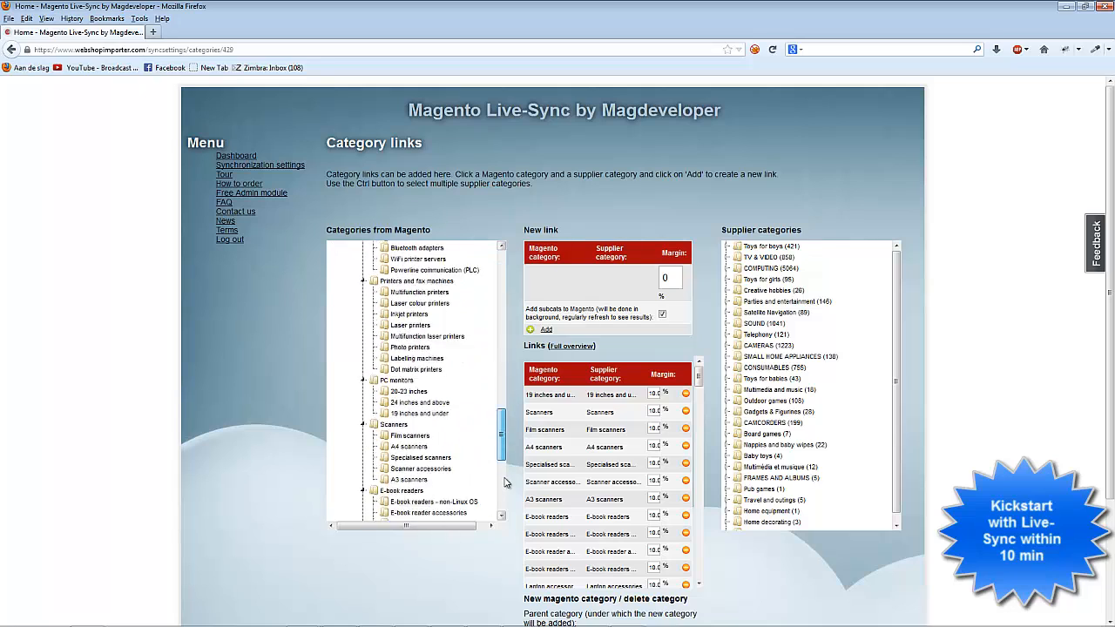
scroll("down", 3)
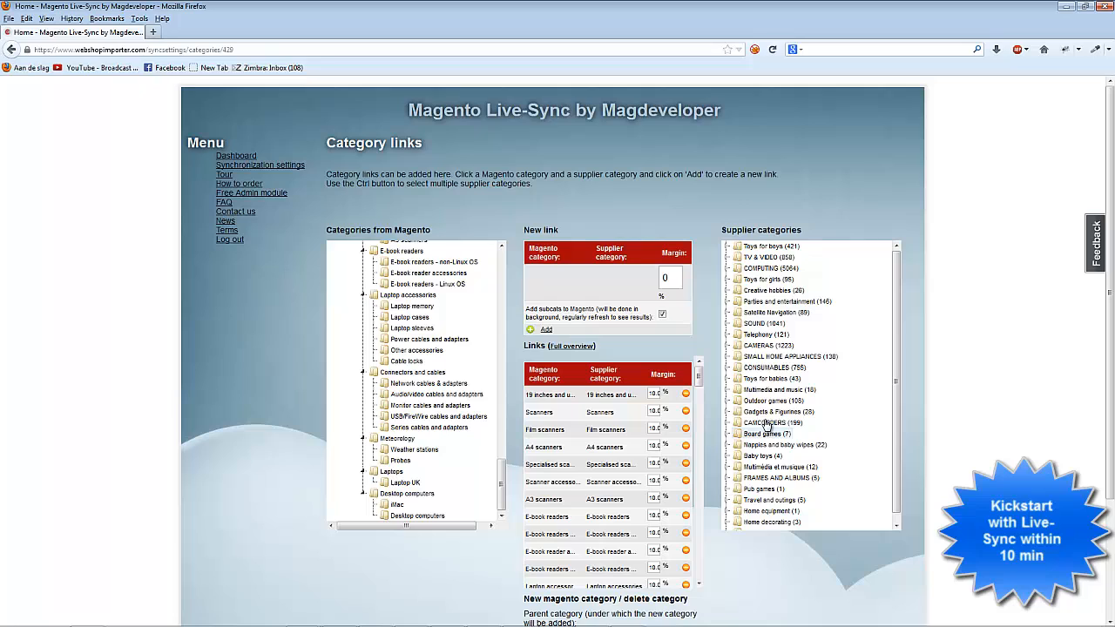
left_click(728, 268)
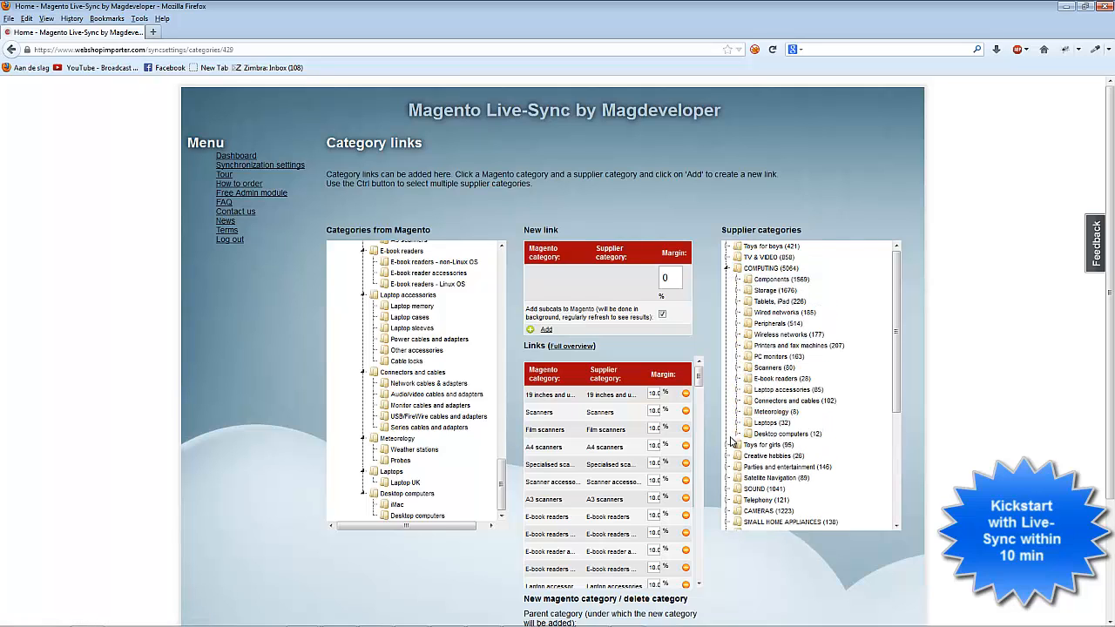
left_click(730, 434)
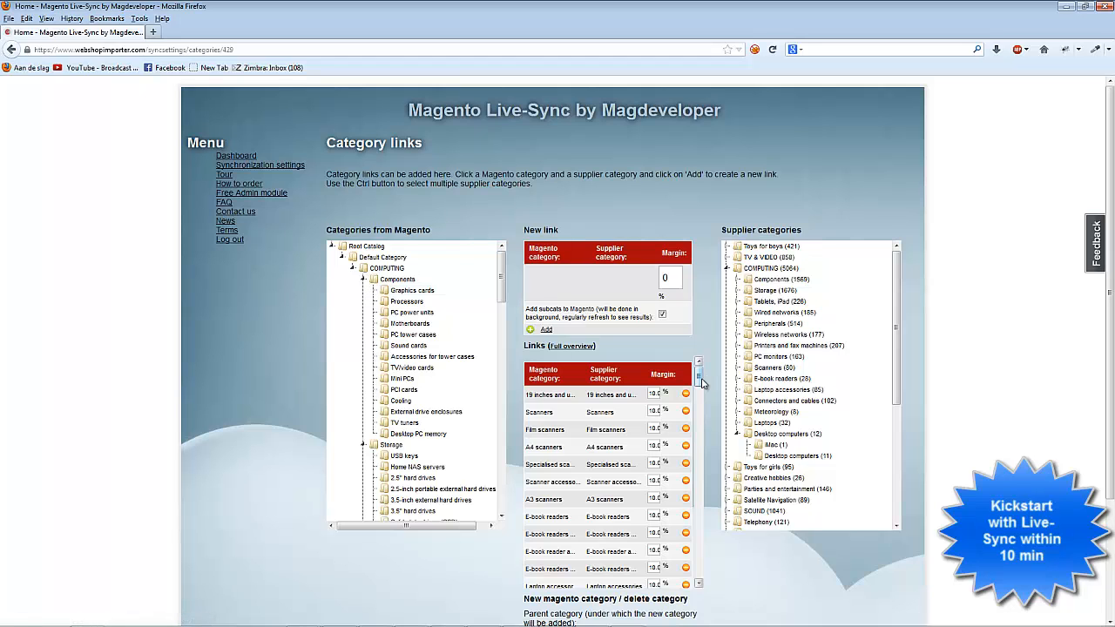
scroll("down", 3)
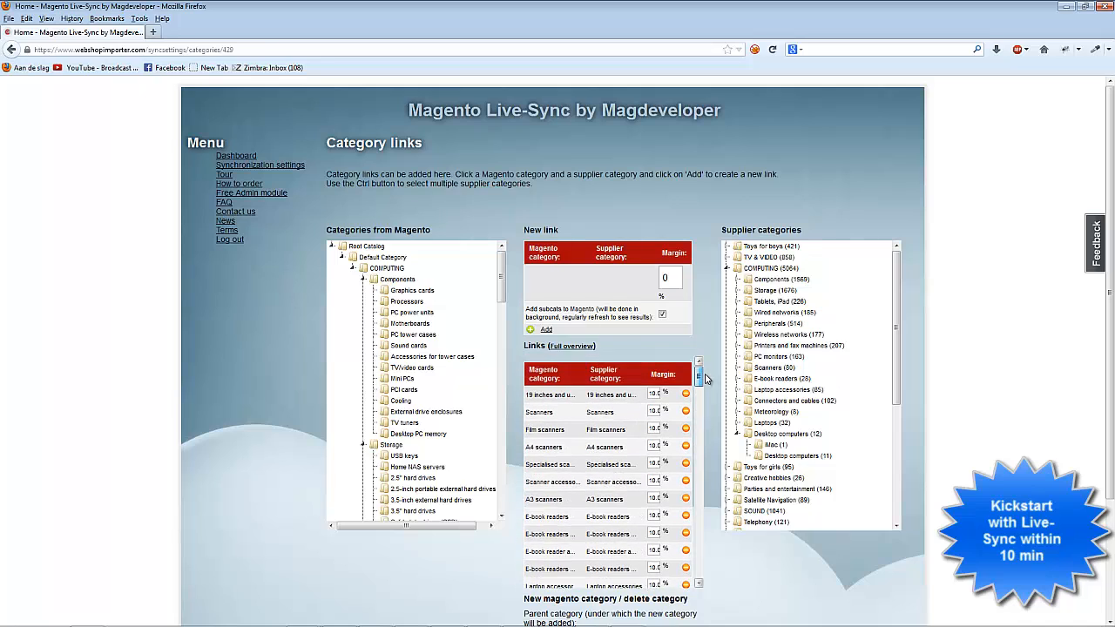
scroll("down", 3)
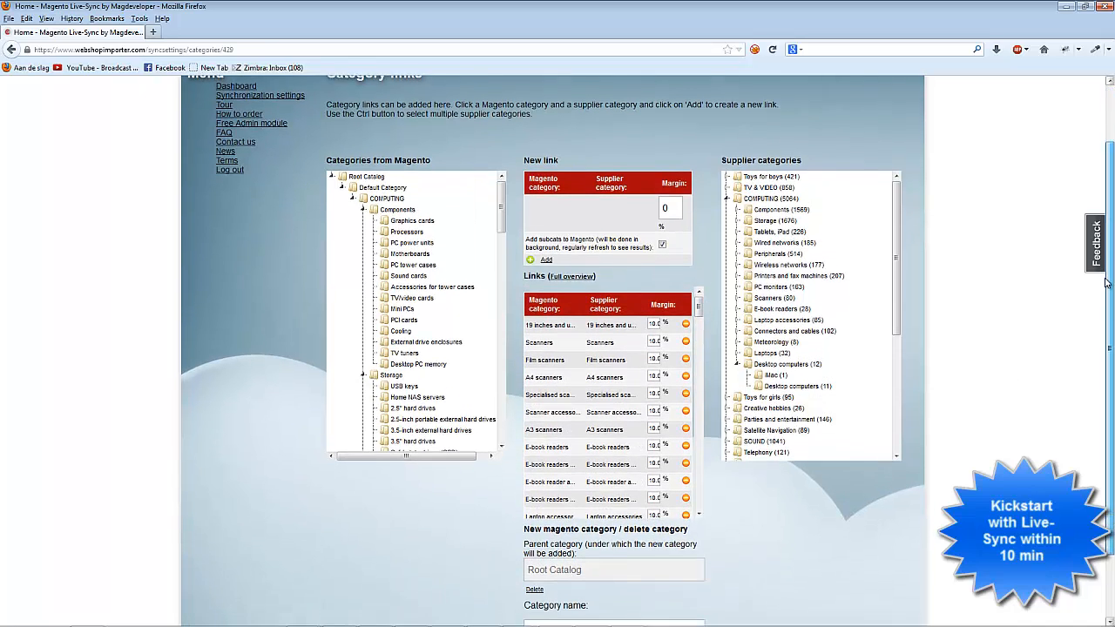
scroll("down", 3)
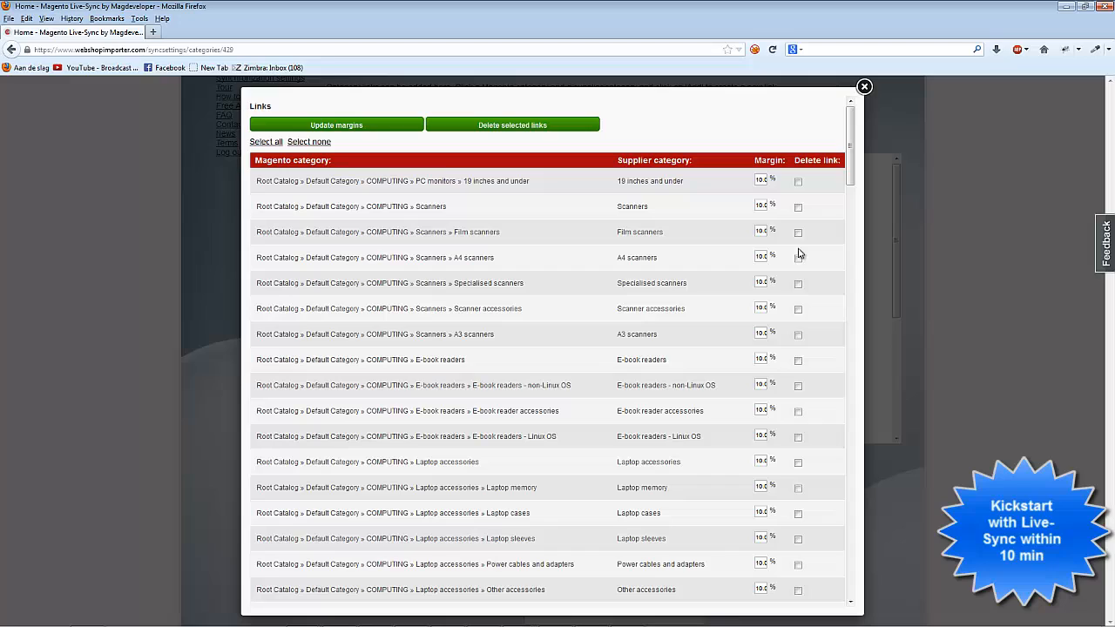
mouse_move(666, 251)
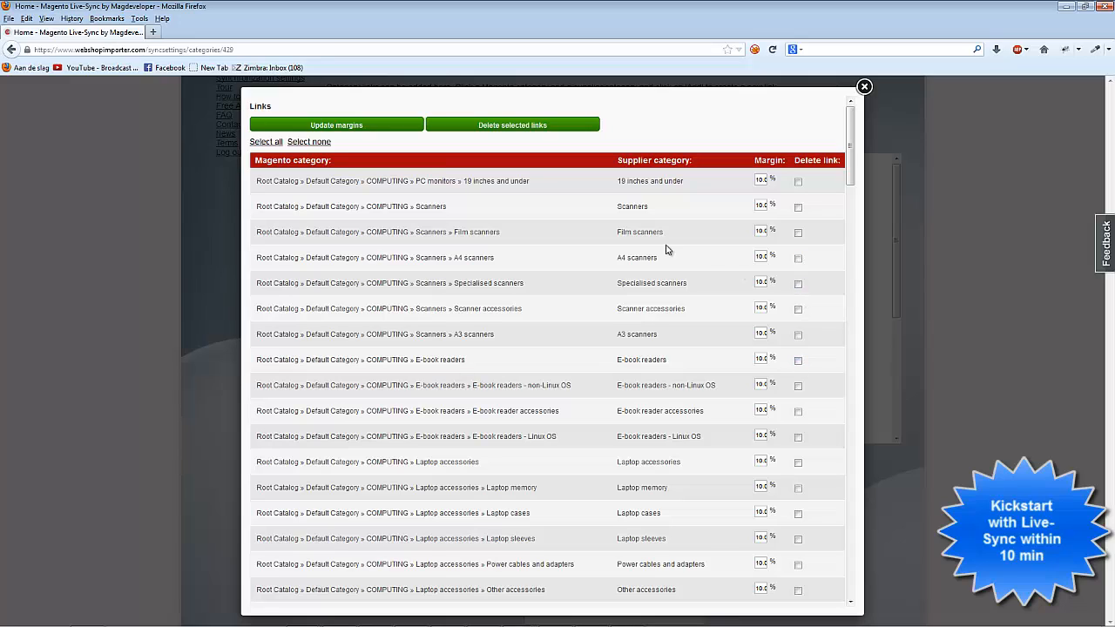
Edit the margin of the 19 inches and under link in the Full overview and update the margins
left_click(264, 142)
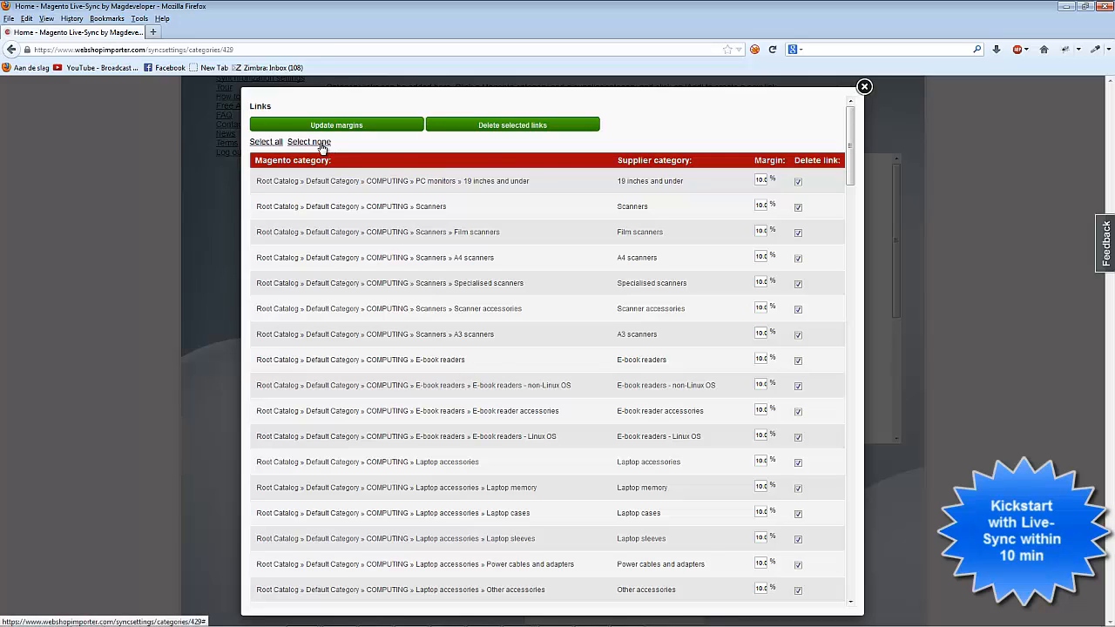
left_click(306, 141)
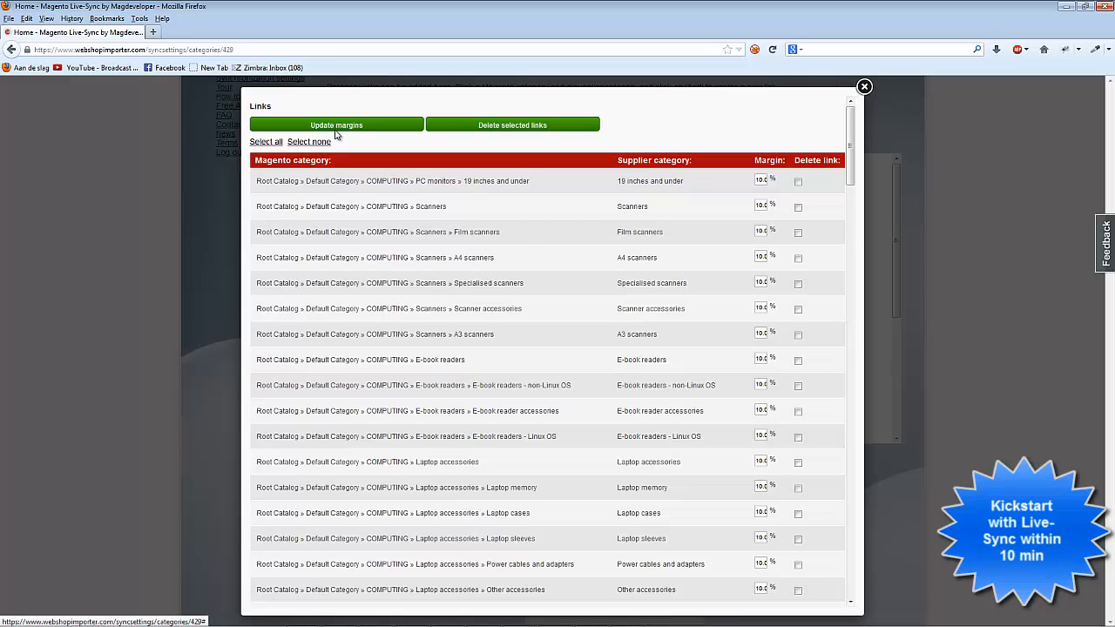
mouse_move(777, 398)
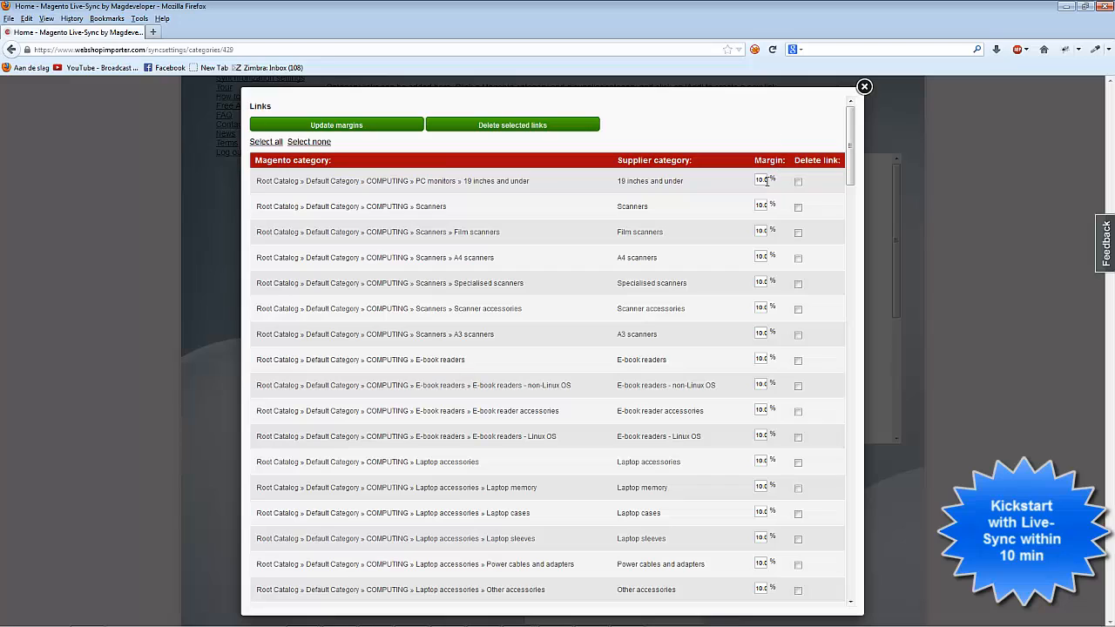
left_click(759, 180)
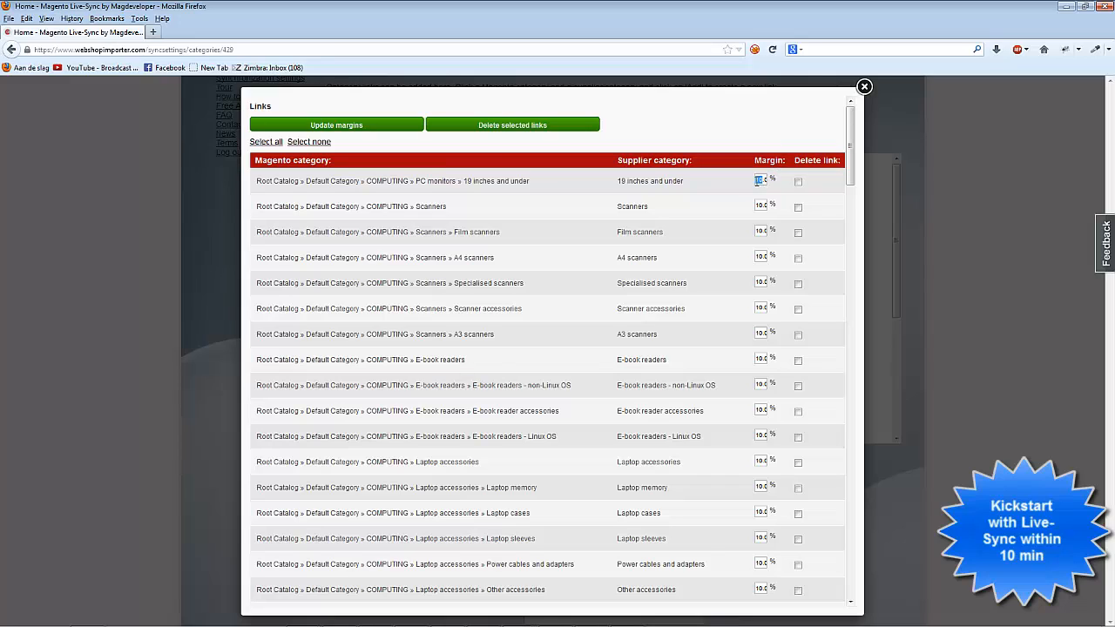
left_click(336, 126)
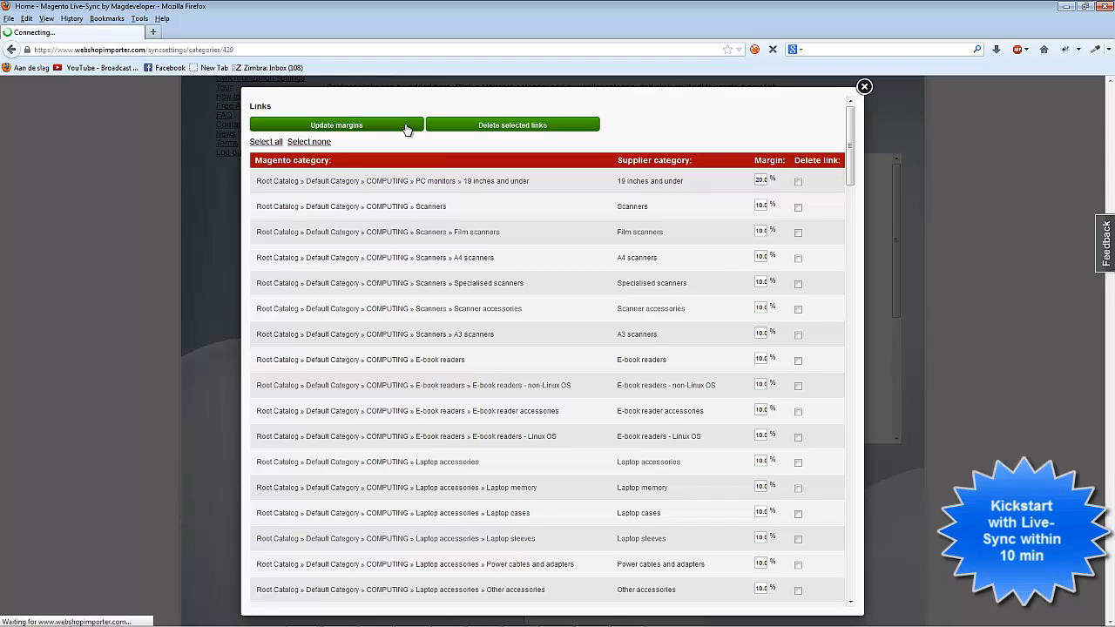
left_click(336, 126)
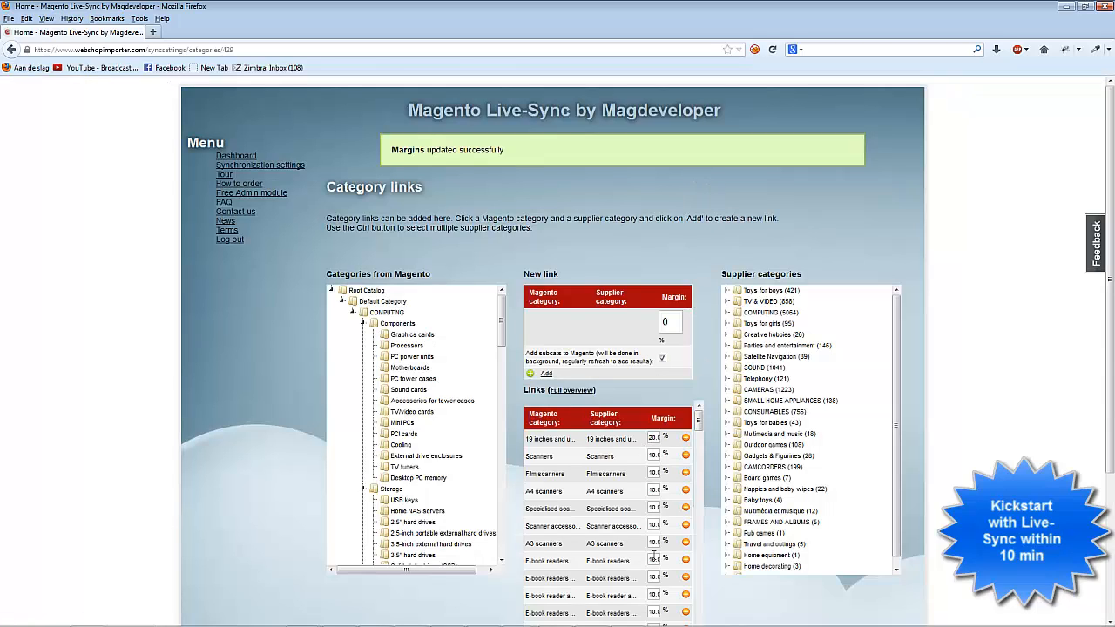
Select Default Category as the parent for a new Magento category
scroll("down", 3)
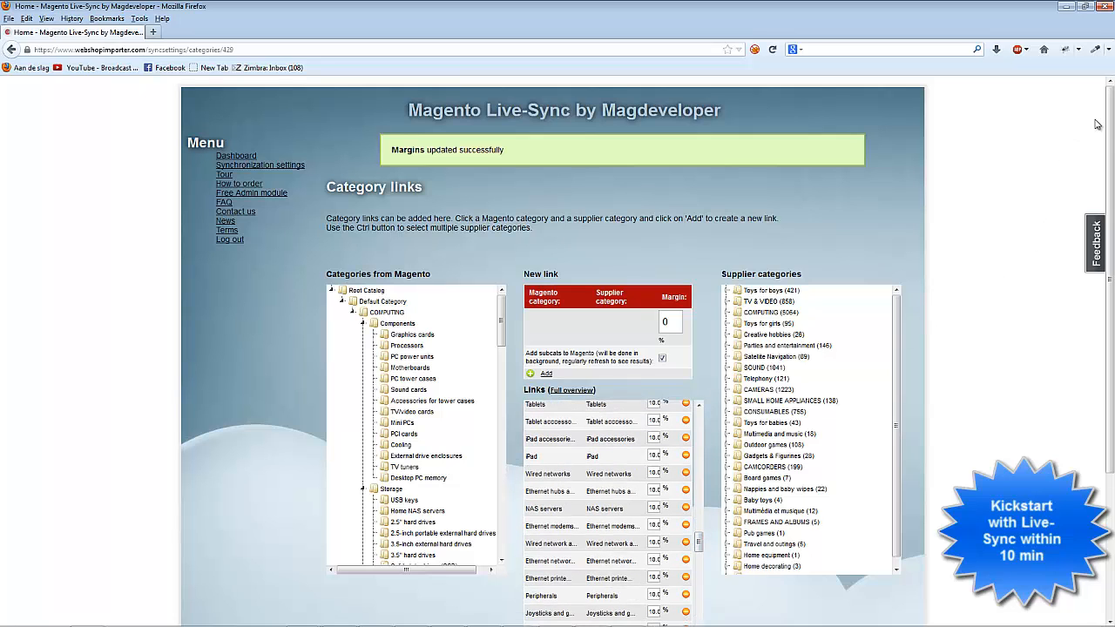
scroll("down", 3)
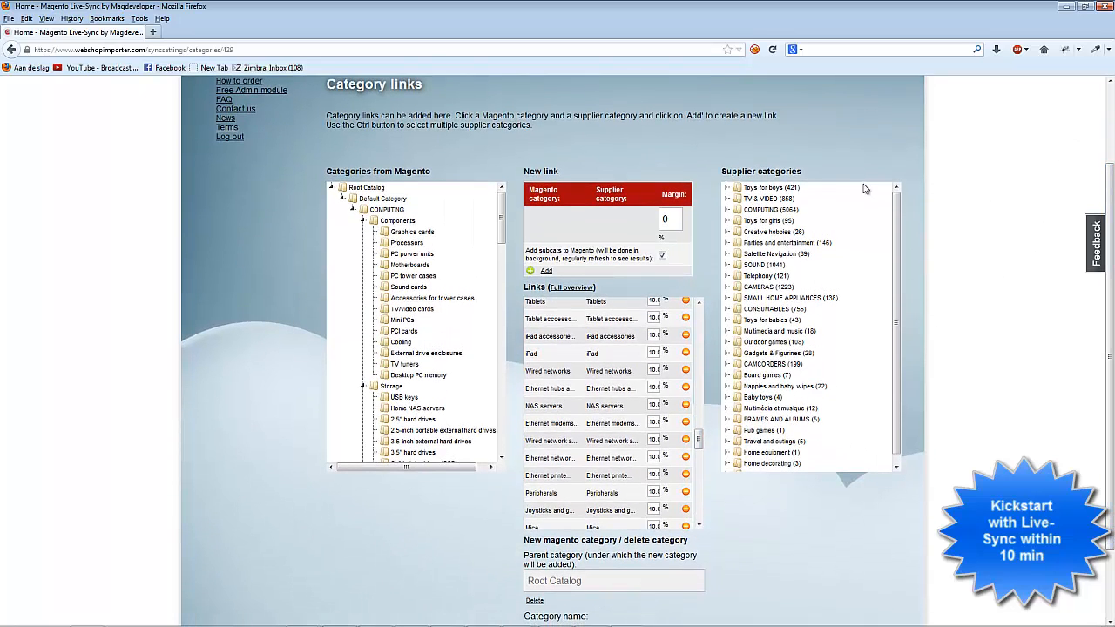
scroll("down", 3)
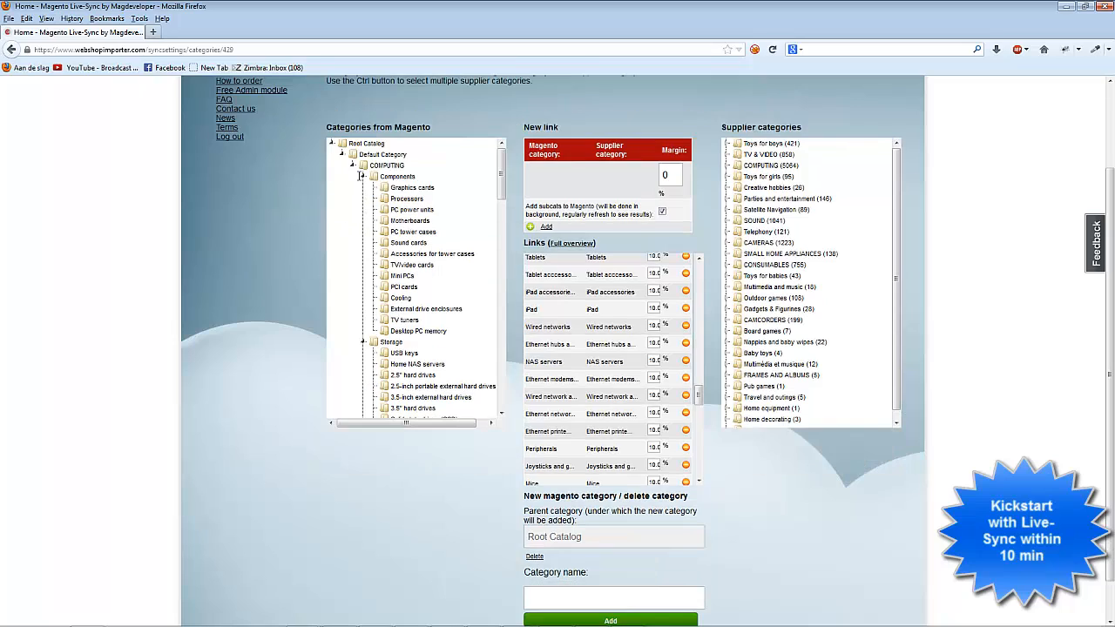
left_click(351, 163)
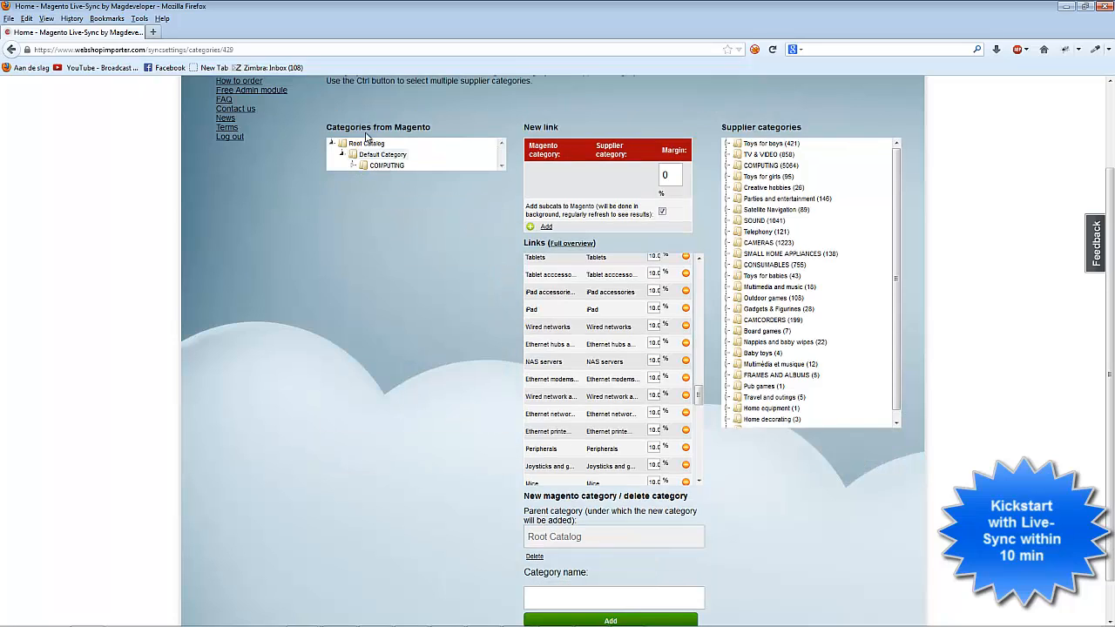
left_click(383, 153)
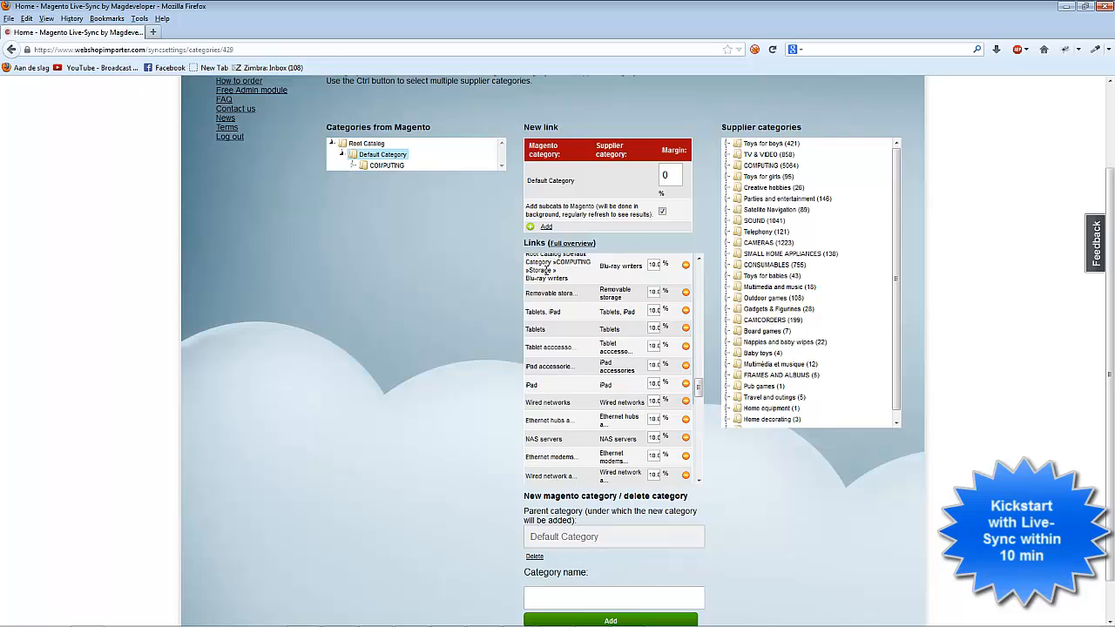
Add a new Magento category named Tablets under Default Category
scroll("down", 3)
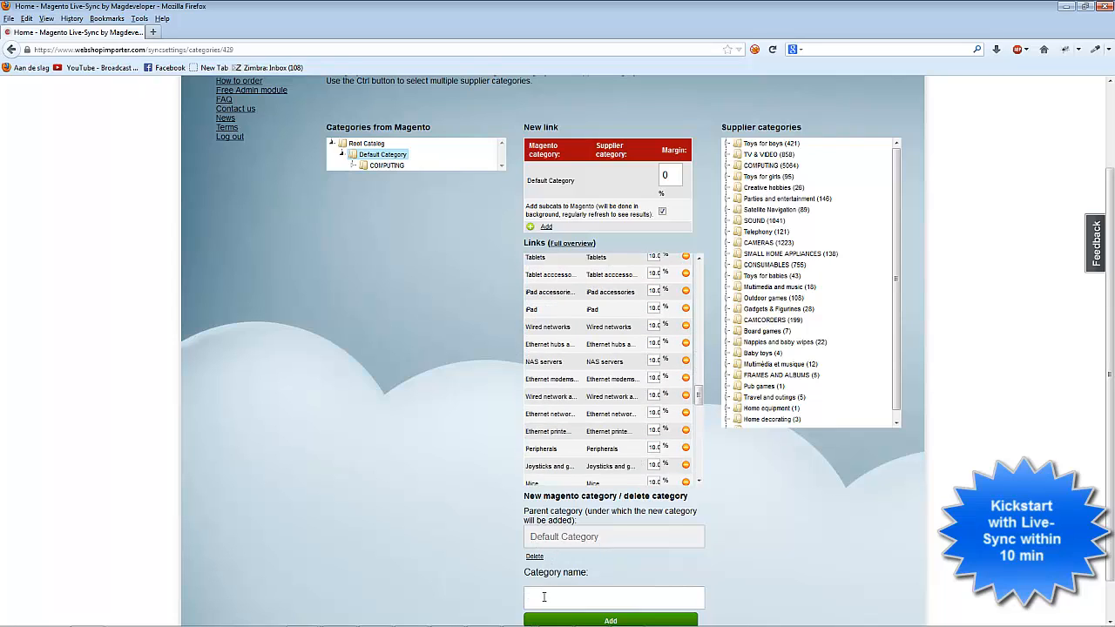
type("Tablets")
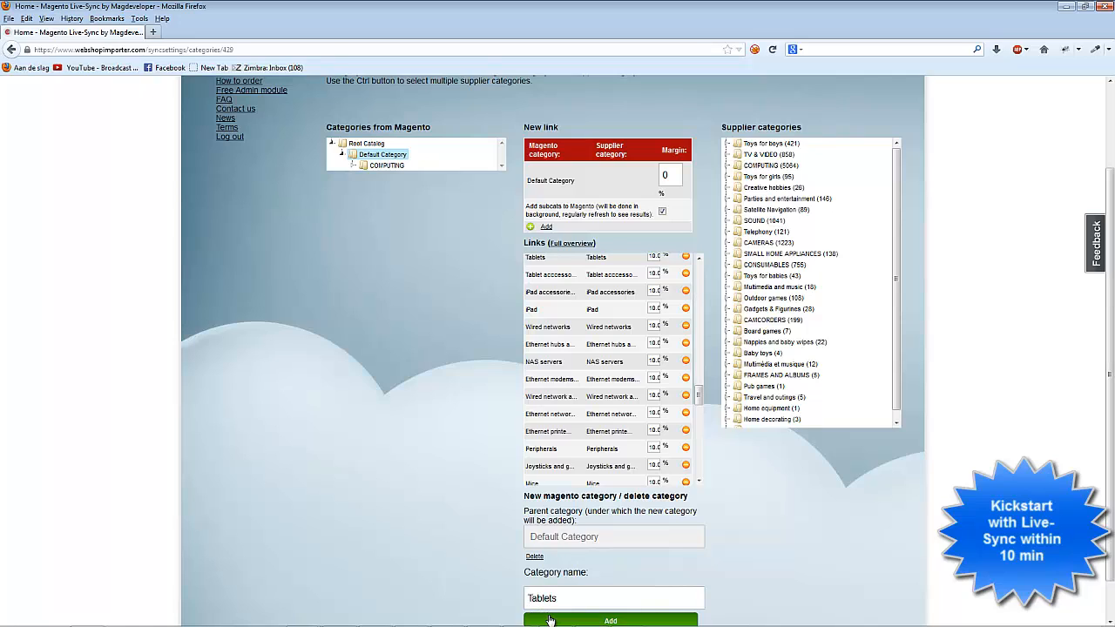
left_click(610, 620)
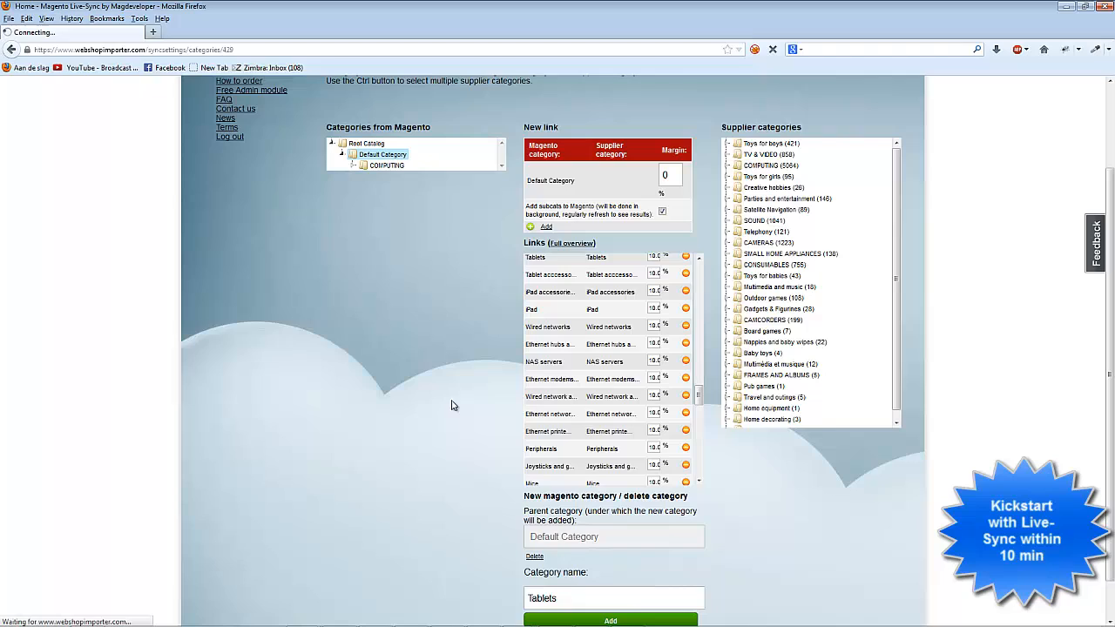
mouse_move(470, 348)
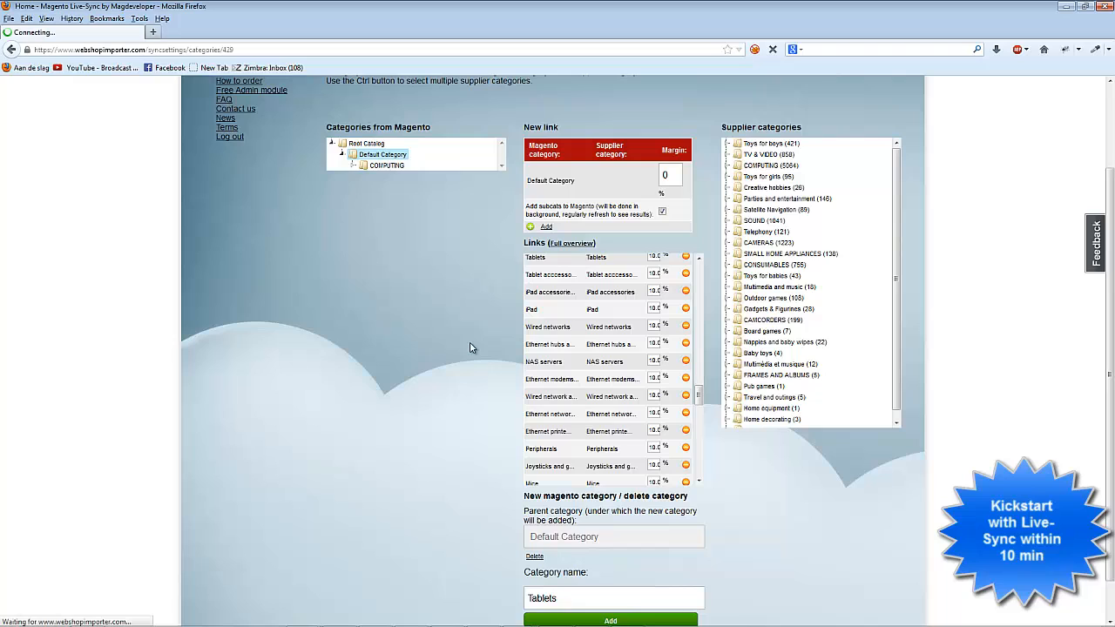
left_click(610, 620)
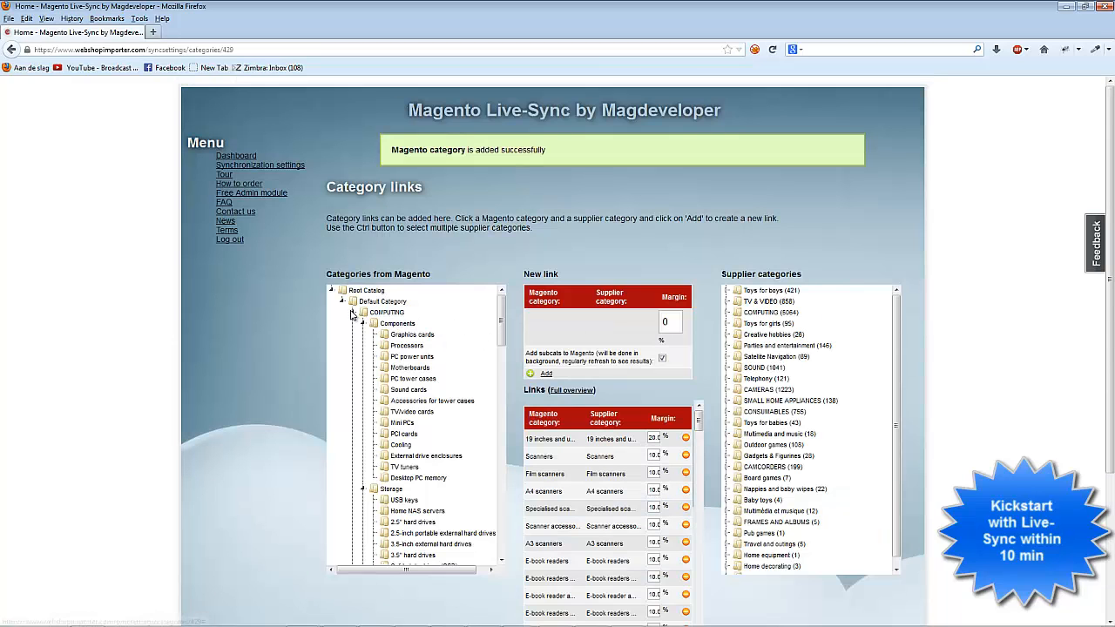
Pick the new Tablets category as the Magento category for a new link
left_click(352, 311)
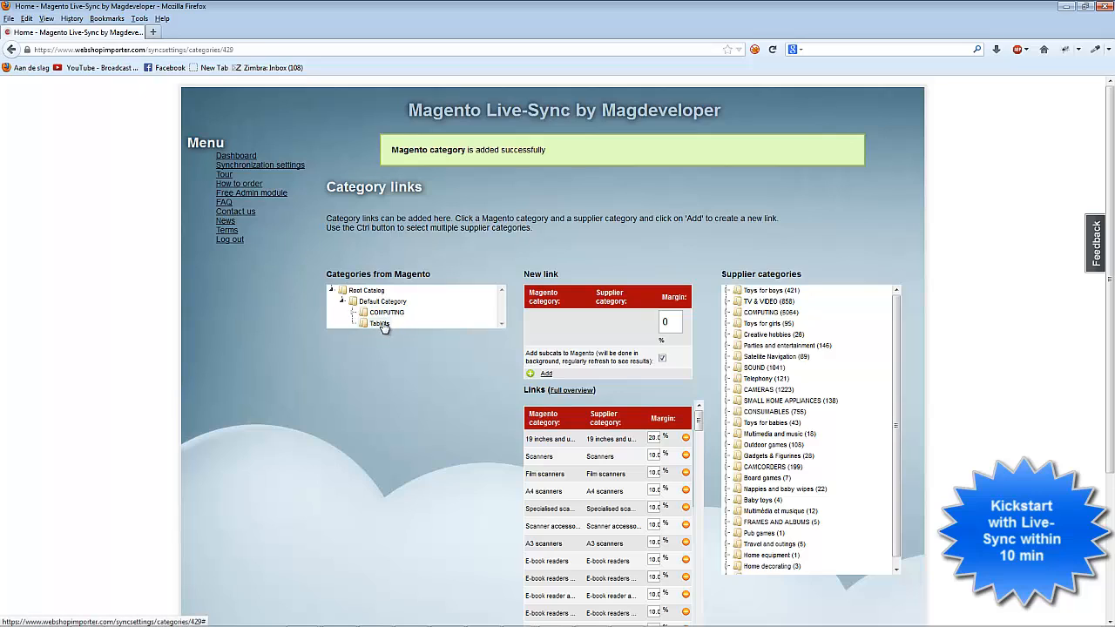
left_click(380, 322)
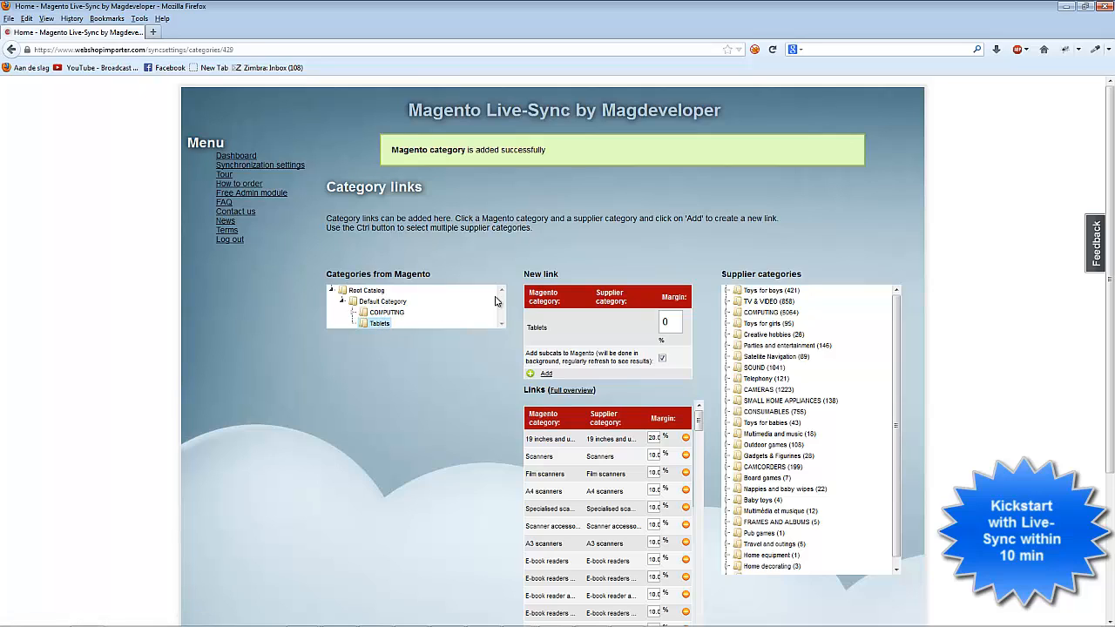
left_click(728, 311)
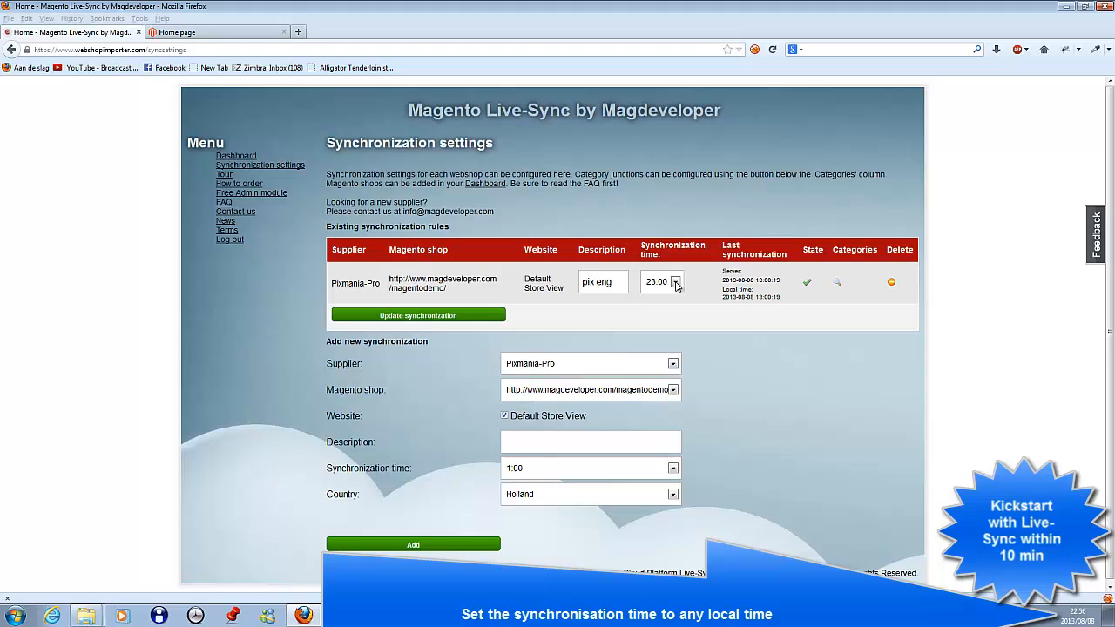
Set the existing rule's synchronization time to 23:00 and update the synchronization
left_click(675, 281)
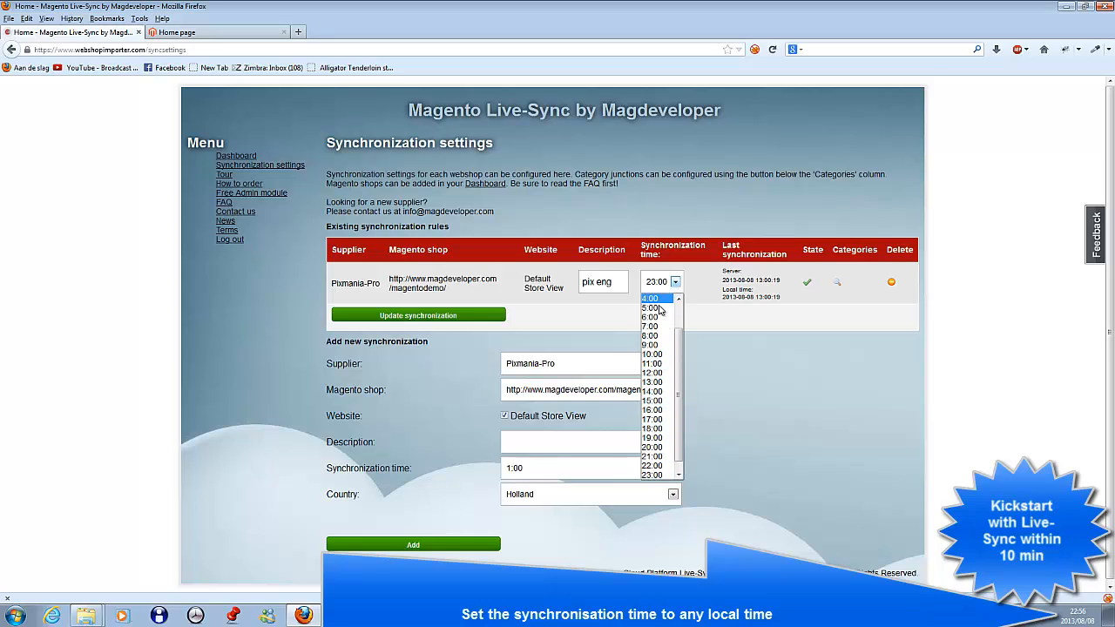
left_click(655, 282)
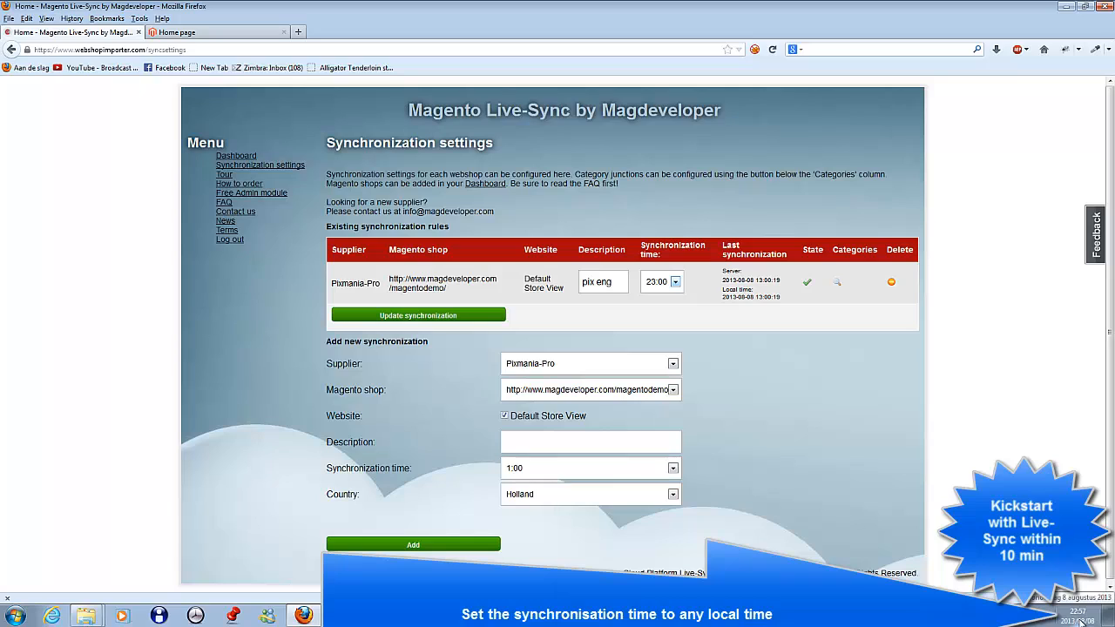
mouse_move(1045, 456)
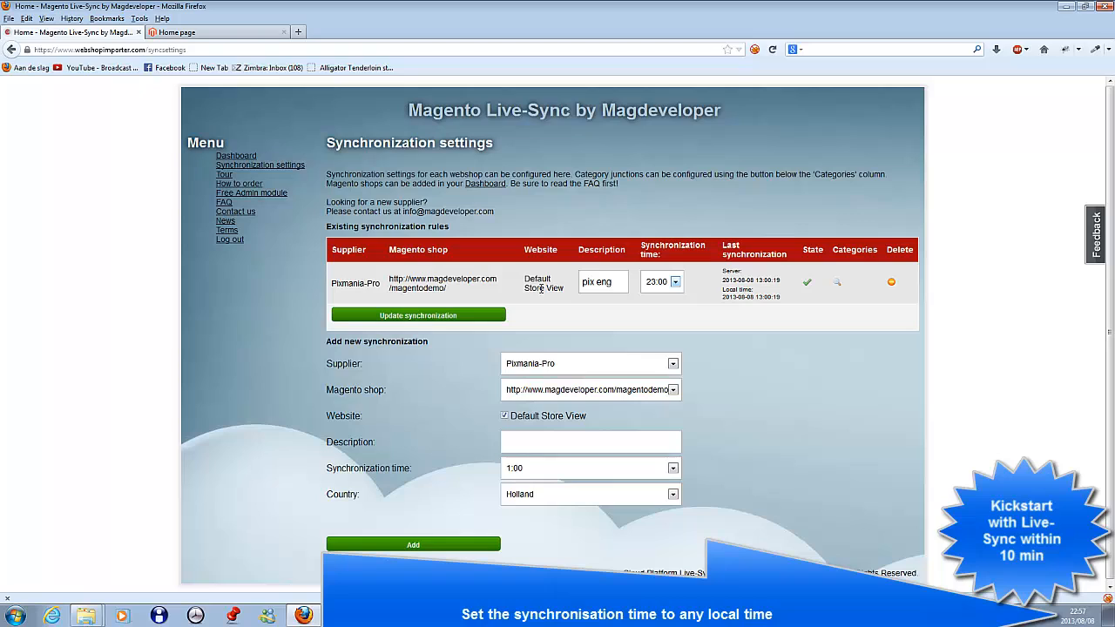
left_click(418, 315)
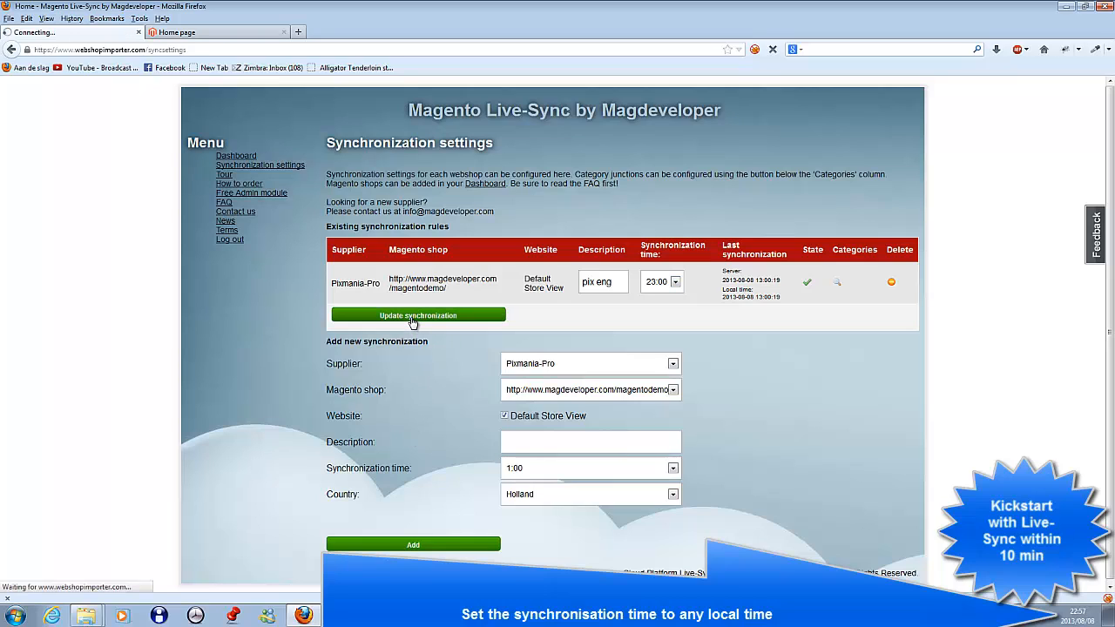
left_click(418, 316)
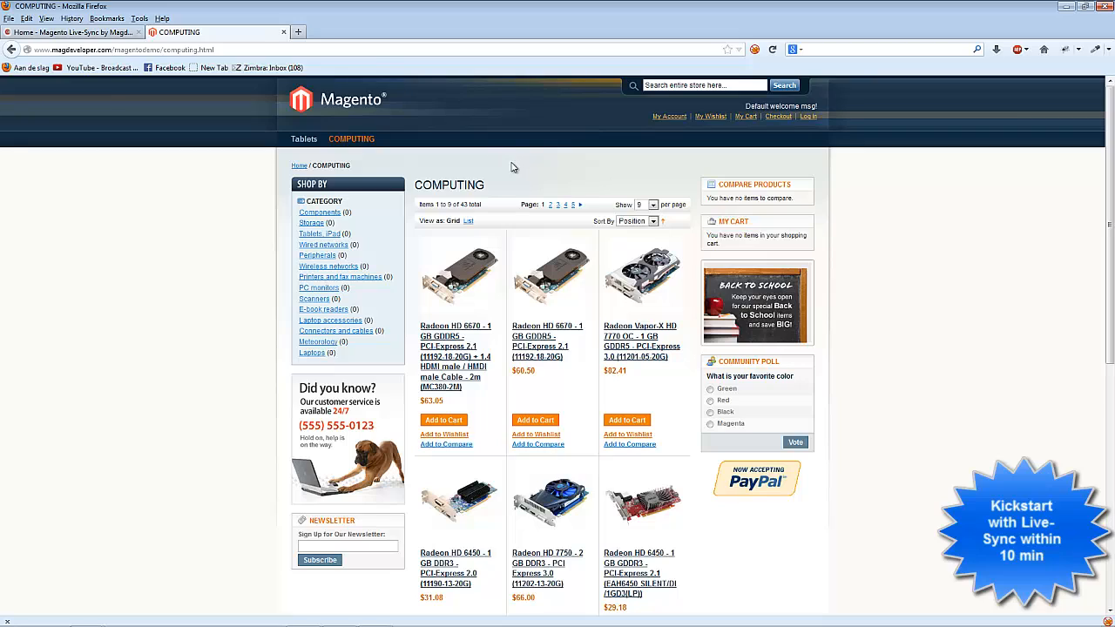
mouse_move(526, 167)
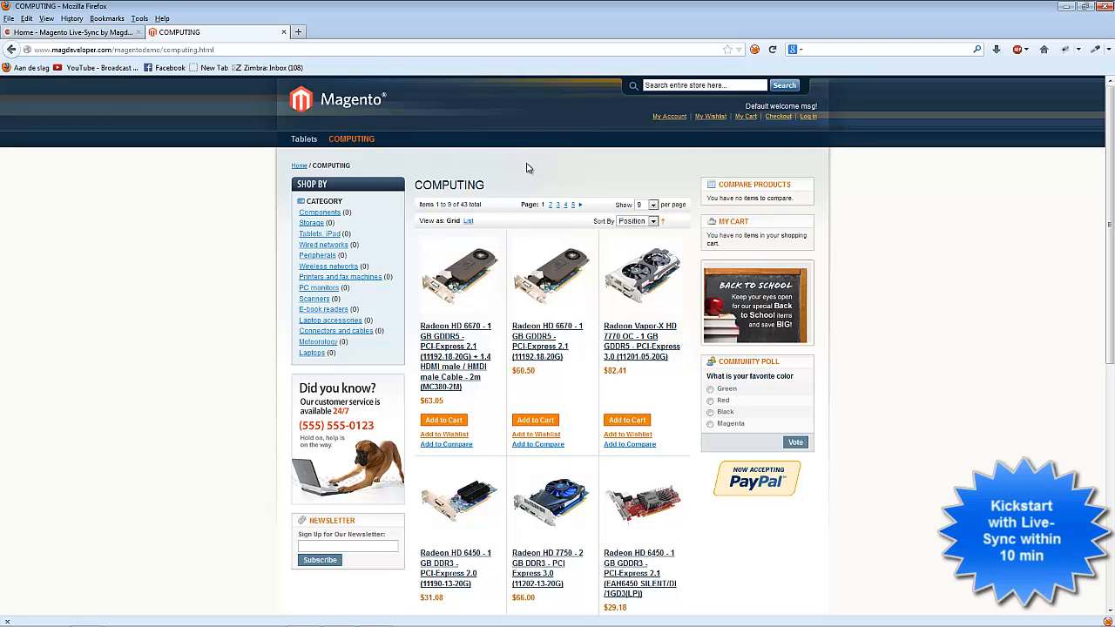
mouse_move(512, 202)
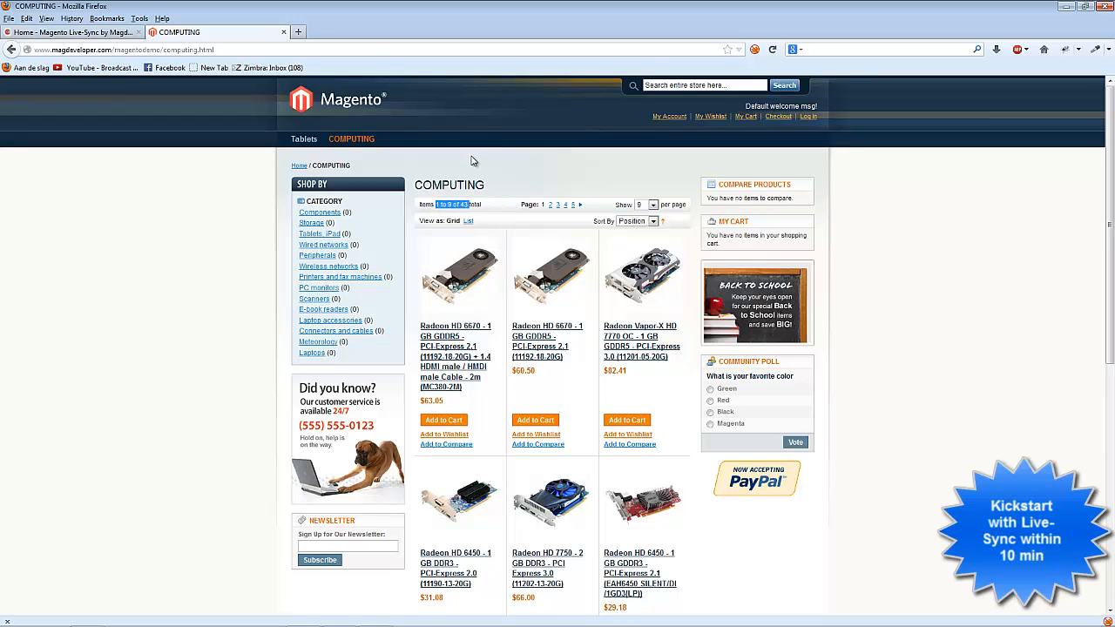
Reload the storefront COMPUTING category and go to the GeForce GTX 670 product
right_click(474, 160)
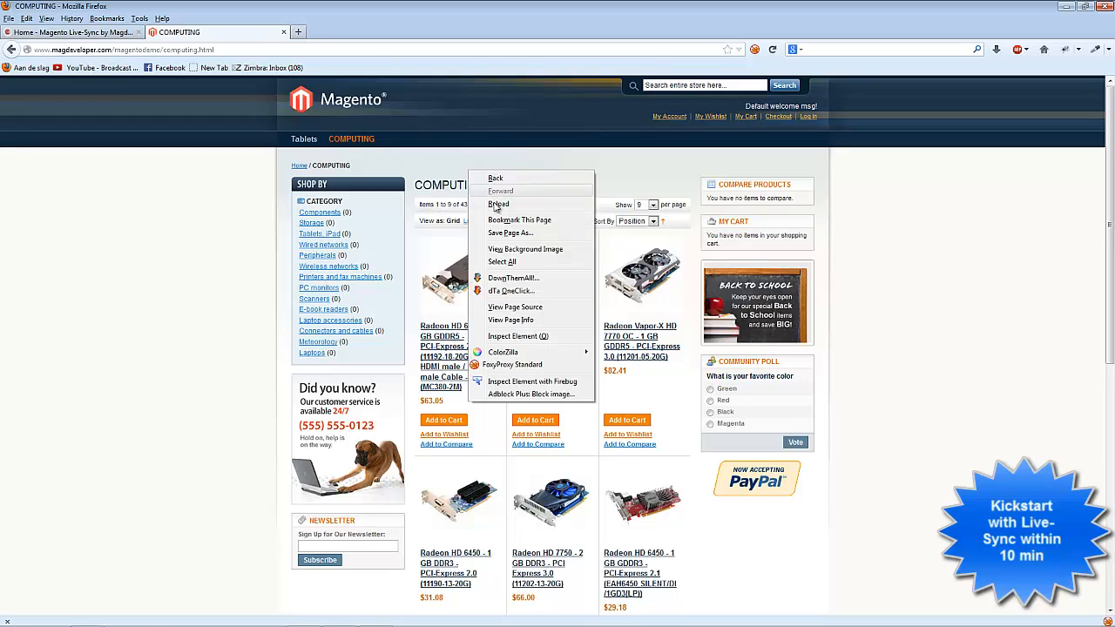
left_click(498, 204)
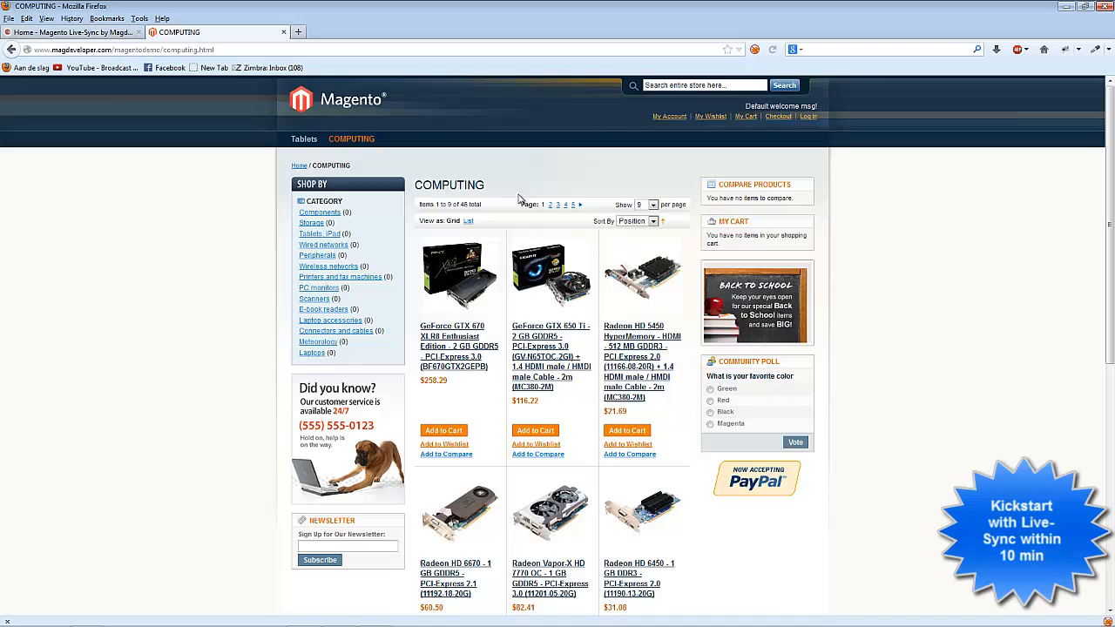
scroll("down", 3)
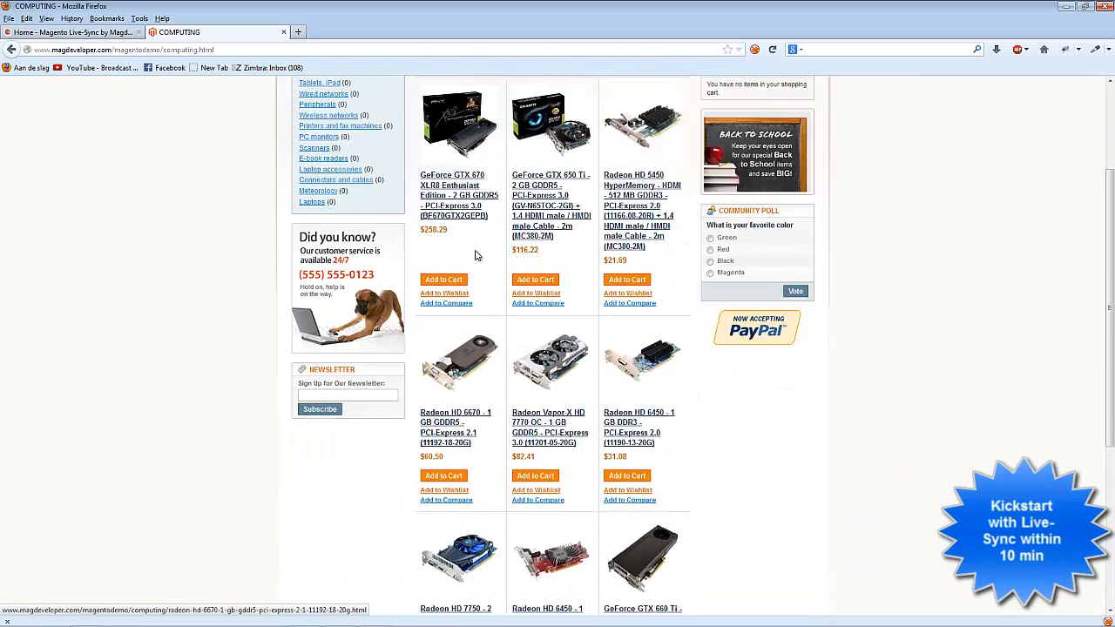
left_click(459, 270)
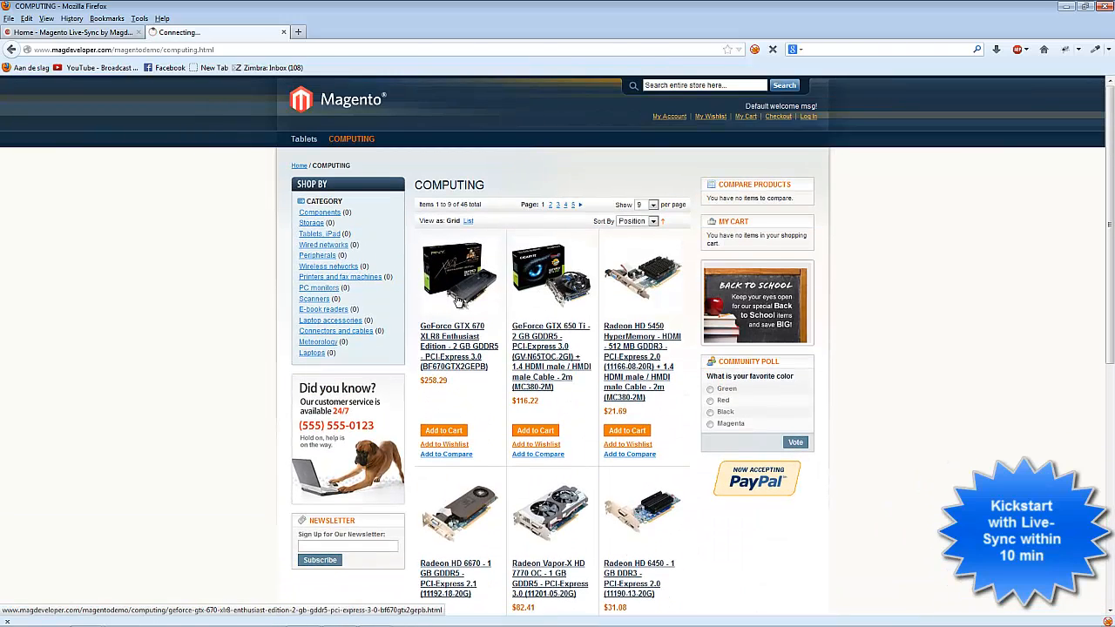
mouse_move(460, 275)
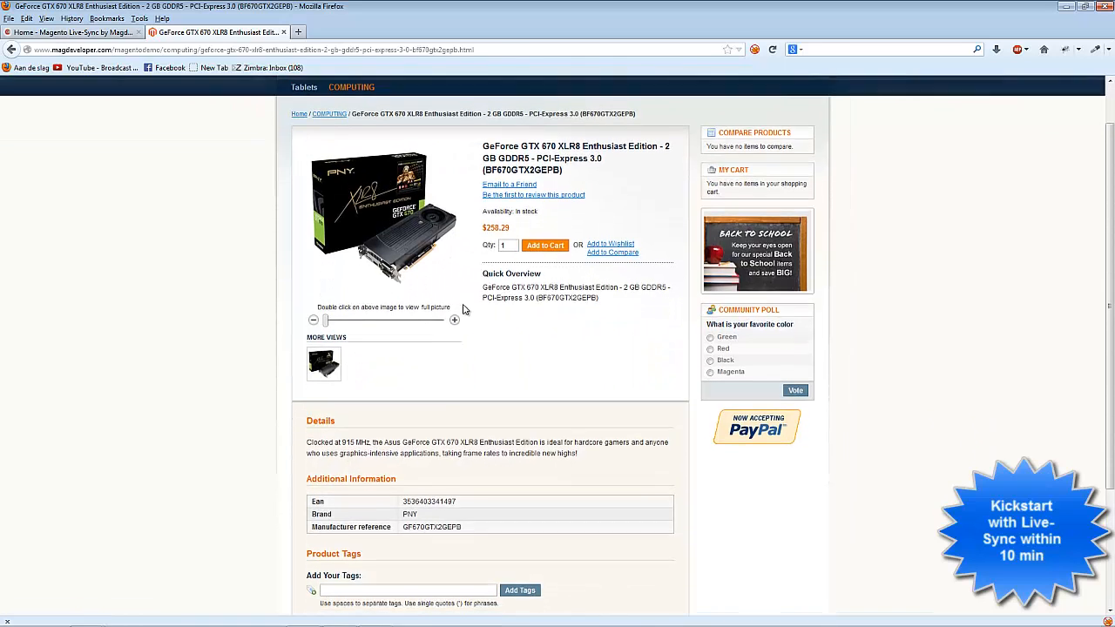
Review the GeForce GTX 670 product page and return to the COMPUTING category
scroll("down", 3)
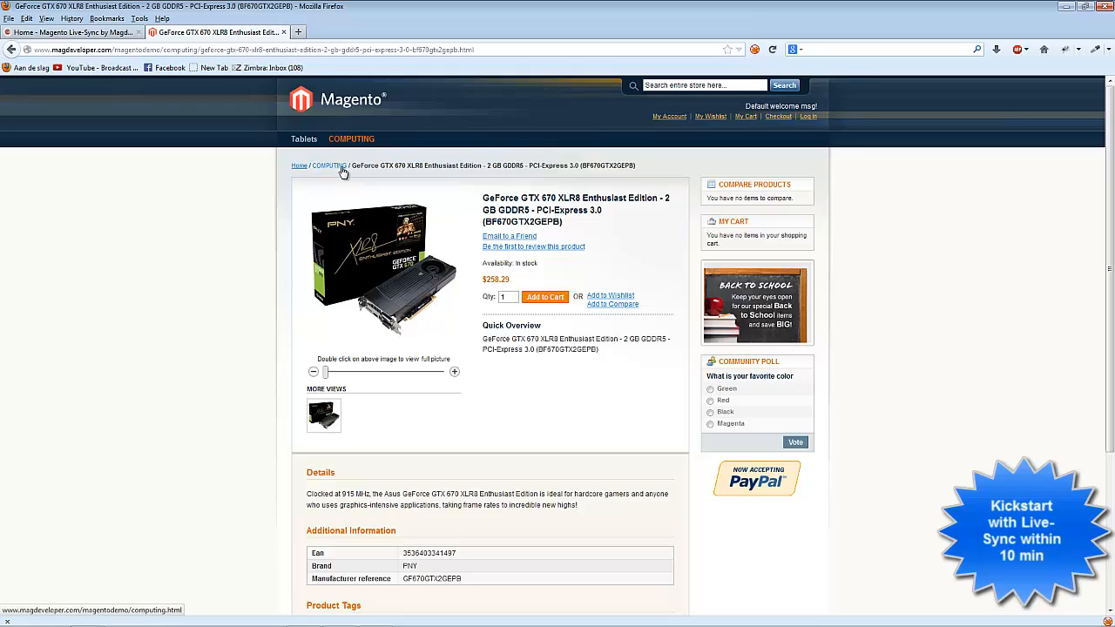
left_click(327, 165)
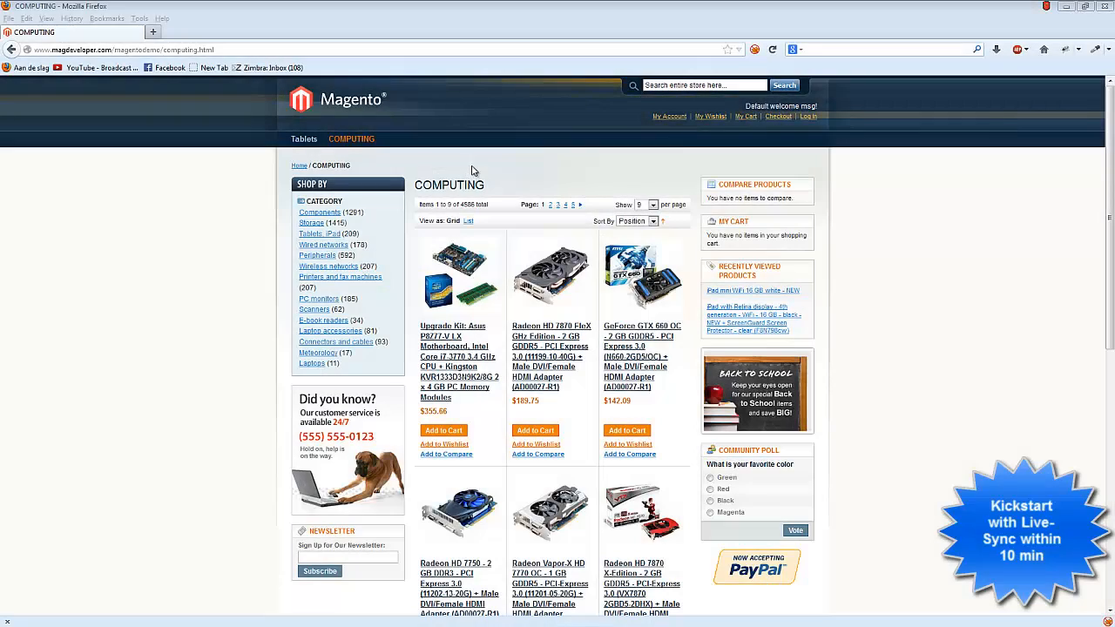
mouse_move(352, 139)
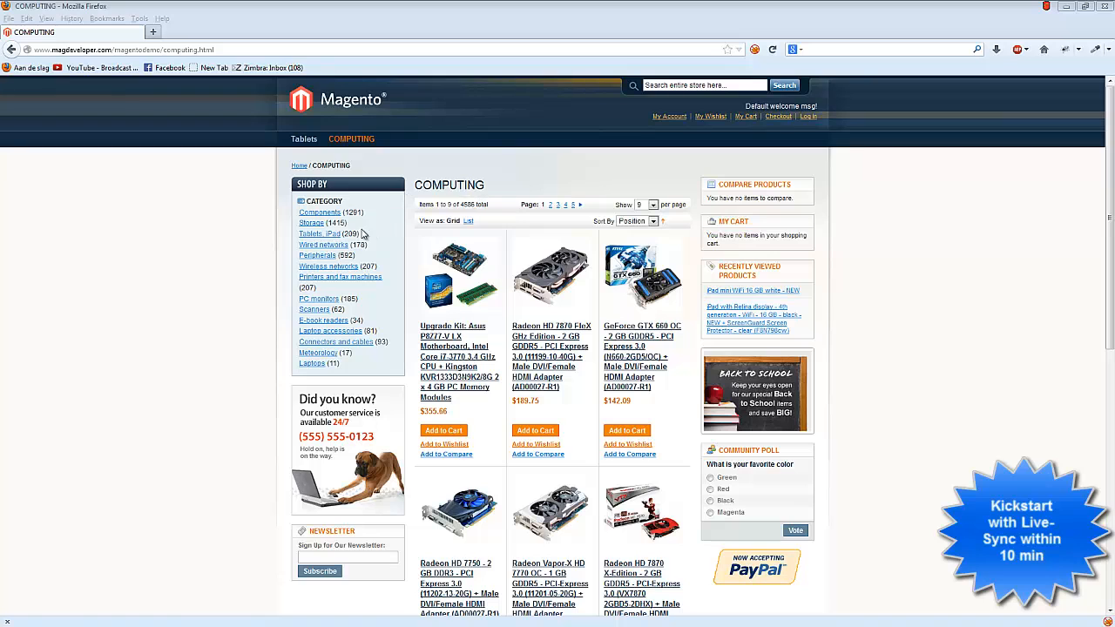
Go to the Tablets, iPad category in the Shop By sidebar
left_click(318, 233)
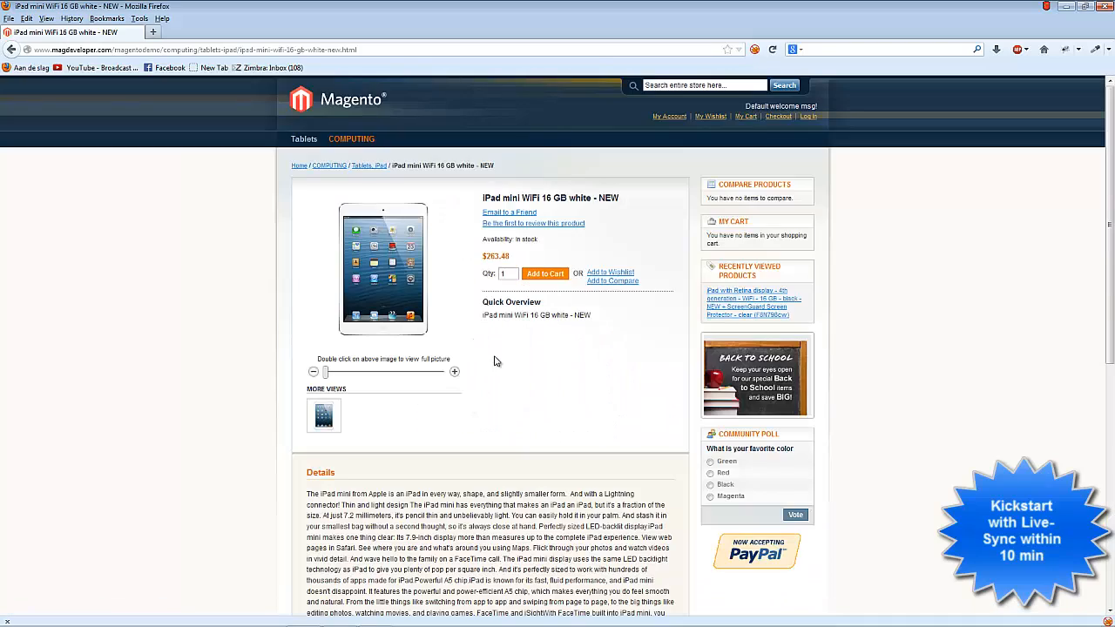
scroll("down", 3)
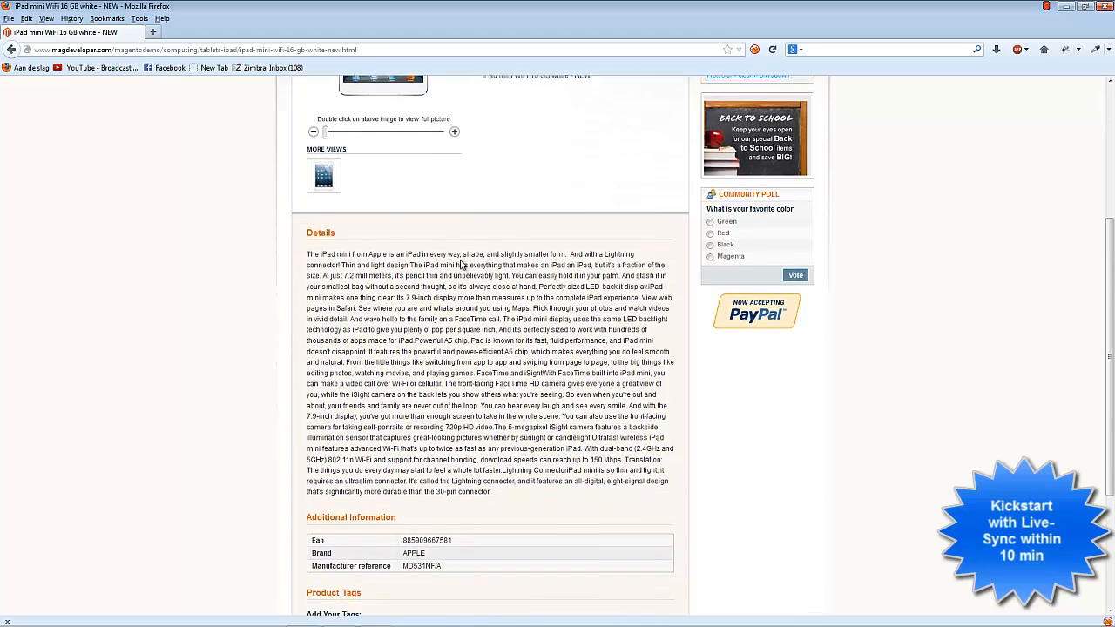
scroll("down", 3)
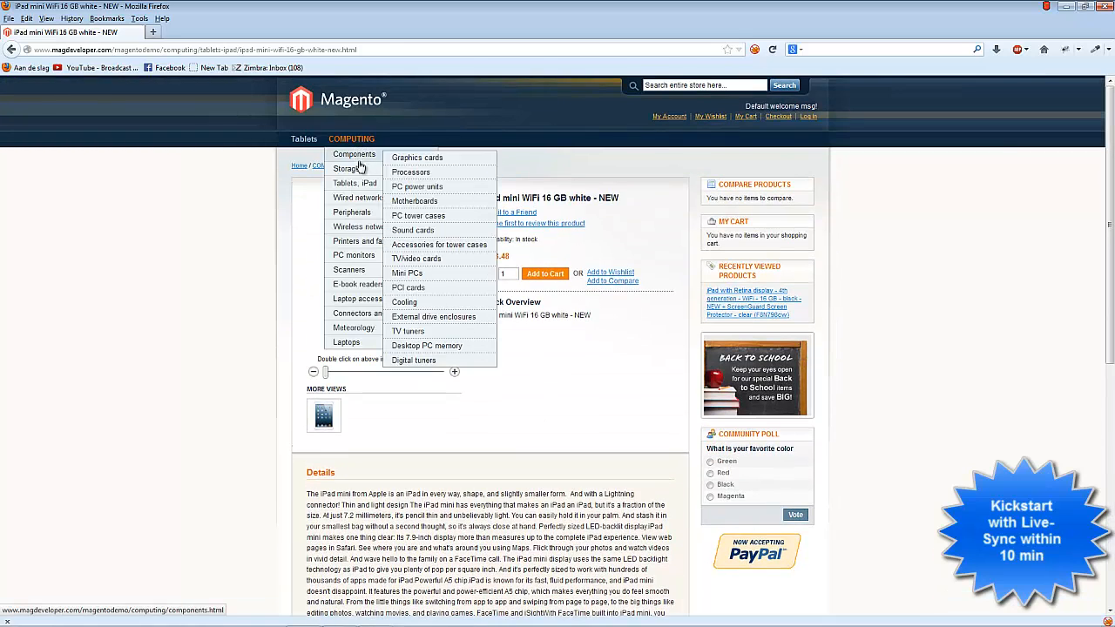
mouse_move(352, 212)
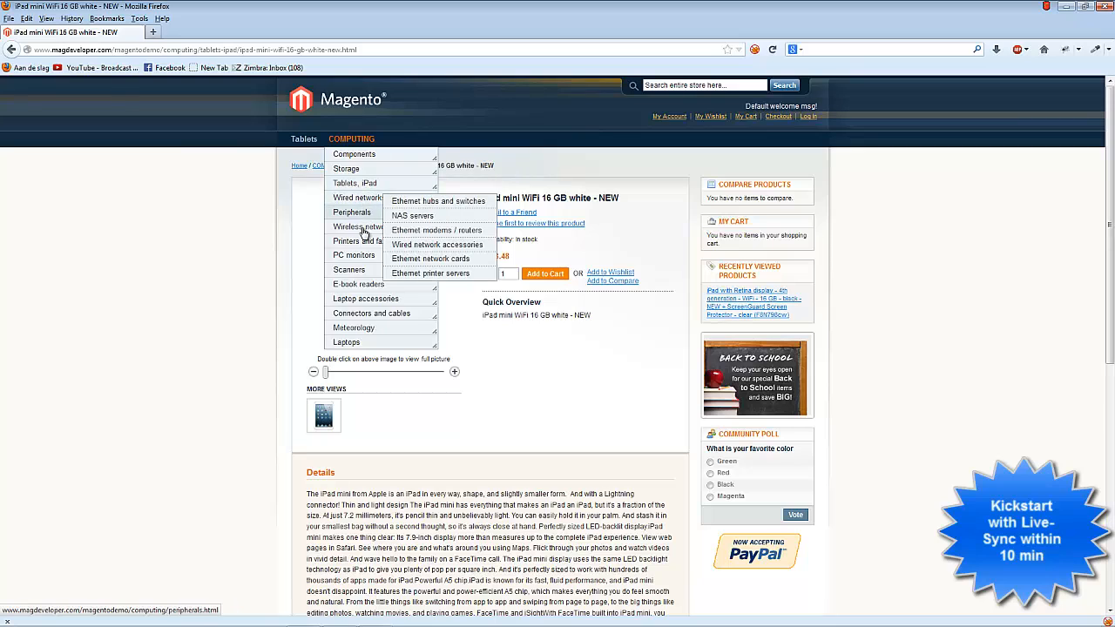
mouse_move(355, 240)
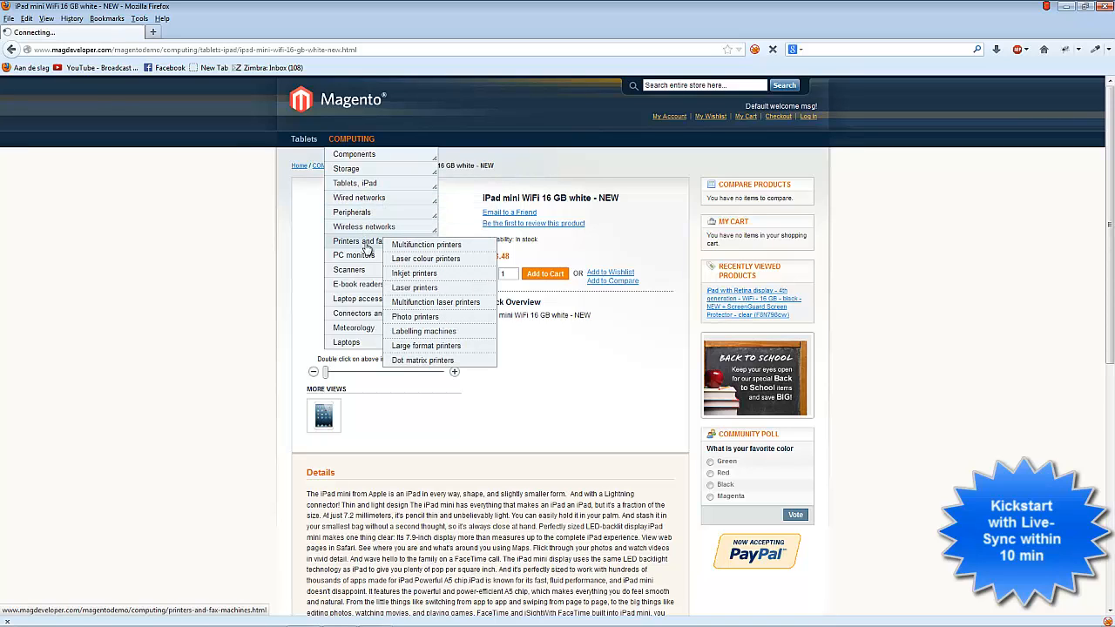
Go to the Printers and fax machines category under COMPUTING
left_click(355, 240)
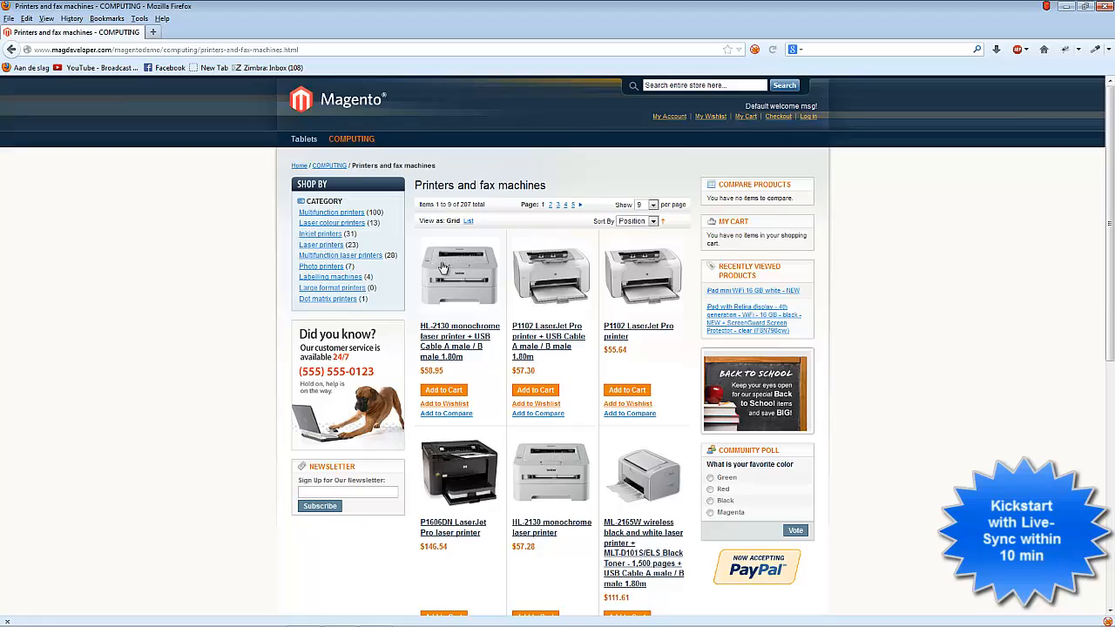